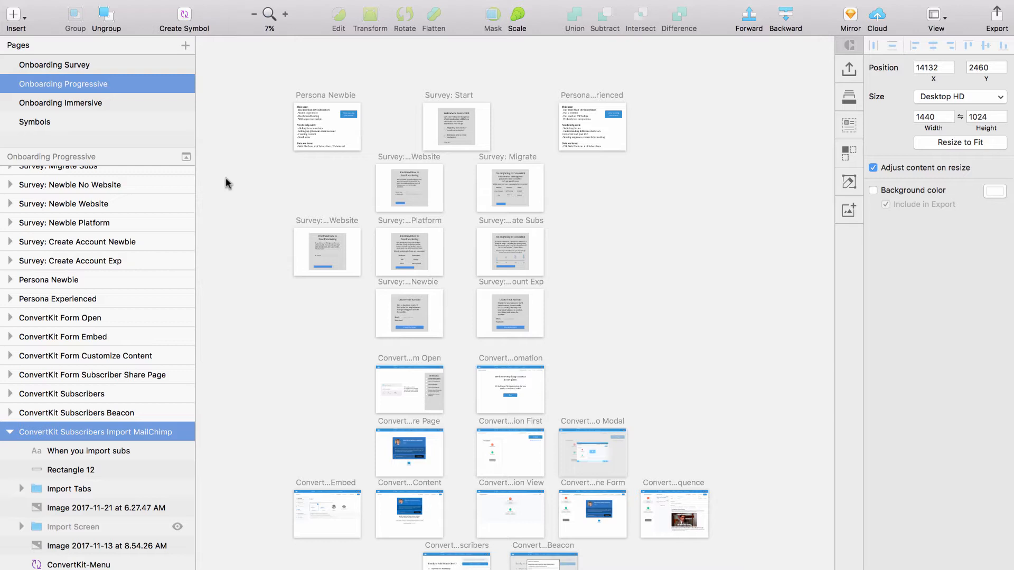
mouse_move(234, 110)
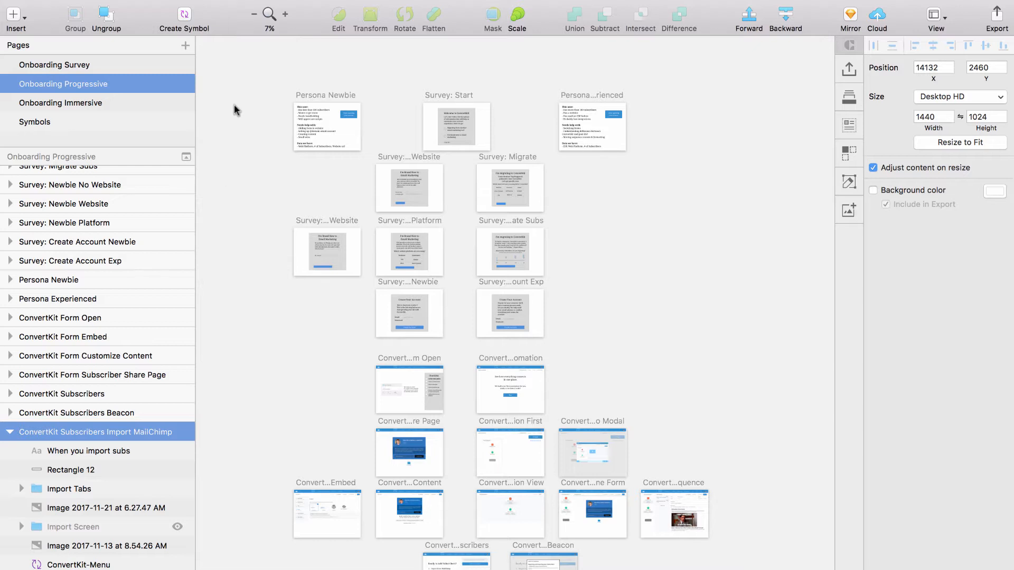
mouse_move(222, 108)
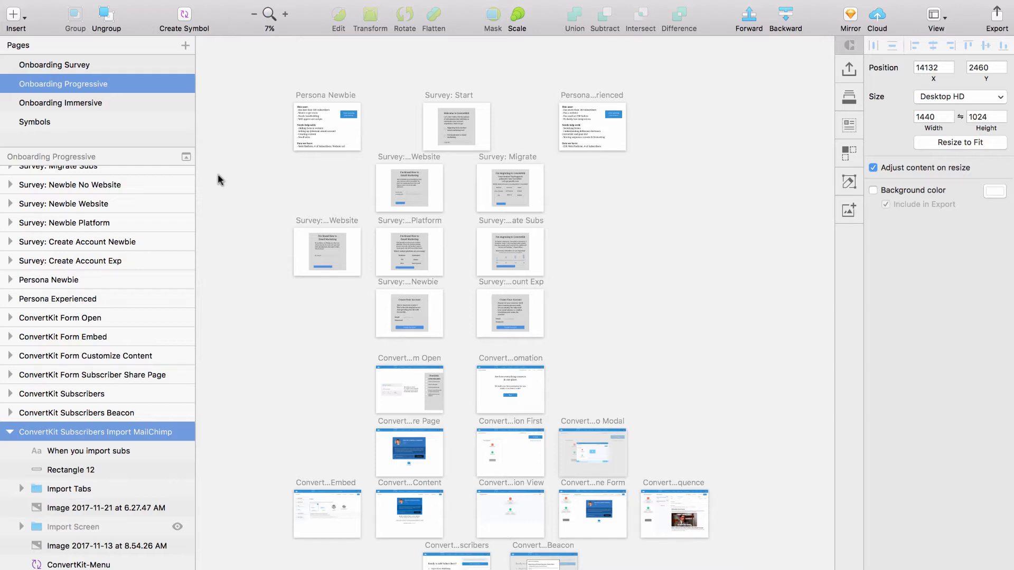
mouse_move(105, 51)
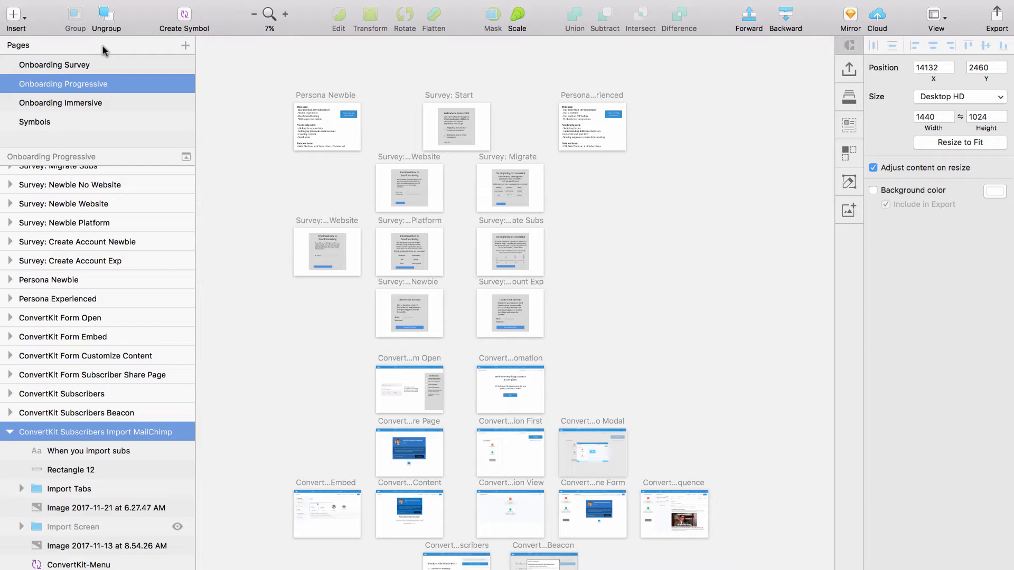
mouse_move(256, 105)
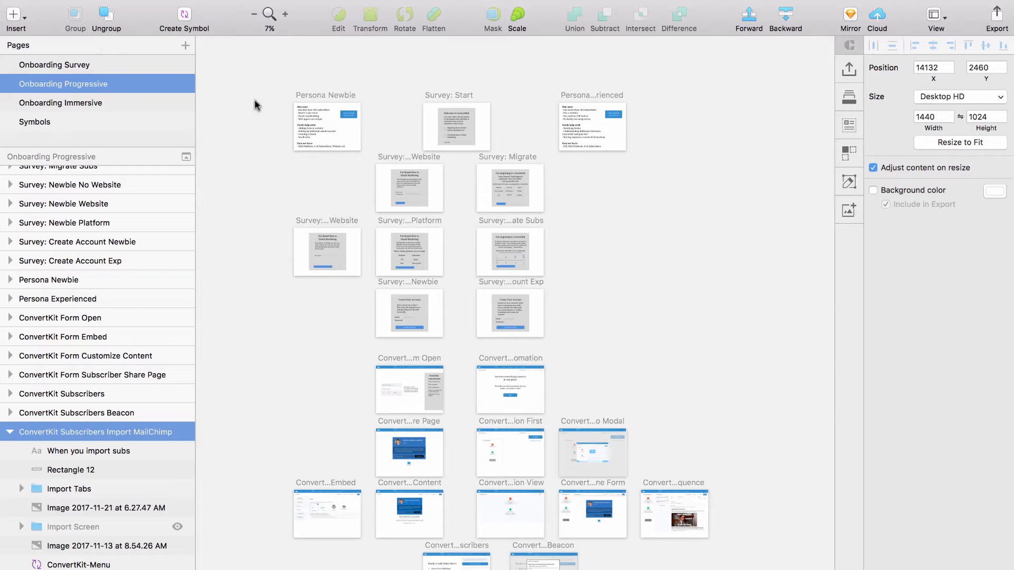
mouse_move(6, 61)
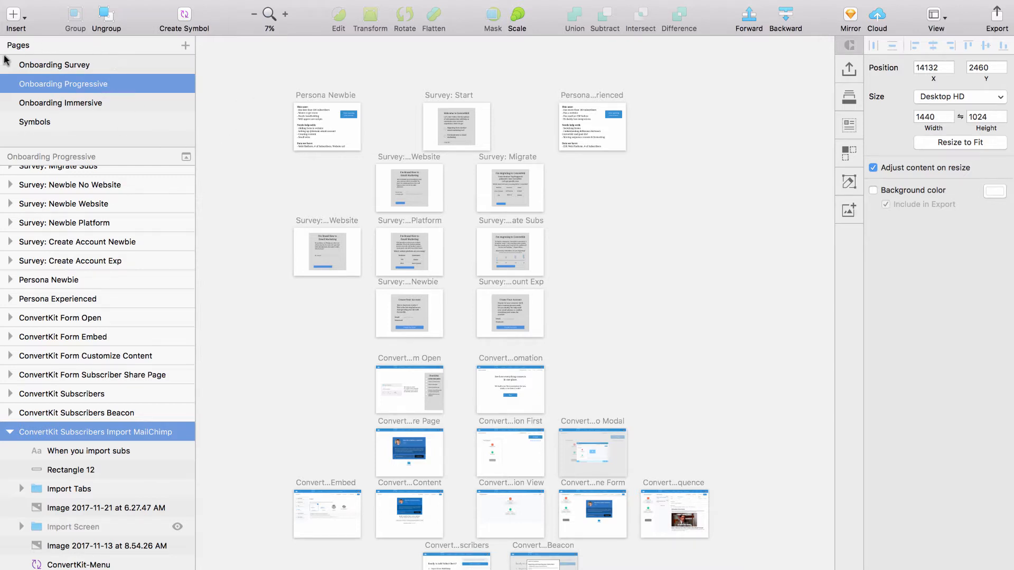
Step: Switch between the Onboarding Survey and Onboarding Progressive pages, clear the selection, open Insert
left_click(54, 64)
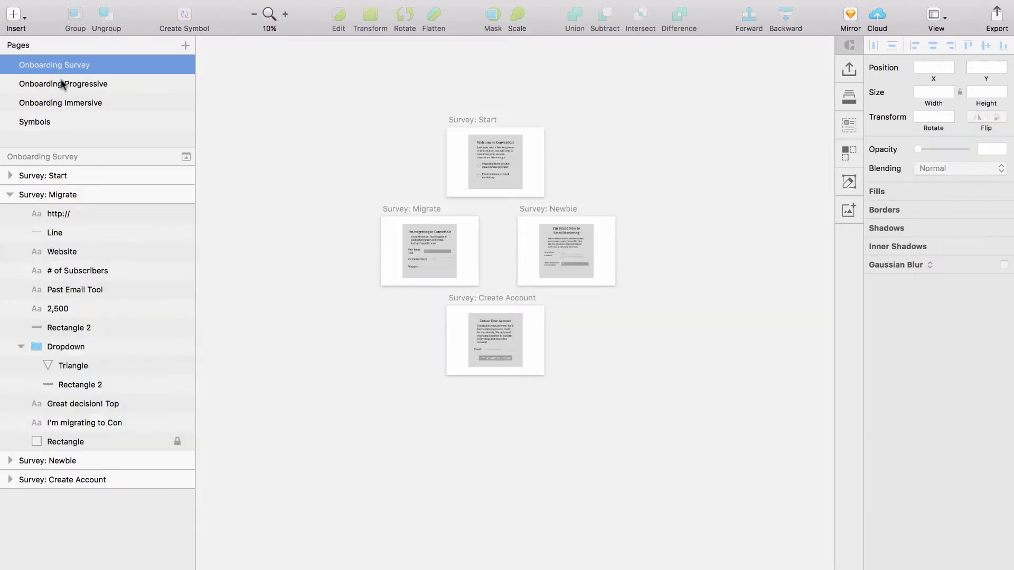
mouse_move(300, 206)
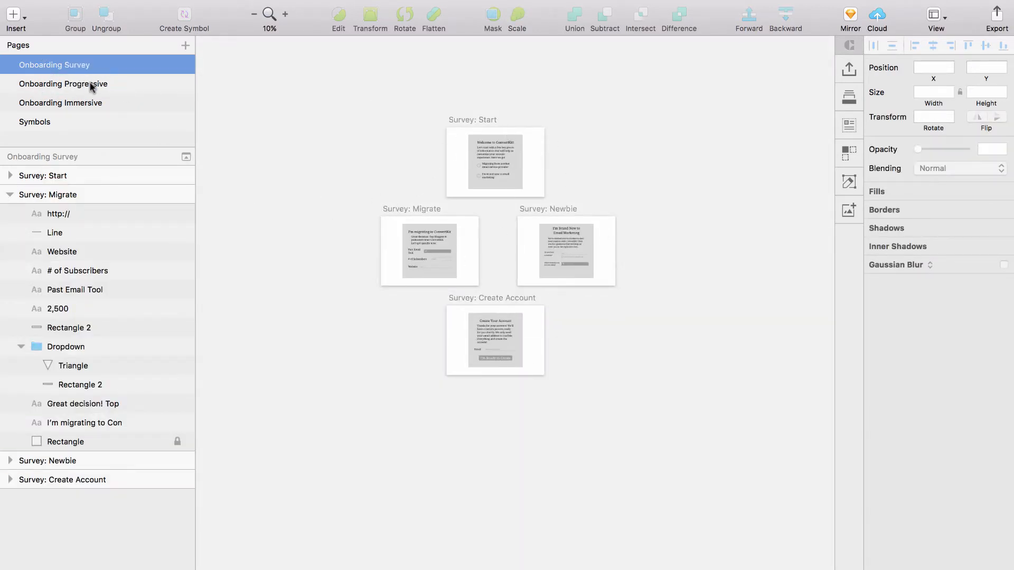
left_click(62, 83)
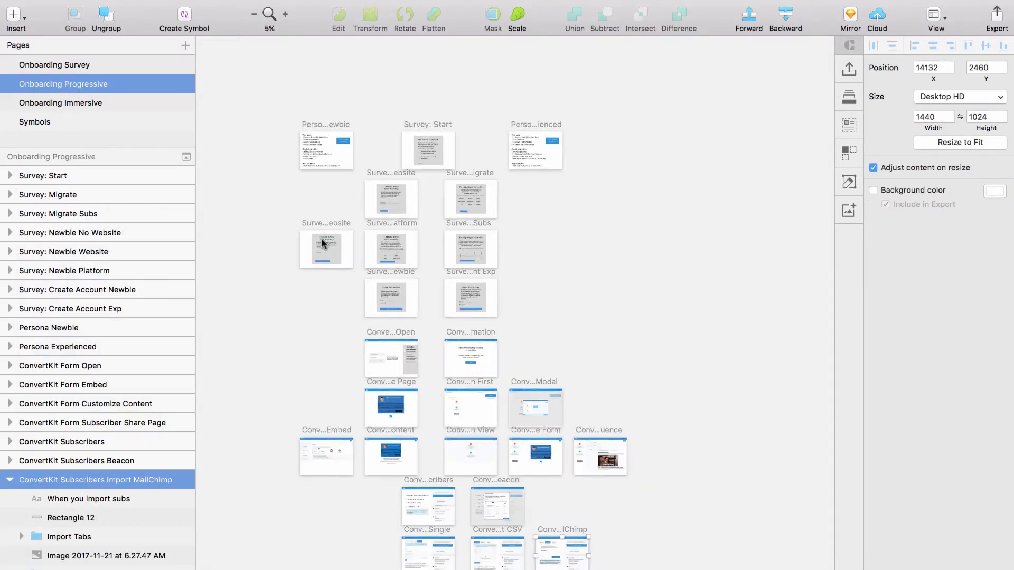
left_click(472, 132)
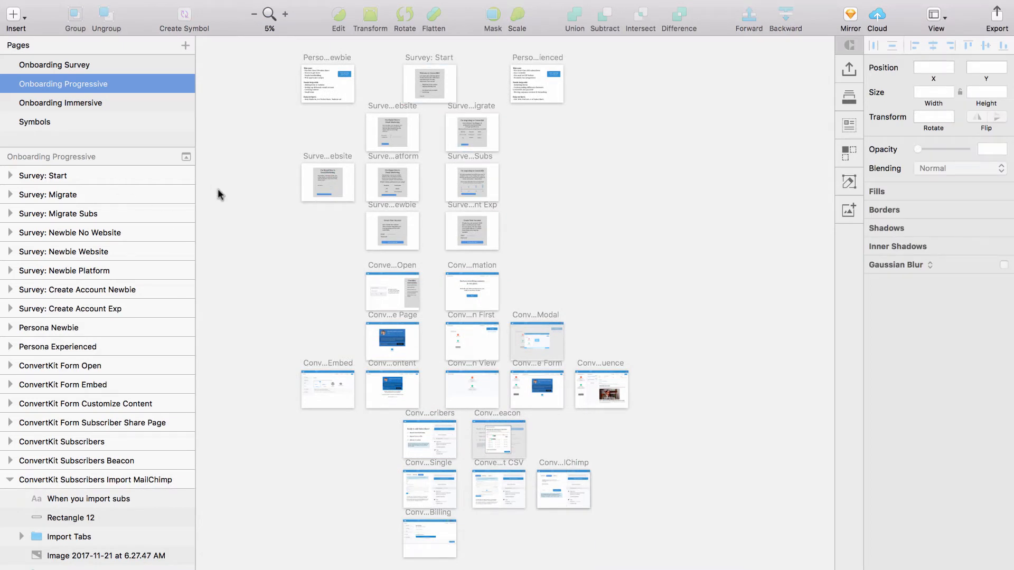
mouse_move(368, 185)
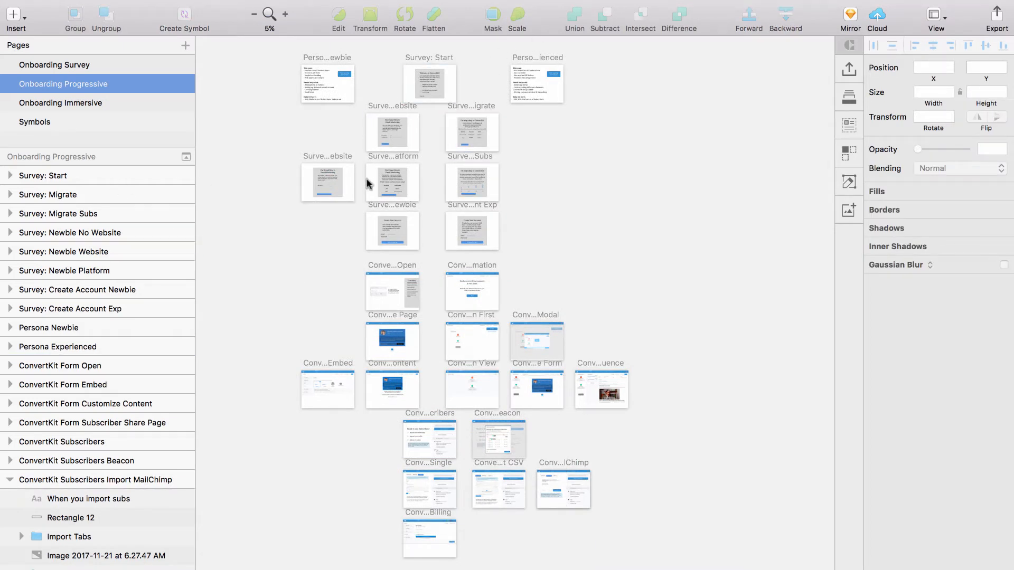
mouse_move(292, 233)
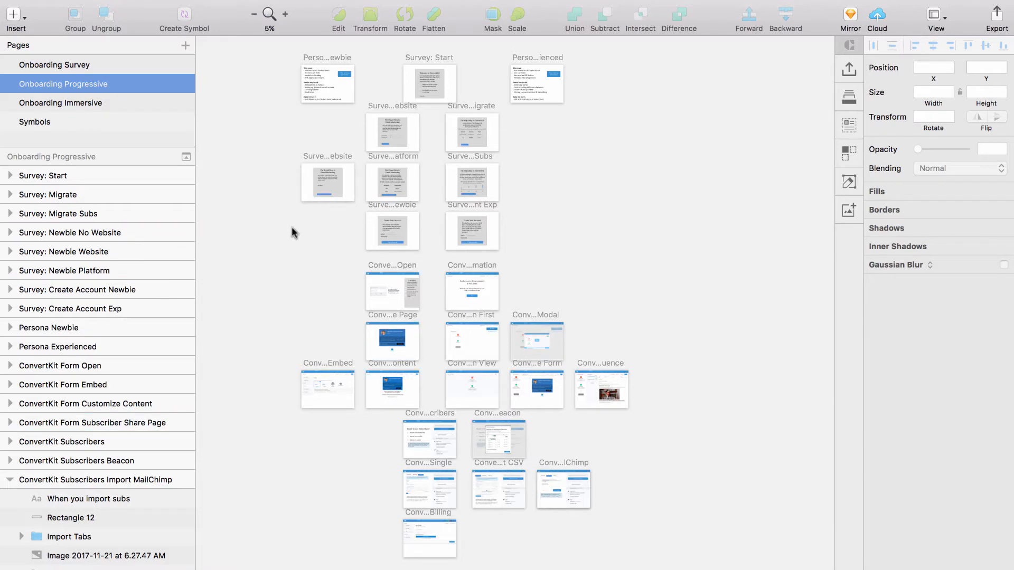
scroll("up", 3)
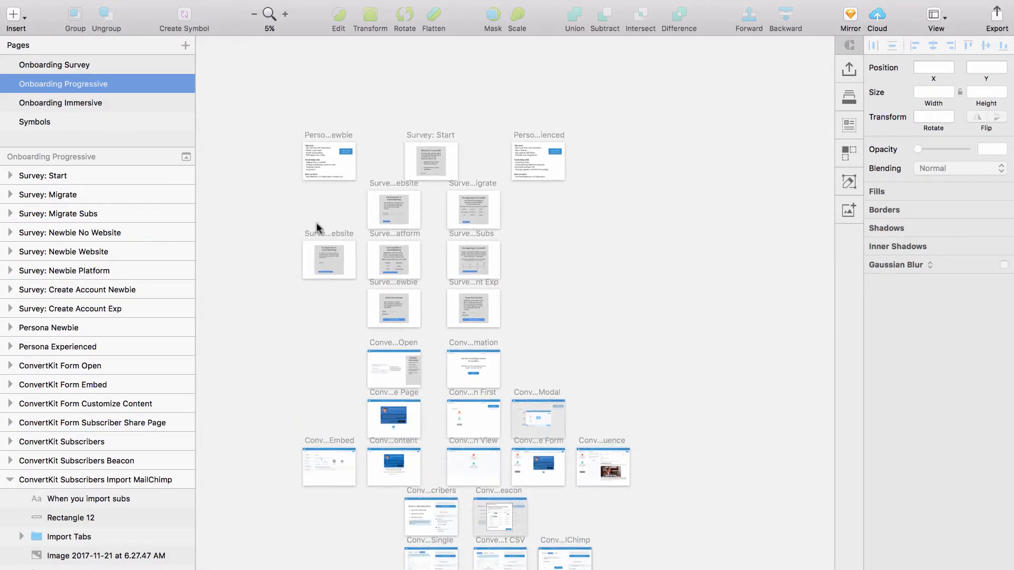
left_click(13, 14)
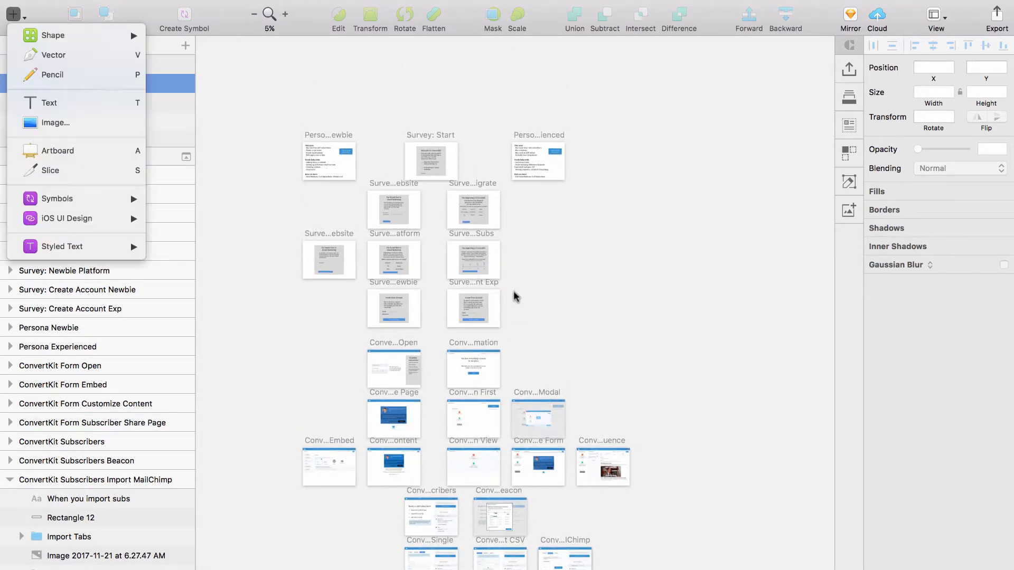
mouse_move(81, 151)
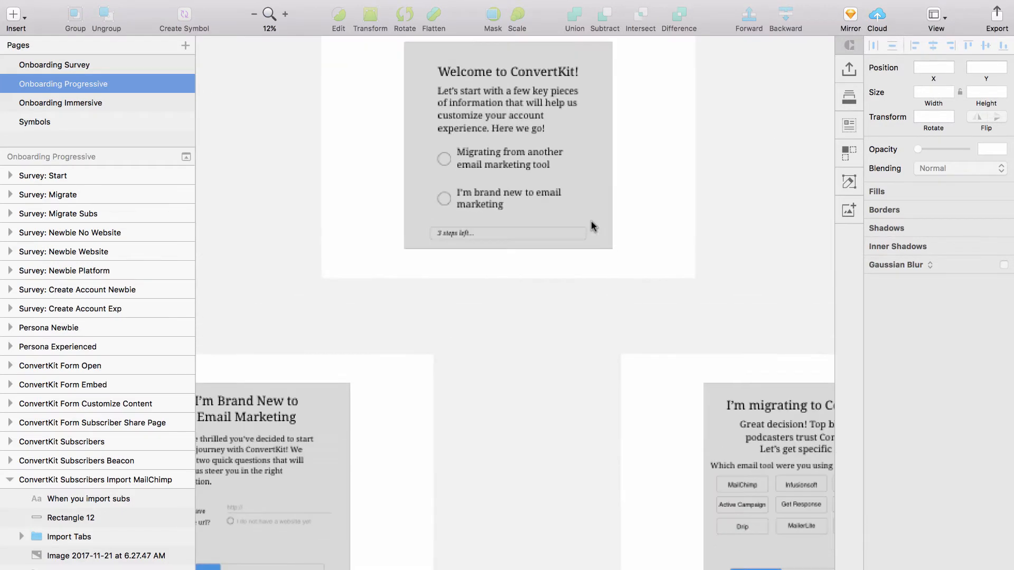
Step: Zoom in and out on the Survey: Start artboard to inspect it
left_click(285, 14)
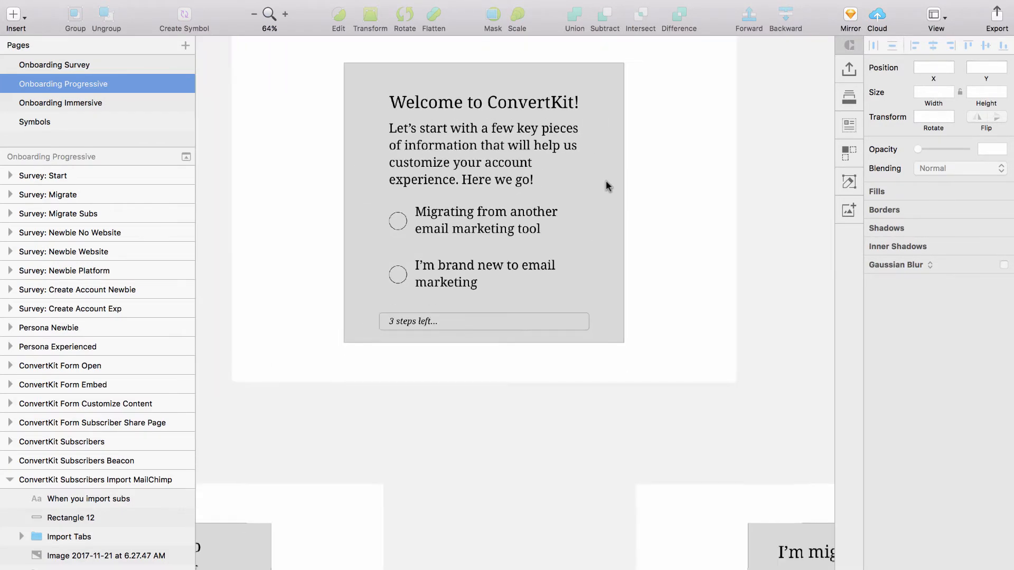
left_click(253, 14)
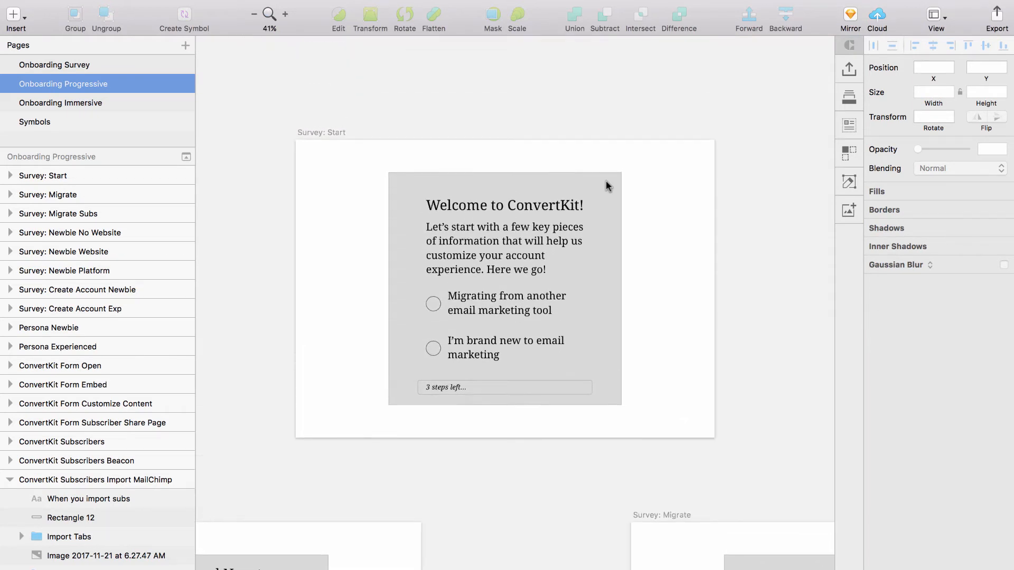
scroll("up", 3)
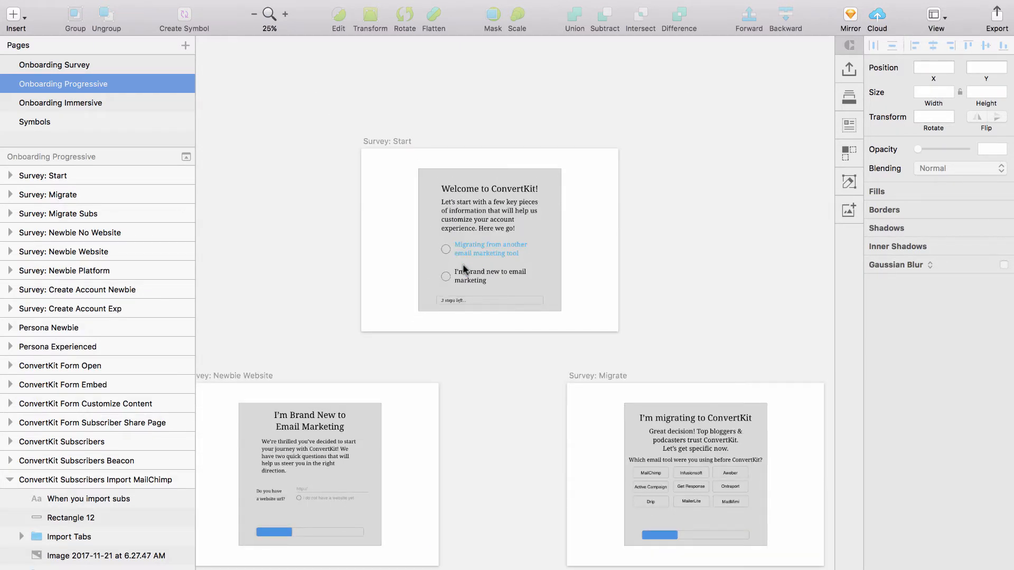
scroll("up", 3)
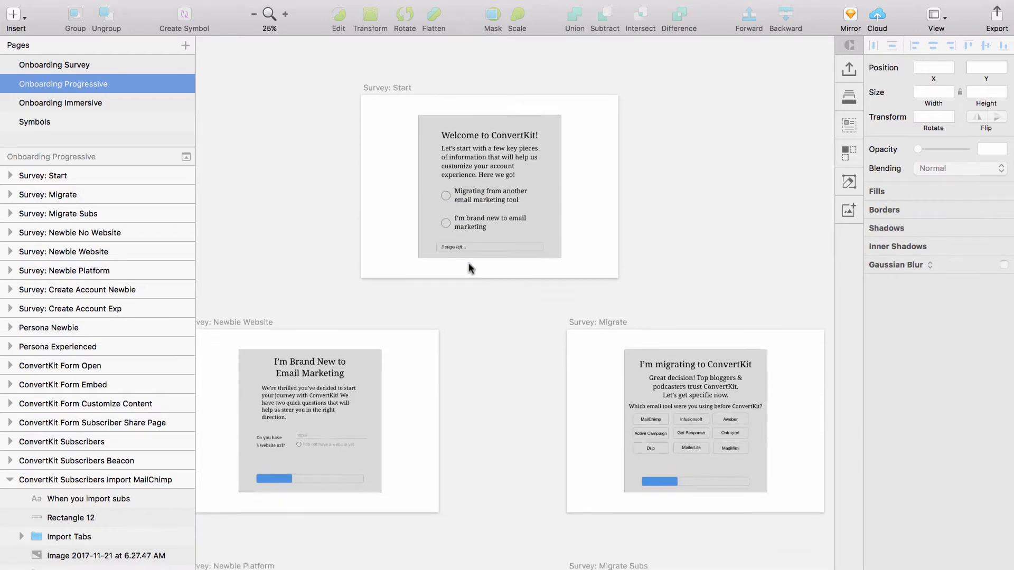
scroll("down", 3)
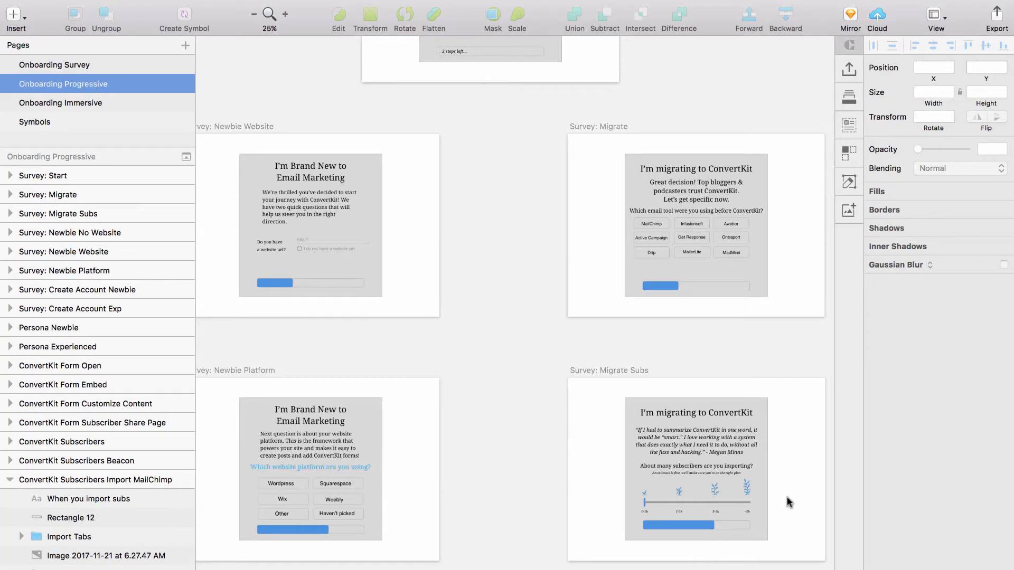
scroll("down", 3)
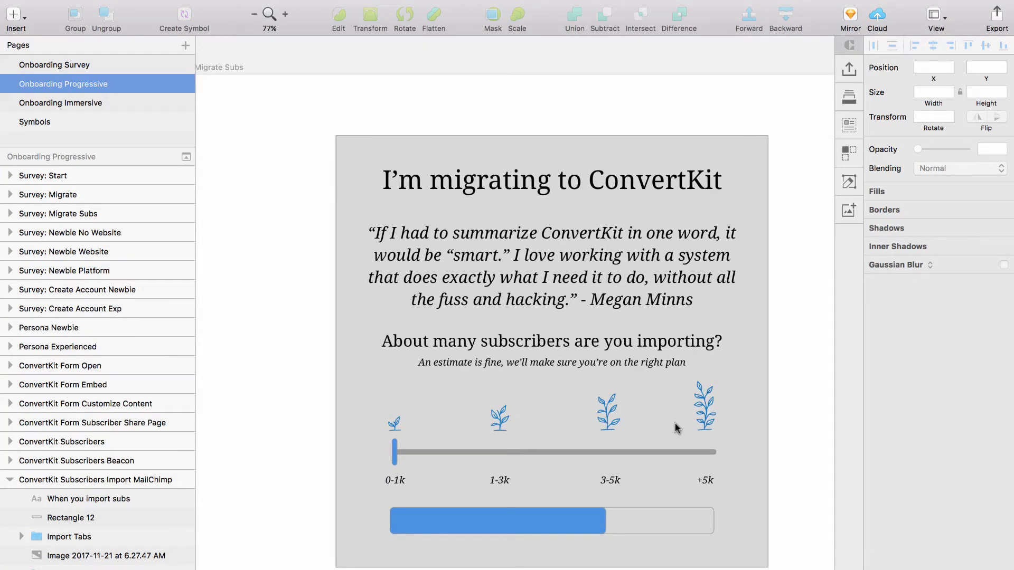
mouse_move(433, 444)
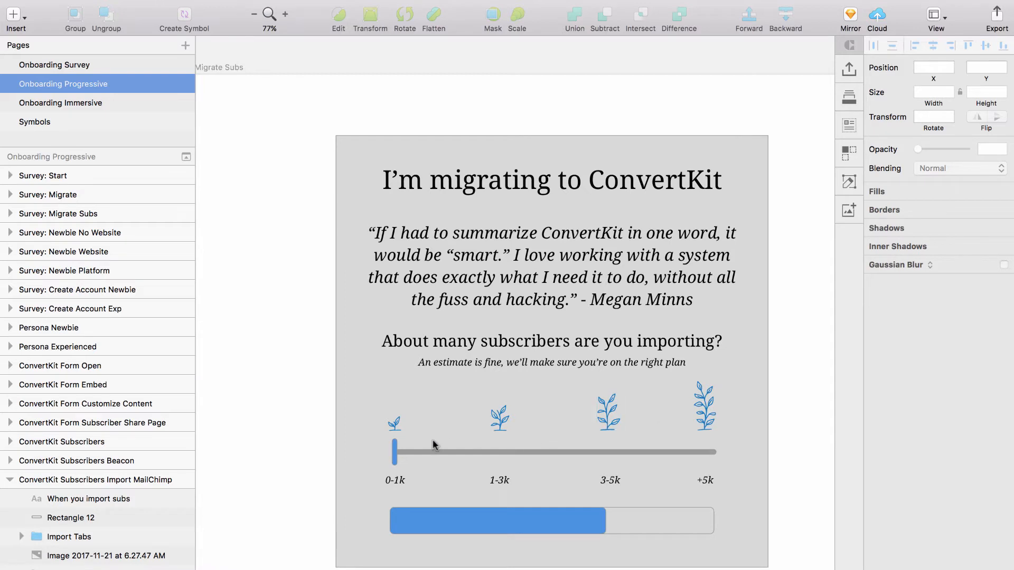
mouse_move(527, 400)
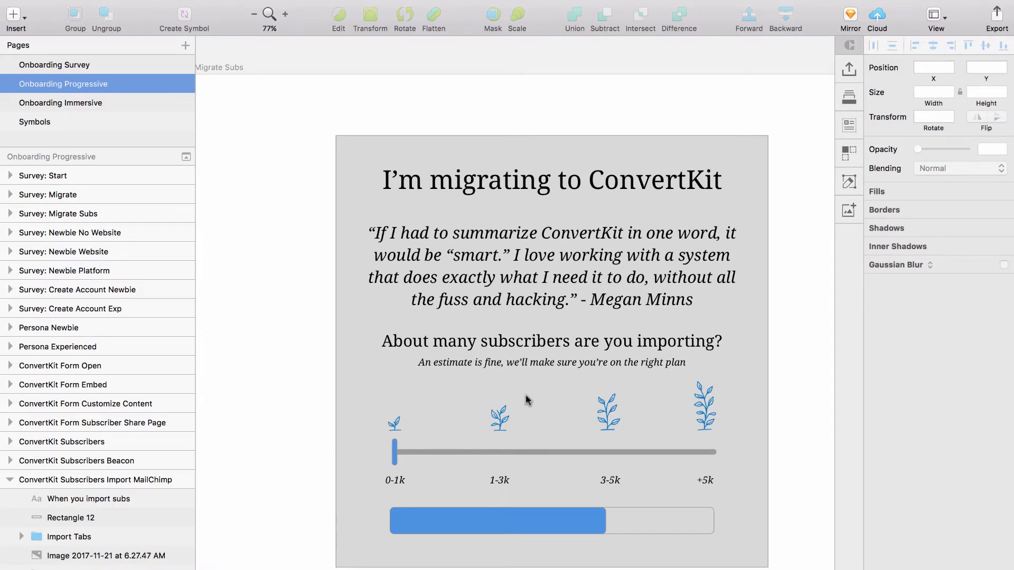
Step: Zoom to the ConvertKit Form Open screen and select its Your First Form card
left_click(254, 15)
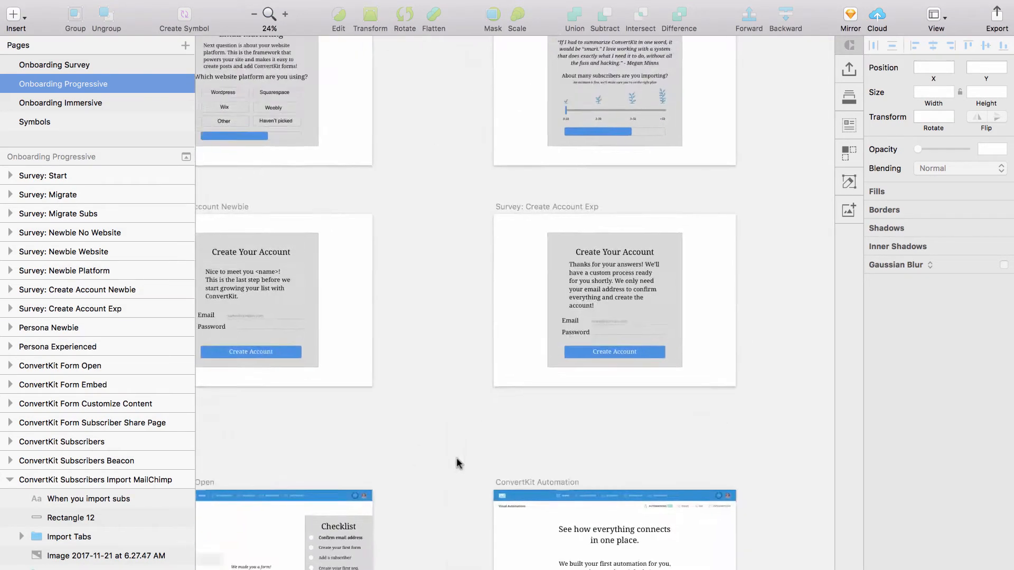
left_click(253, 14)
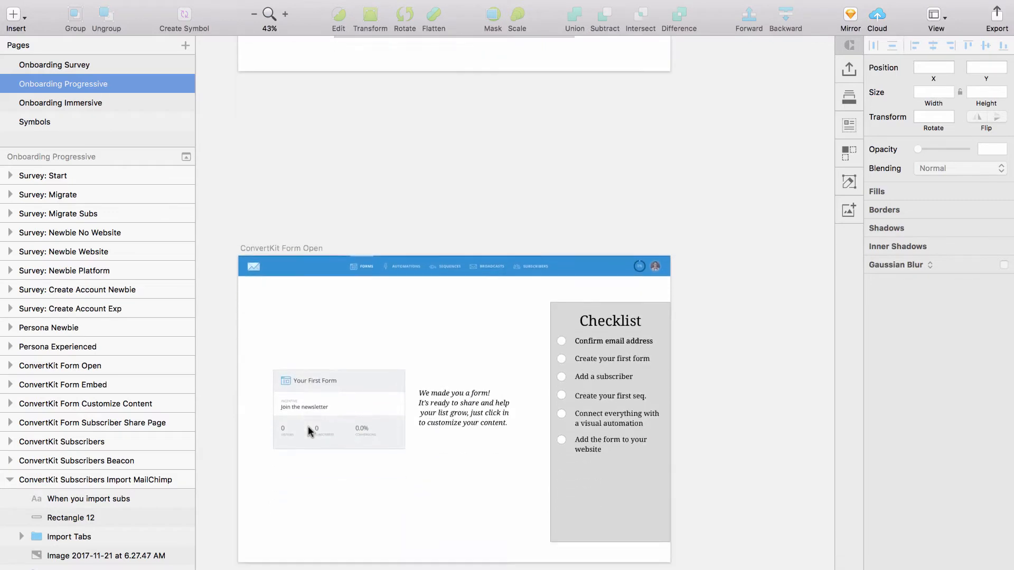
left_click(285, 14)
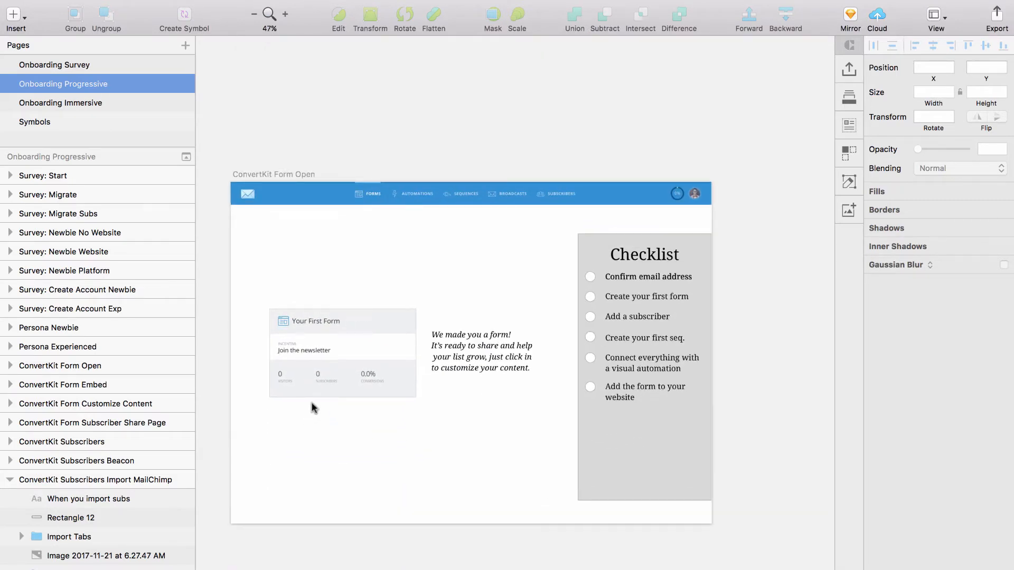
left_click(316, 351)
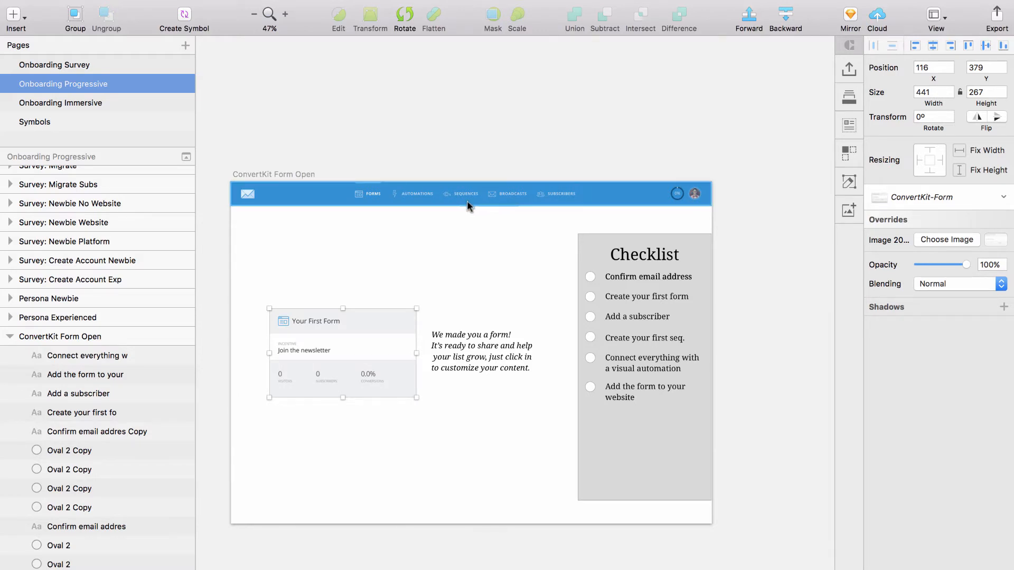
left_click(643, 461)
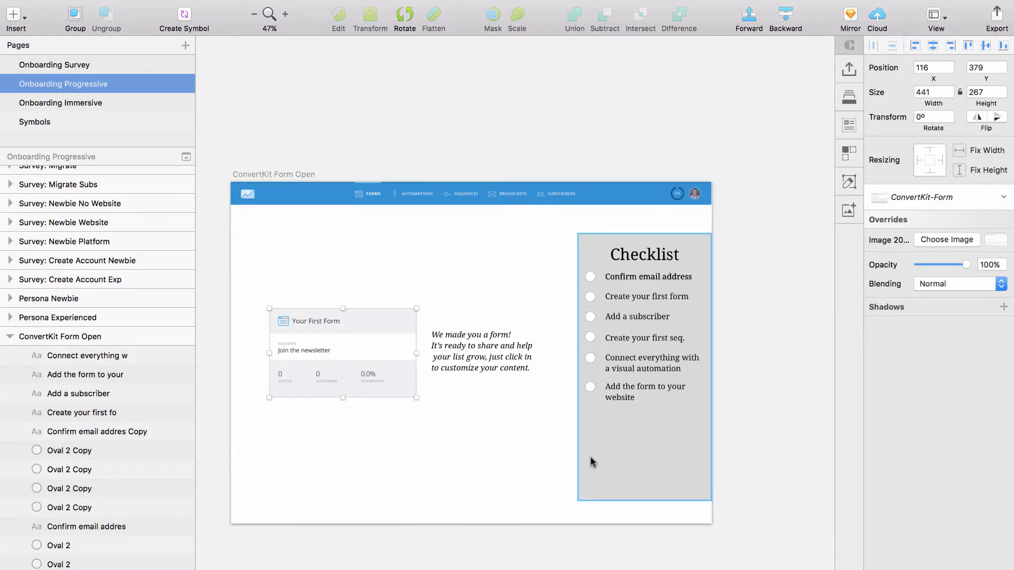
left_click(343, 352)
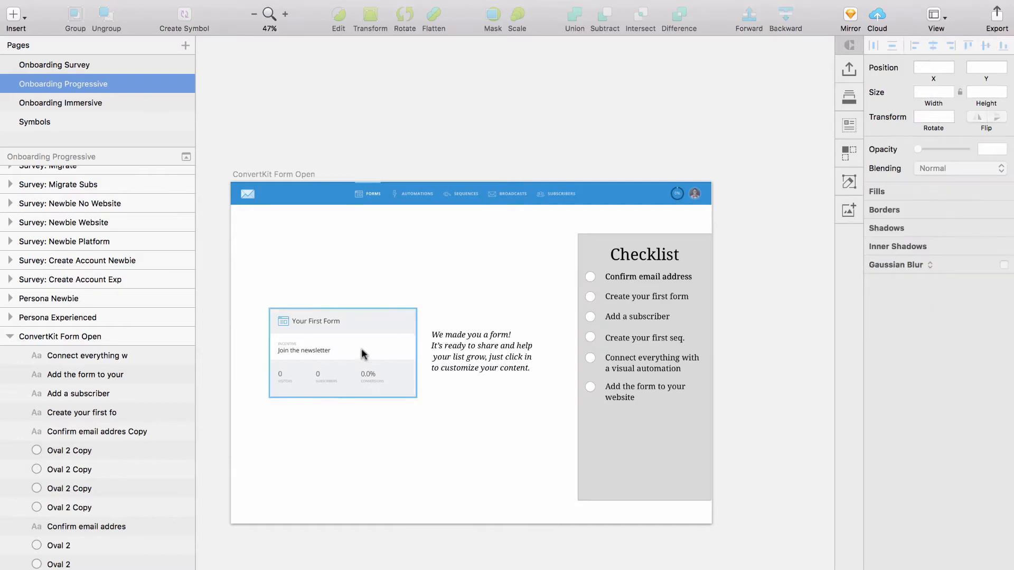
Step: Check the ConvertKit-Form symbol master on the Symbols page, then return to Onboarding Progressive
left_click(282, 194)
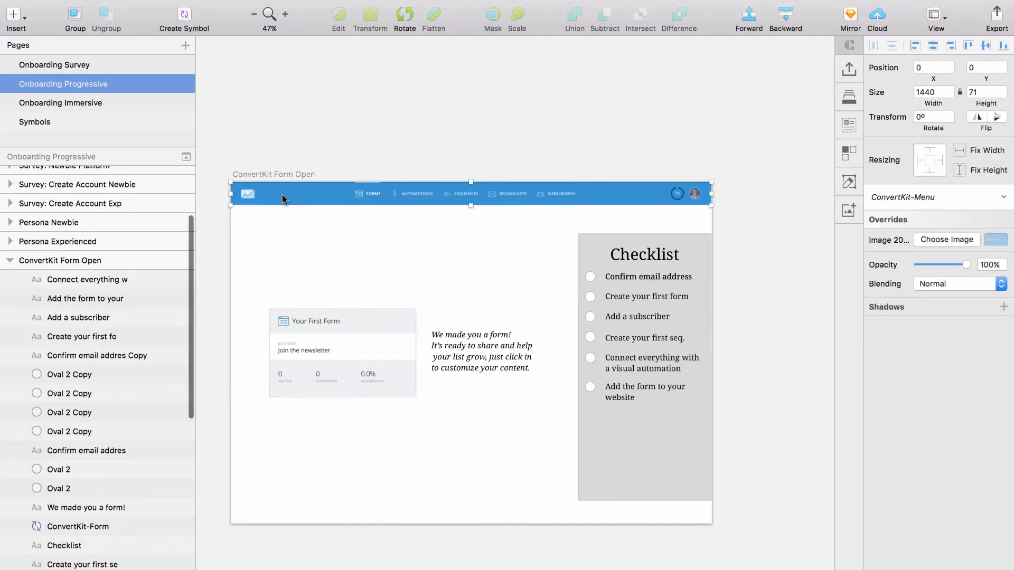
left_click(77, 526)
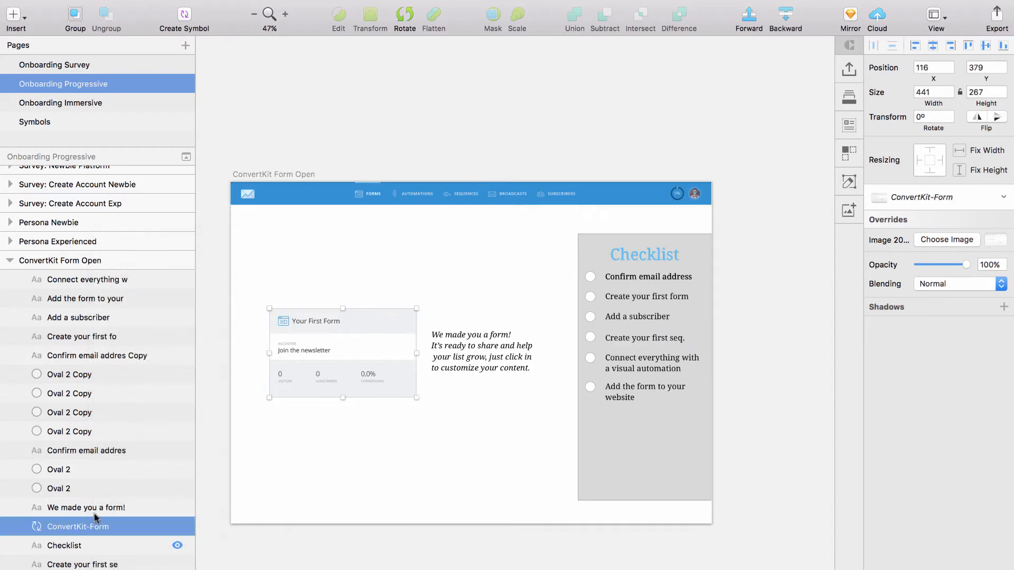
right_click(78, 527)
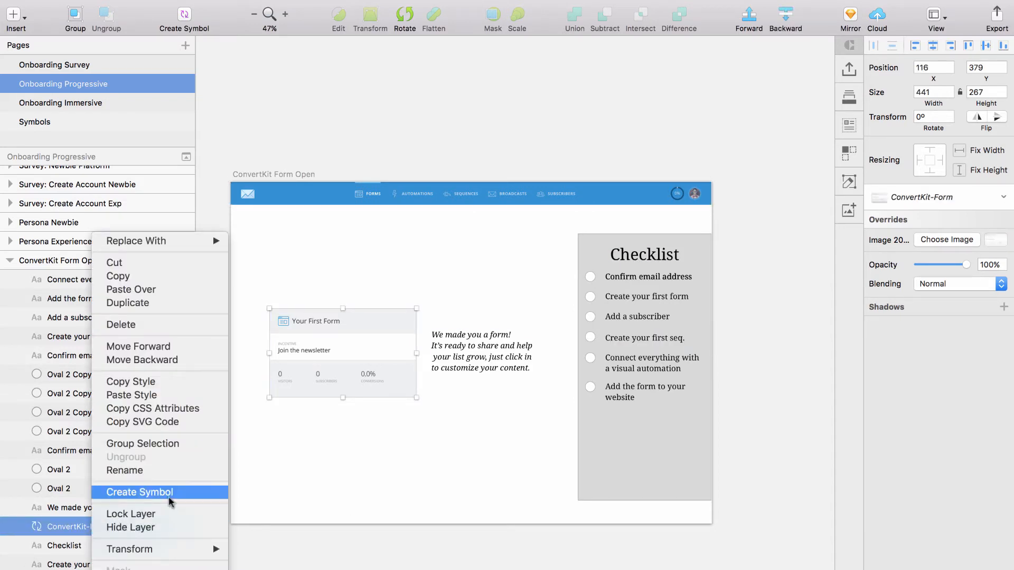
mouse_move(227, 492)
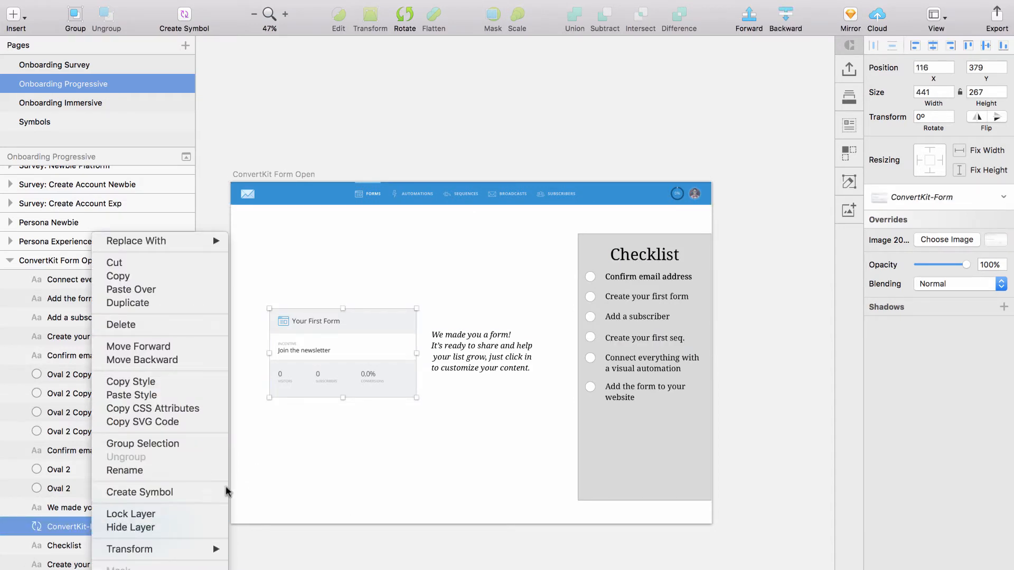
left_click(140, 492)
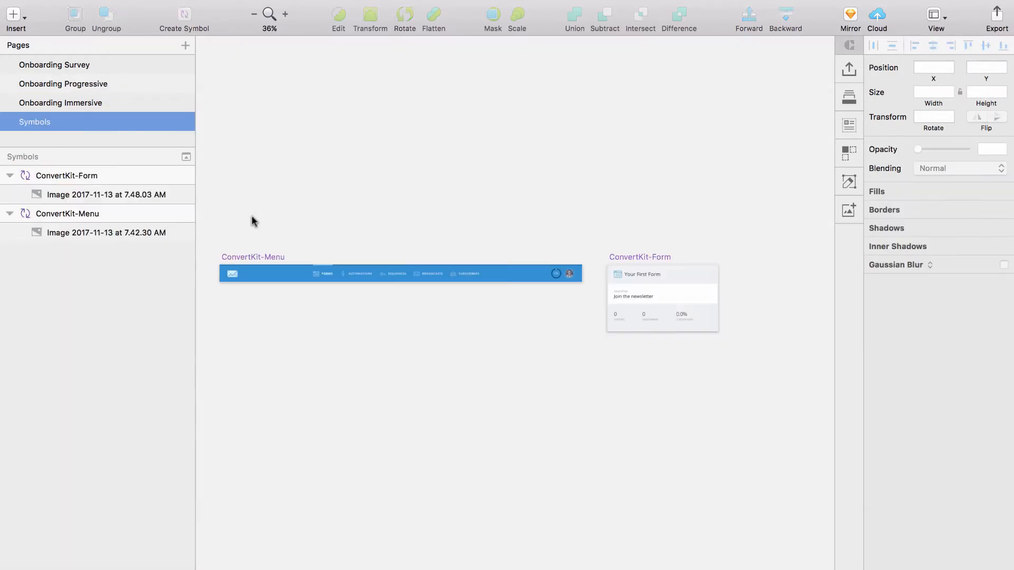
mouse_move(43, 252)
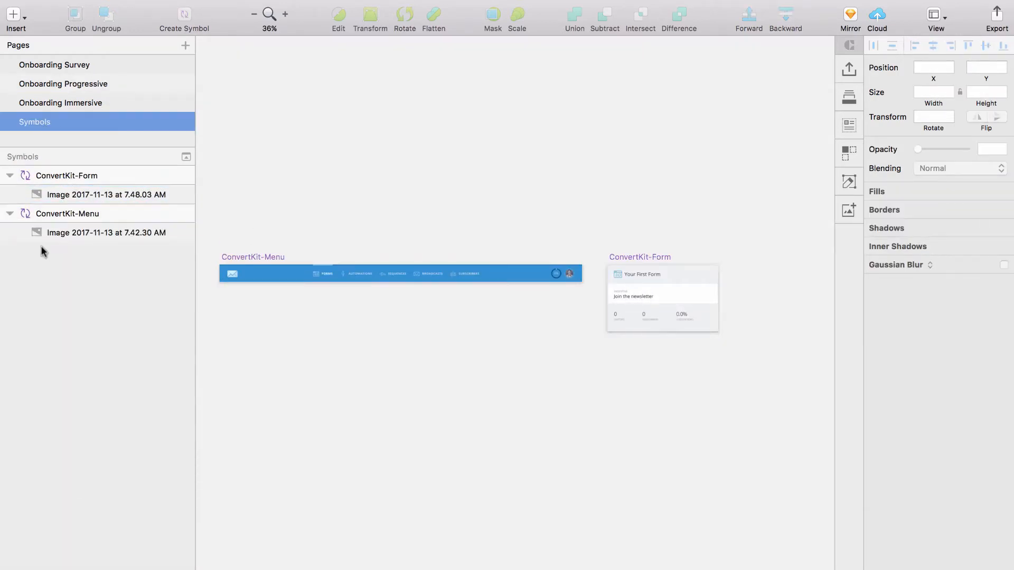
left_click(64, 83)
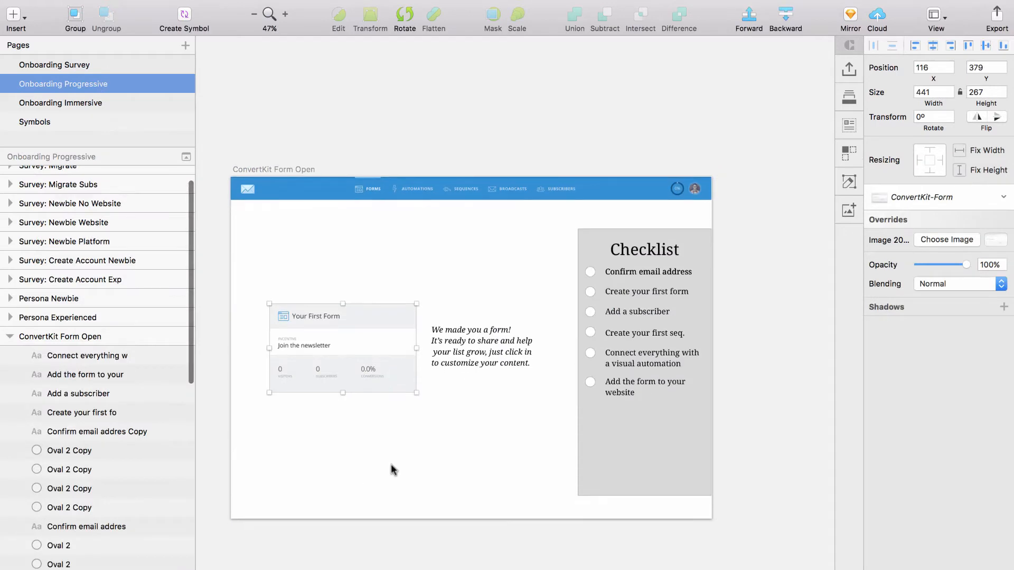
Step: Select the Subscribers and Automation artboards in Layers, zoom out, select Subscriber Share Page
left_click(482, 340)
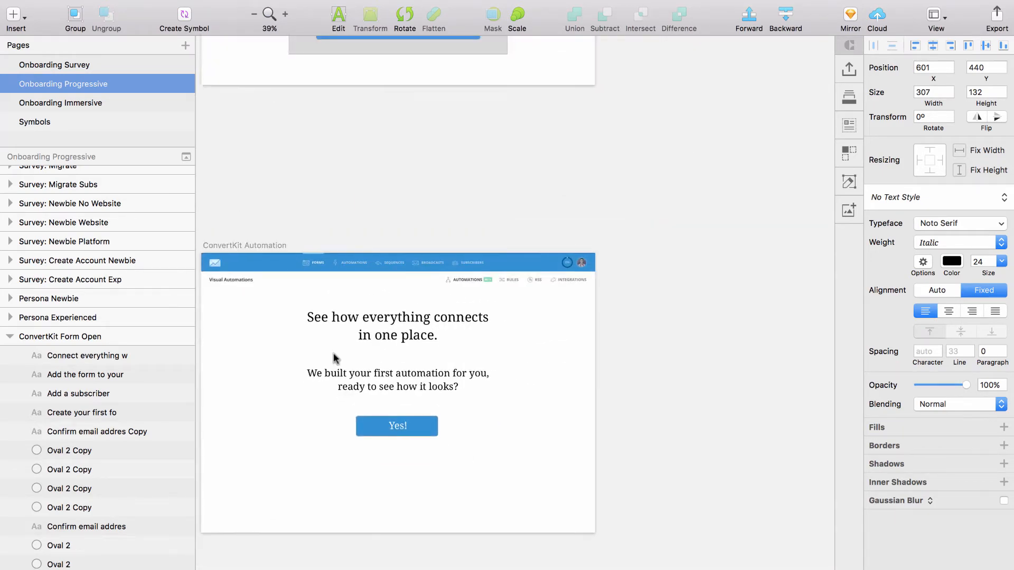
left_click(9, 336)
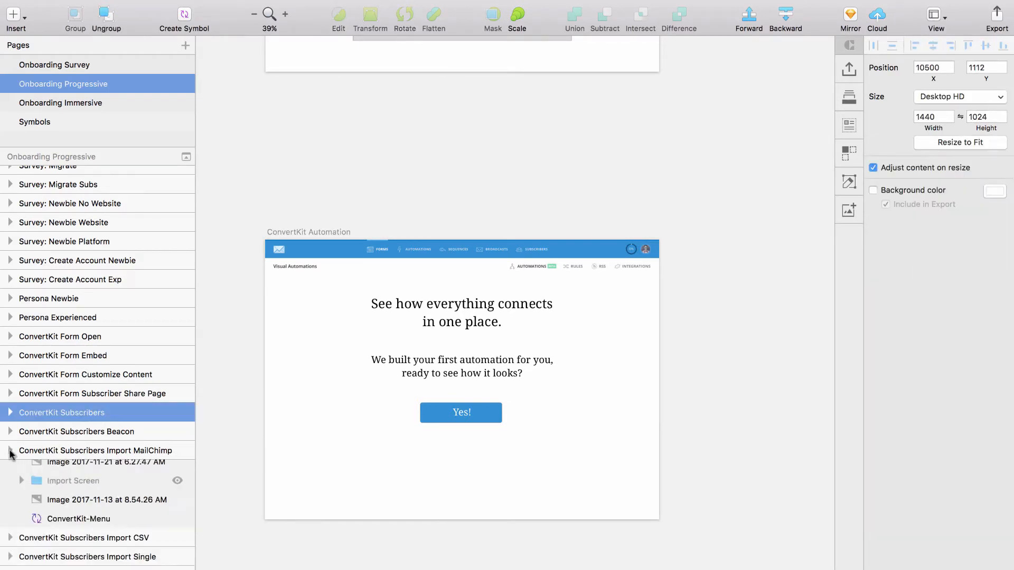
left_click(9, 450)
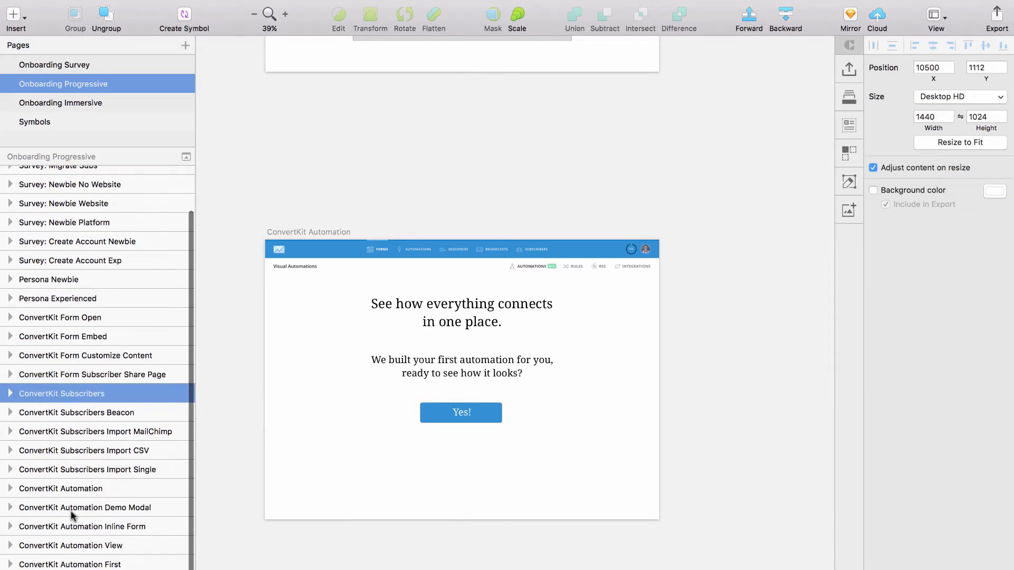
left_click(60, 488)
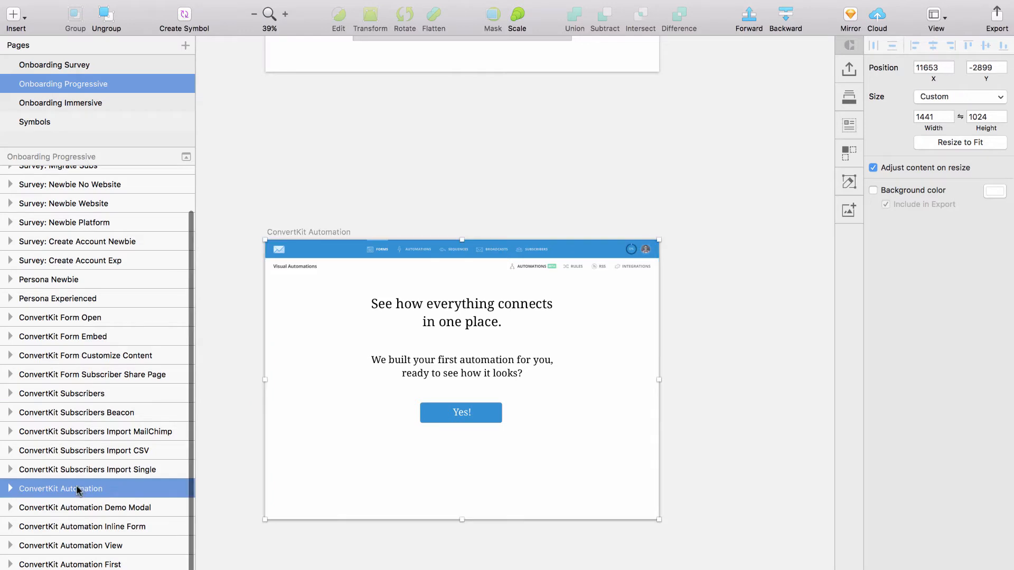
left_click(9, 489)
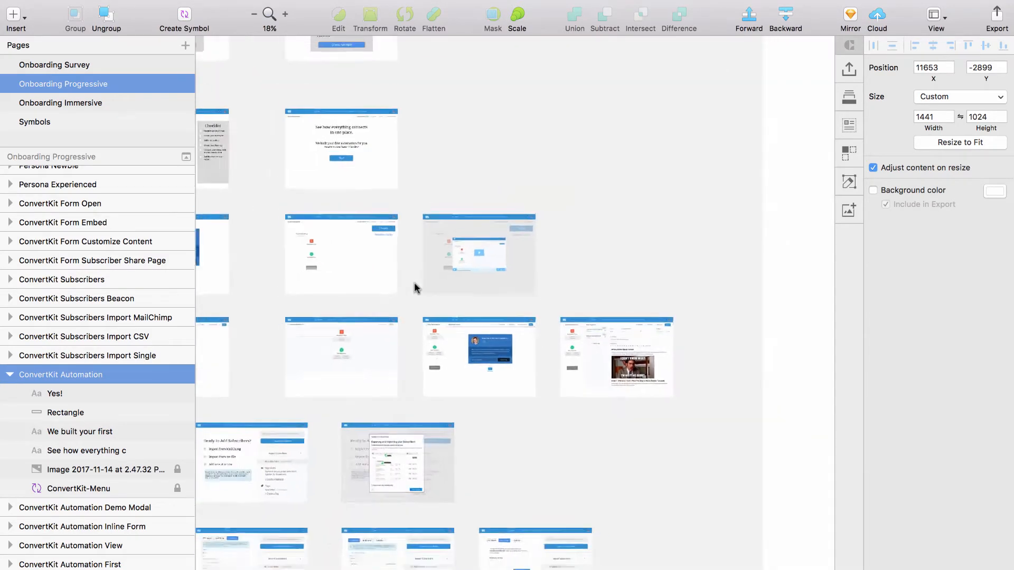
left_click(254, 14)
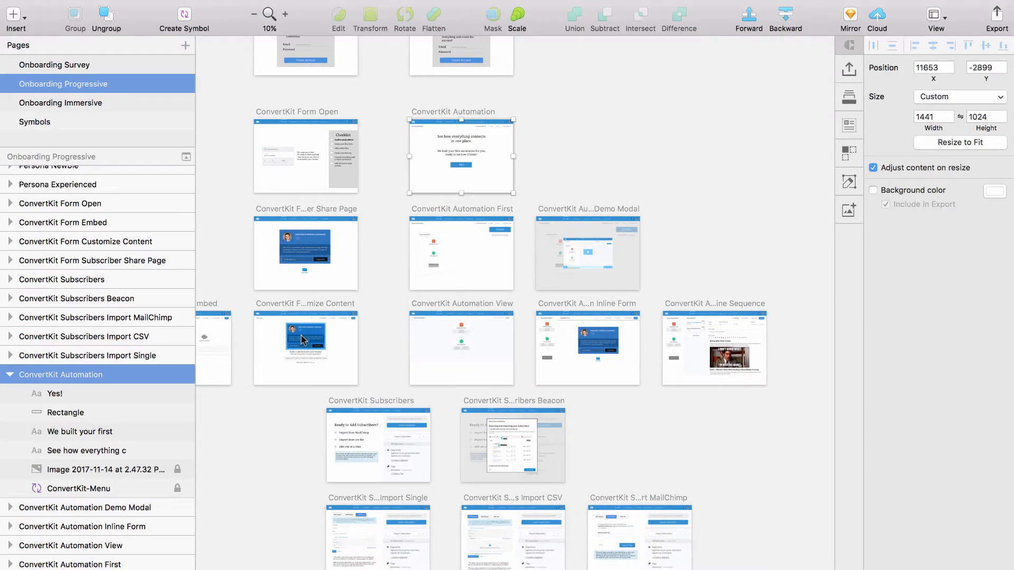
left_click(305, 255)
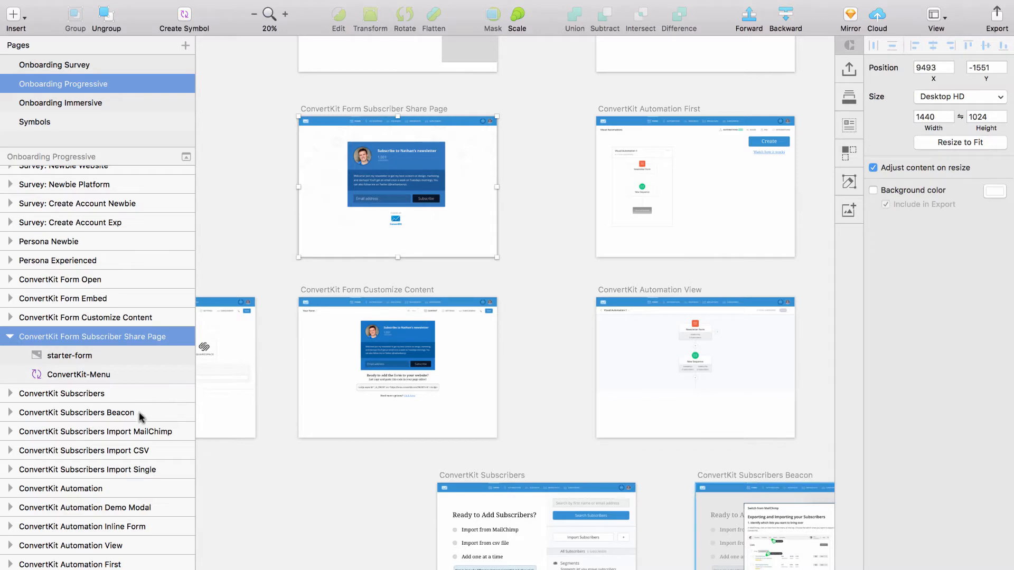
mouse_move(108, 329)
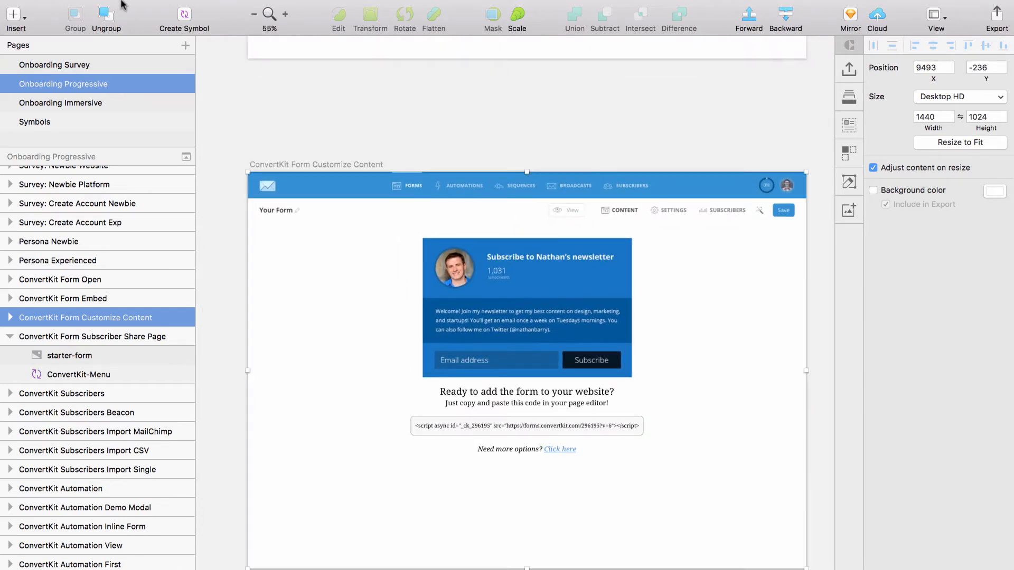
left_click(13, 41)
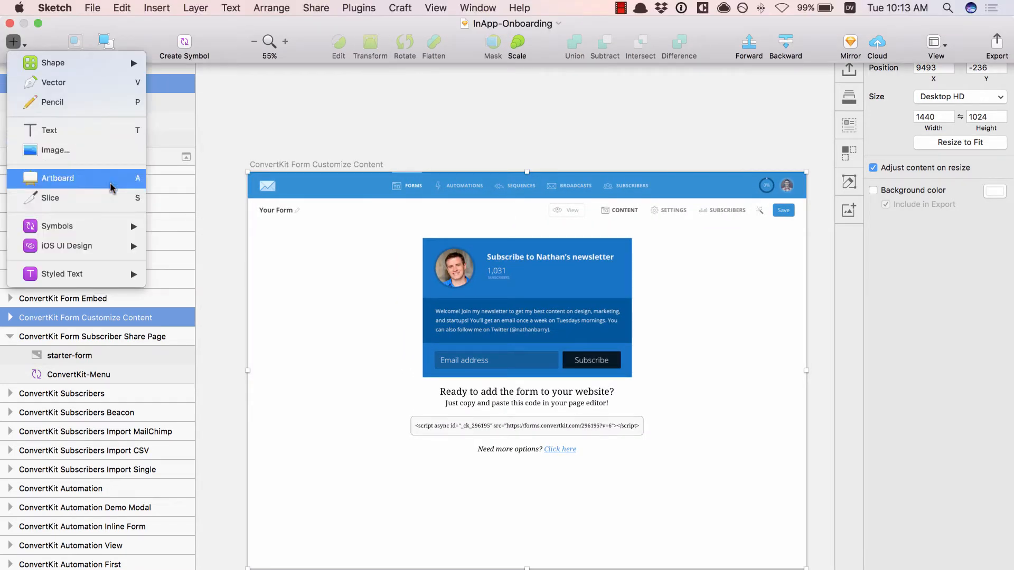
mouse_move(84, 82)
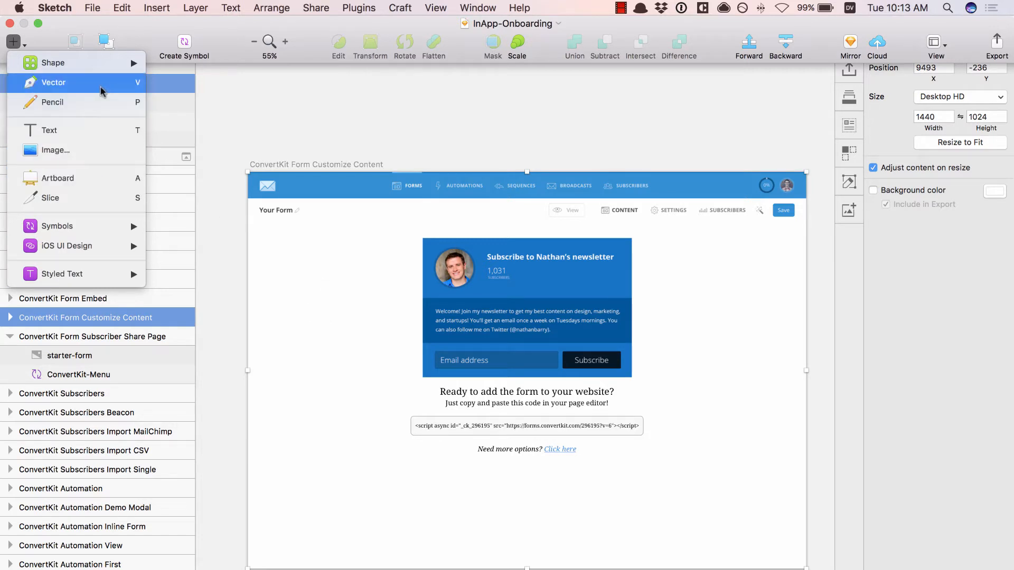
mouse_move(362, 388)
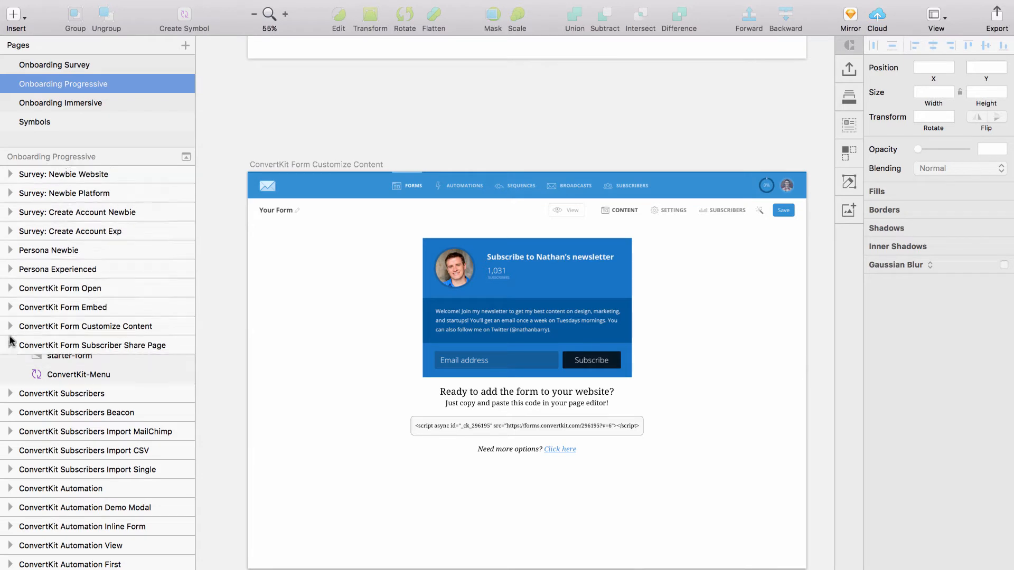
scroll("up", 3)
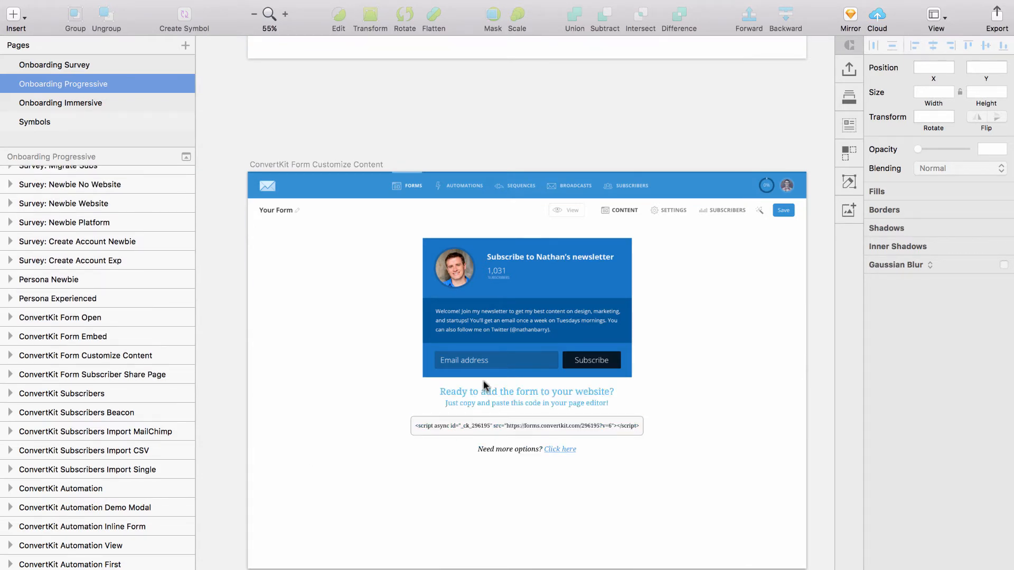
left_click(84, 355)
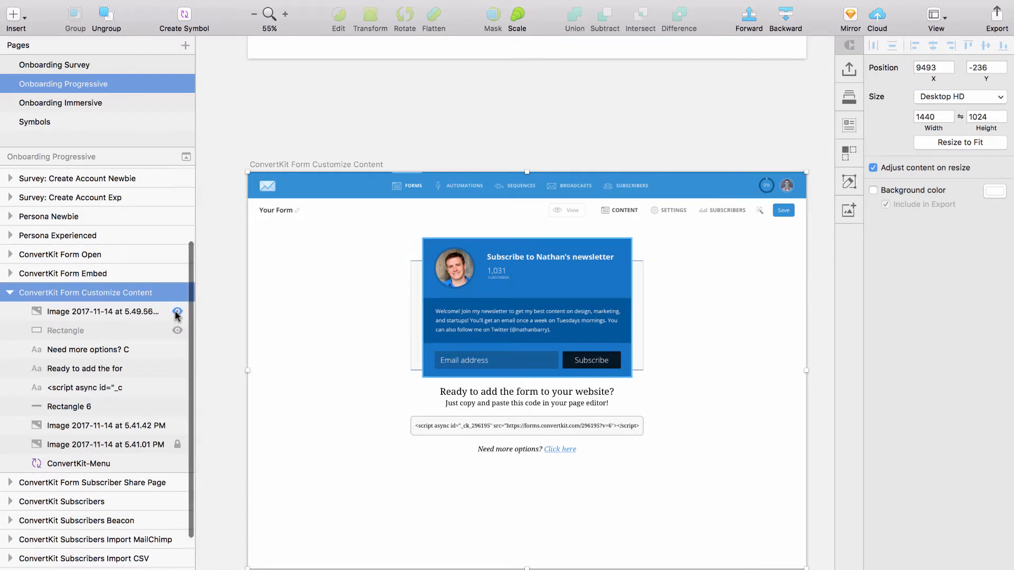
left_click(176, 315)
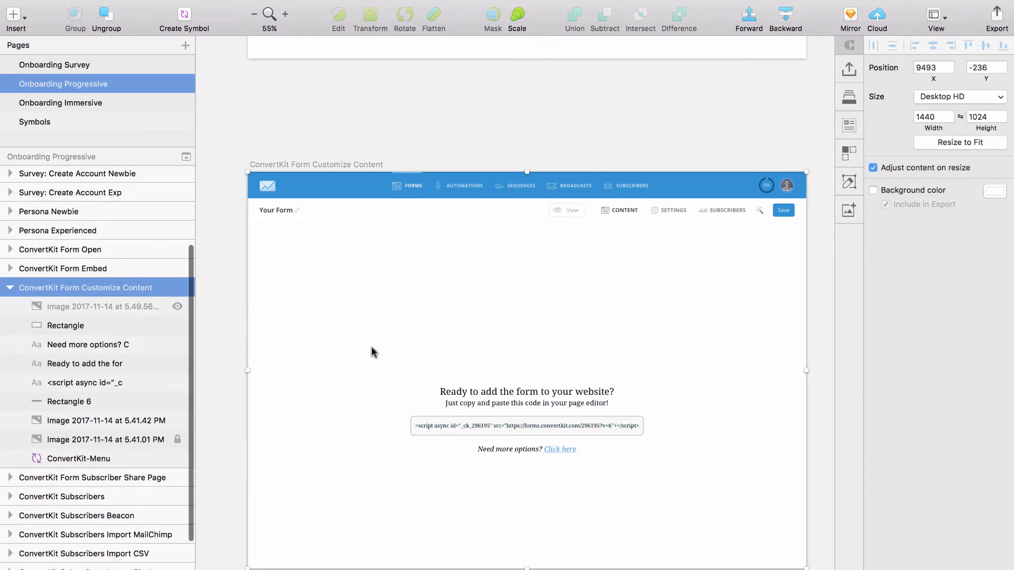
left_click(178, 306)
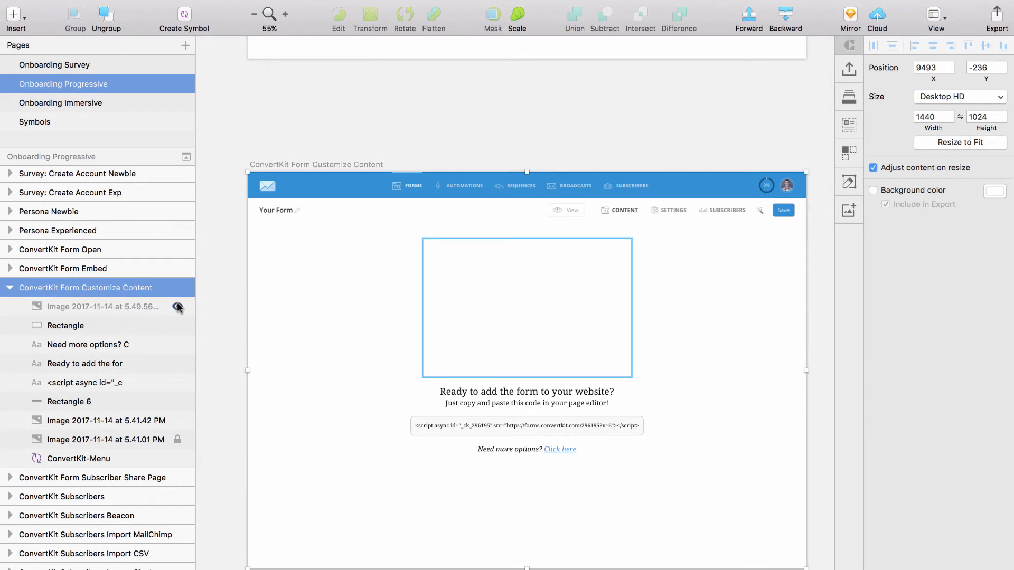
left_click(177, 306)
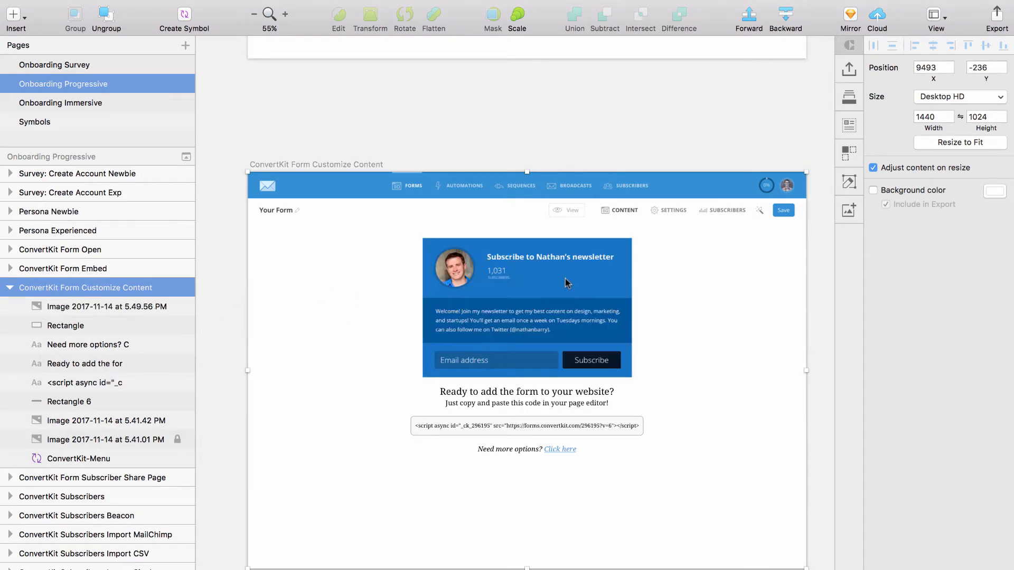
mouse_move(343, 375)
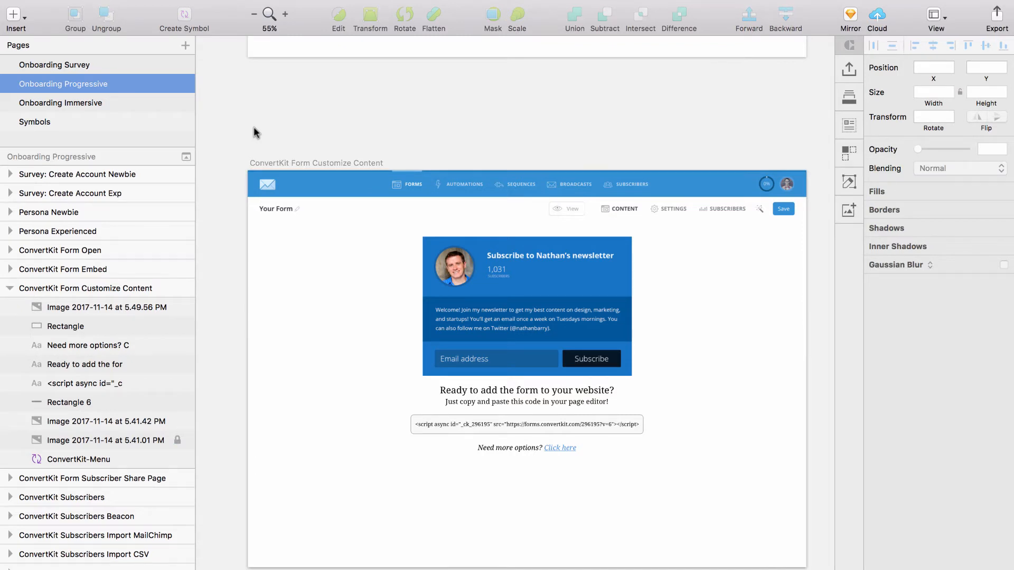
Step: Zoom out three times to every onboarding screen, then zoom in on ConvertKit Subscribers
left_click(253, 14)
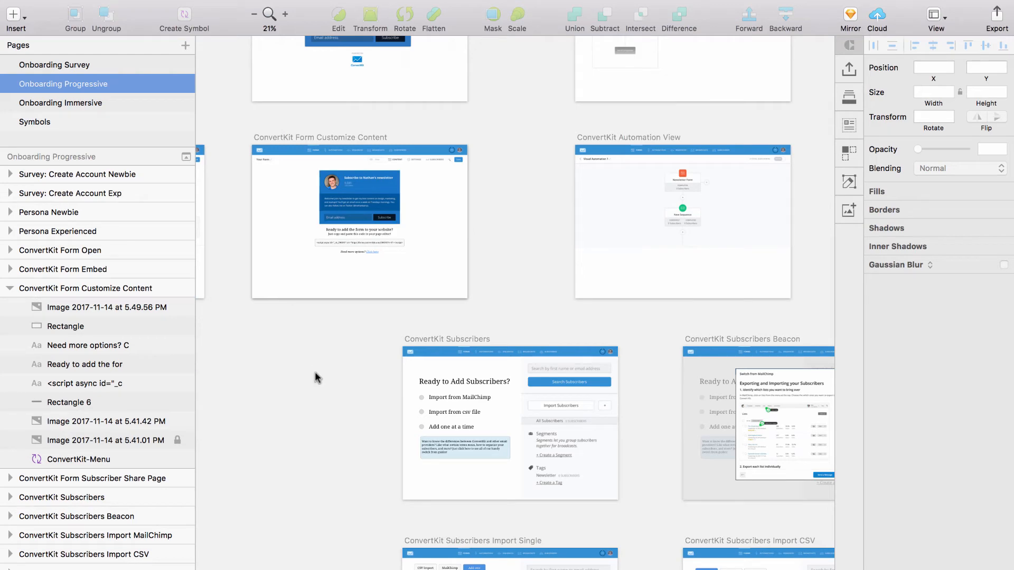
left_click(254, 14)
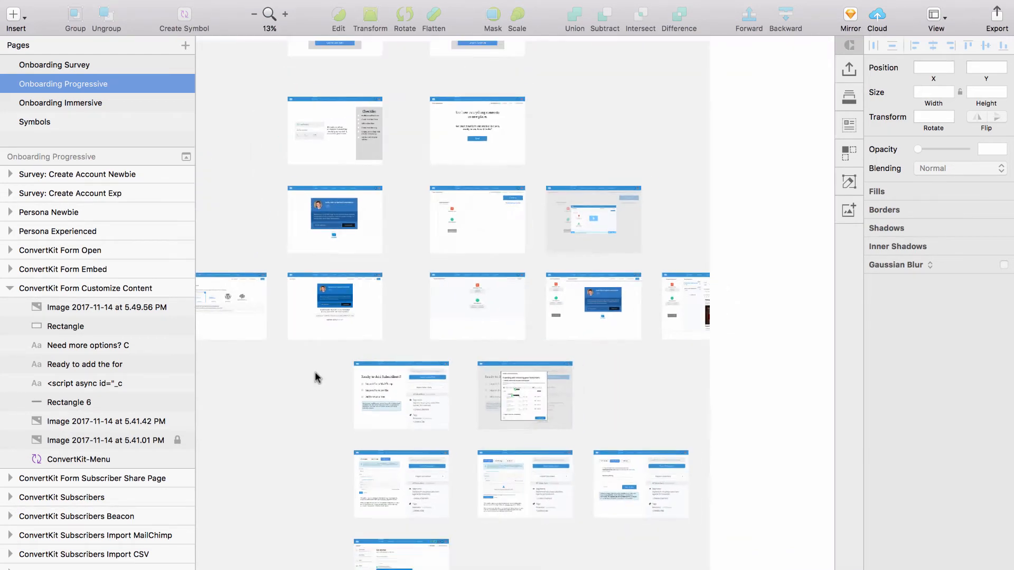
left_click(253, 14)
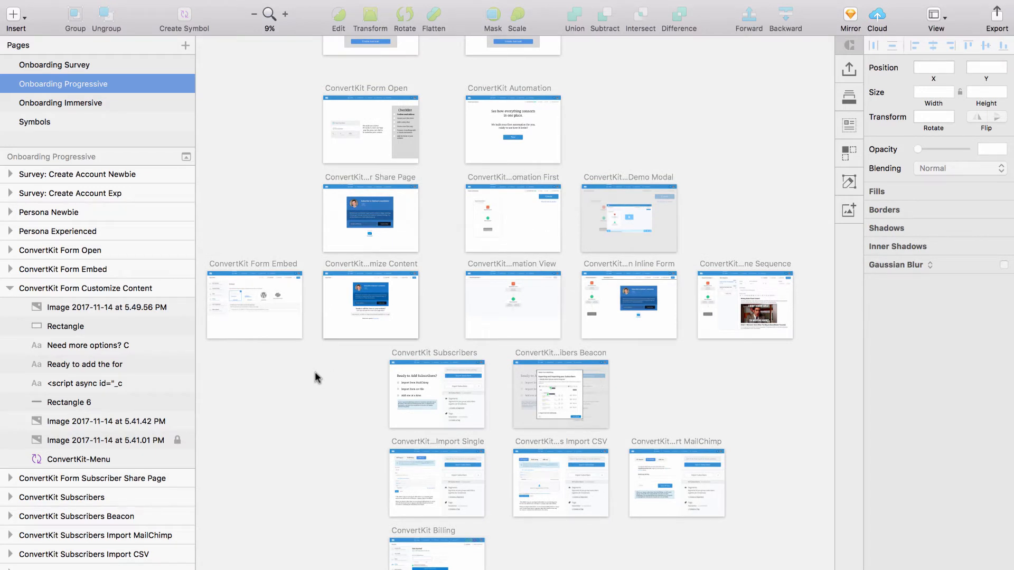
mouse_move(333, 406)
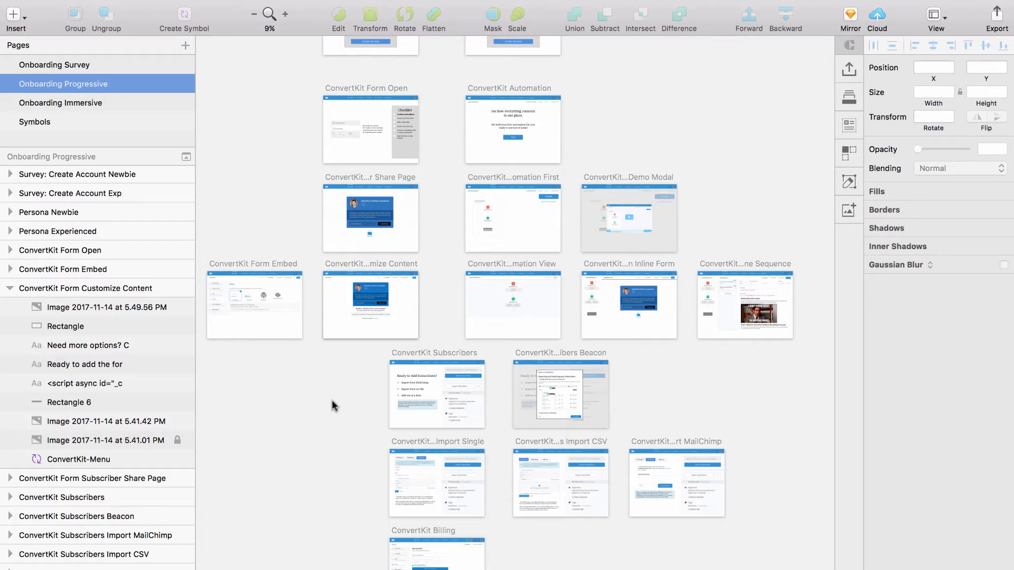
mouse_move(318, 380)
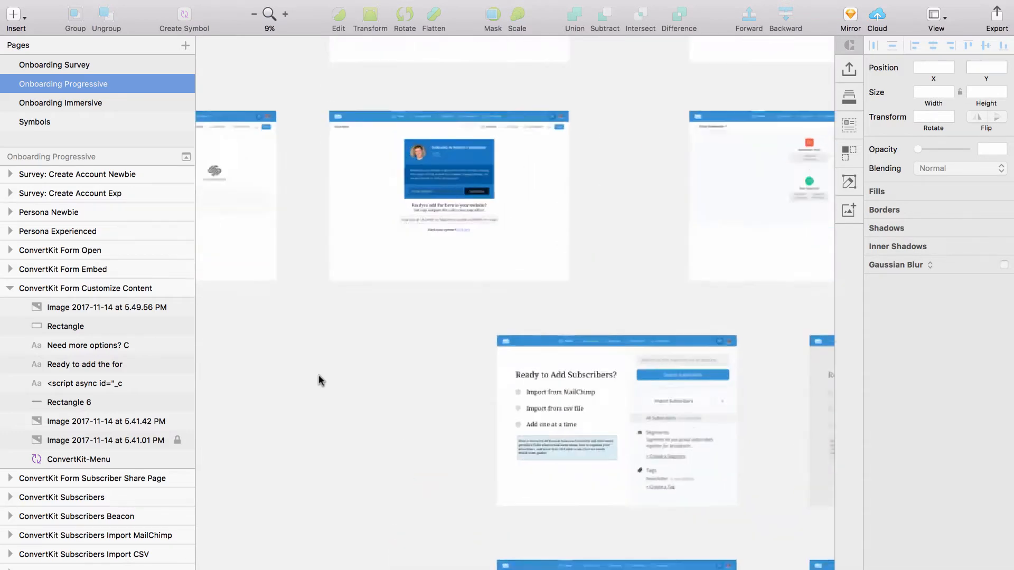
left_click(285, 14)
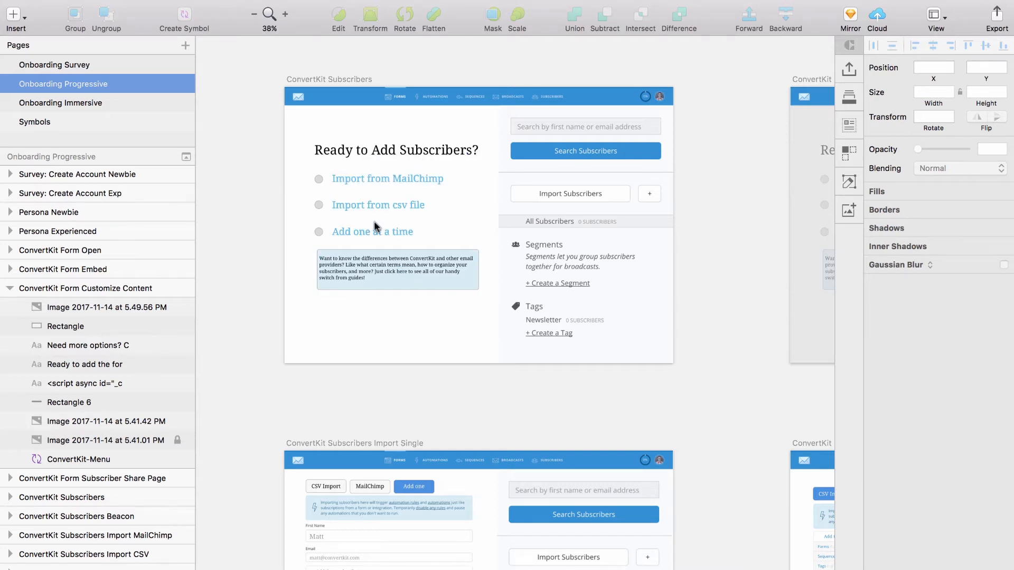
mouse_move(336, 147)
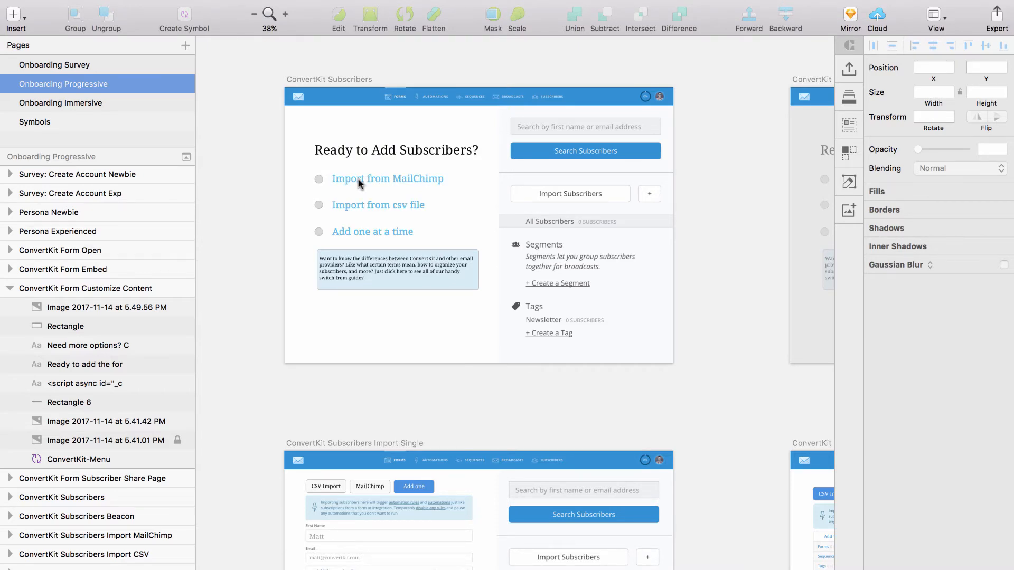
left_click(254, 14)
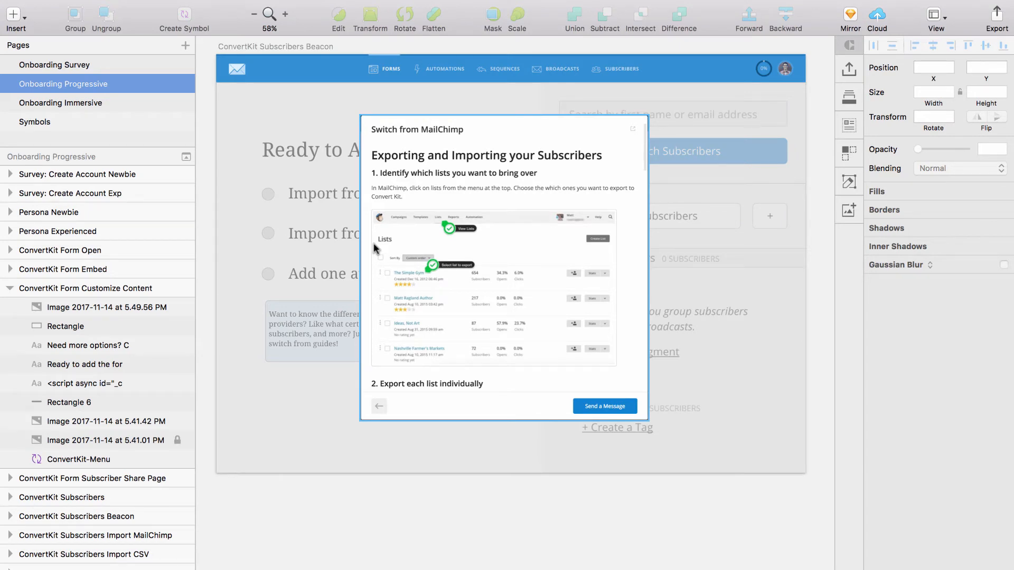
mouse_move(396, 179)
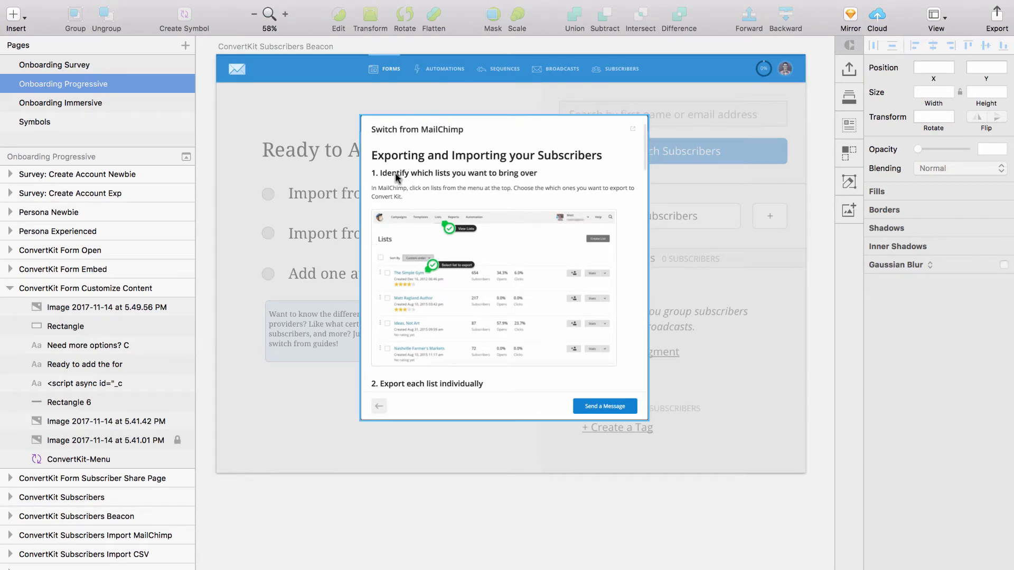
left_click(284, 14)
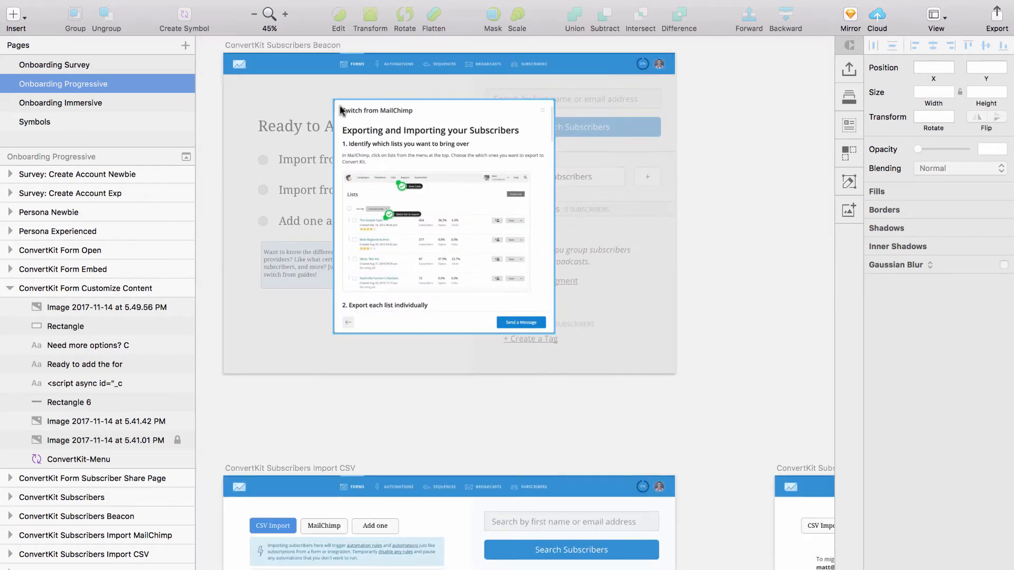
mouse_move(406, 291)
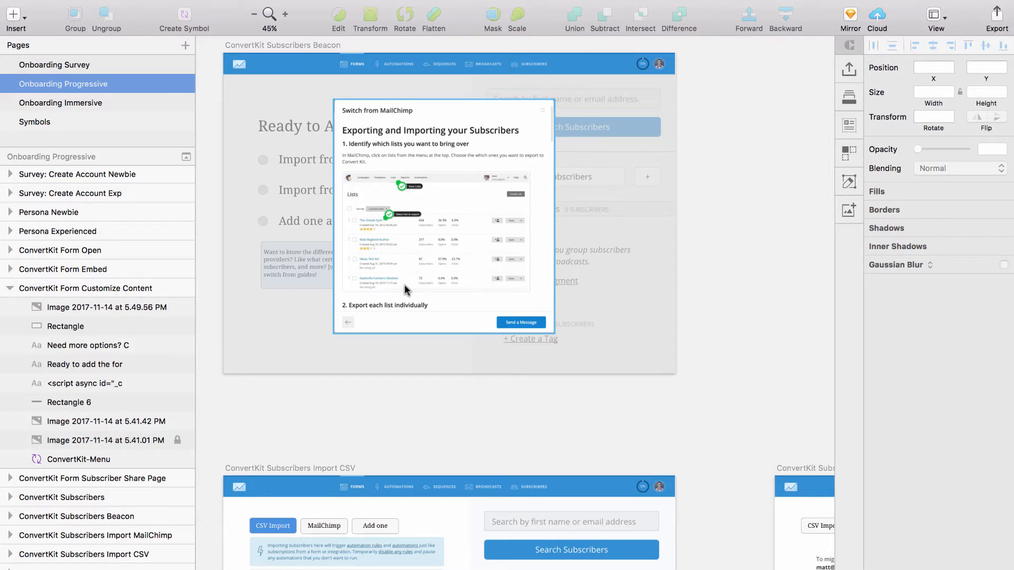
left_click(253, 16)
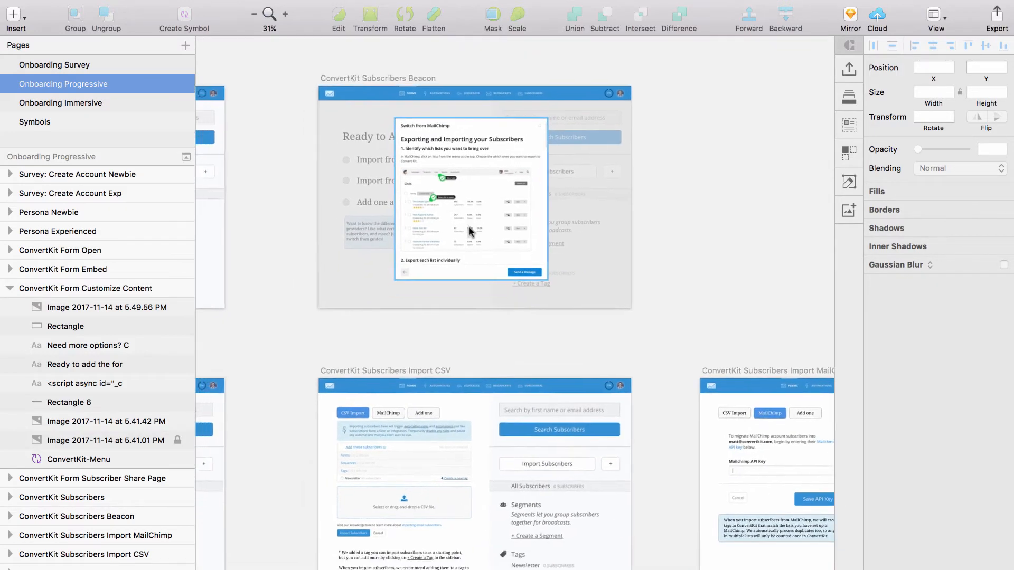
scroll("down", 3)
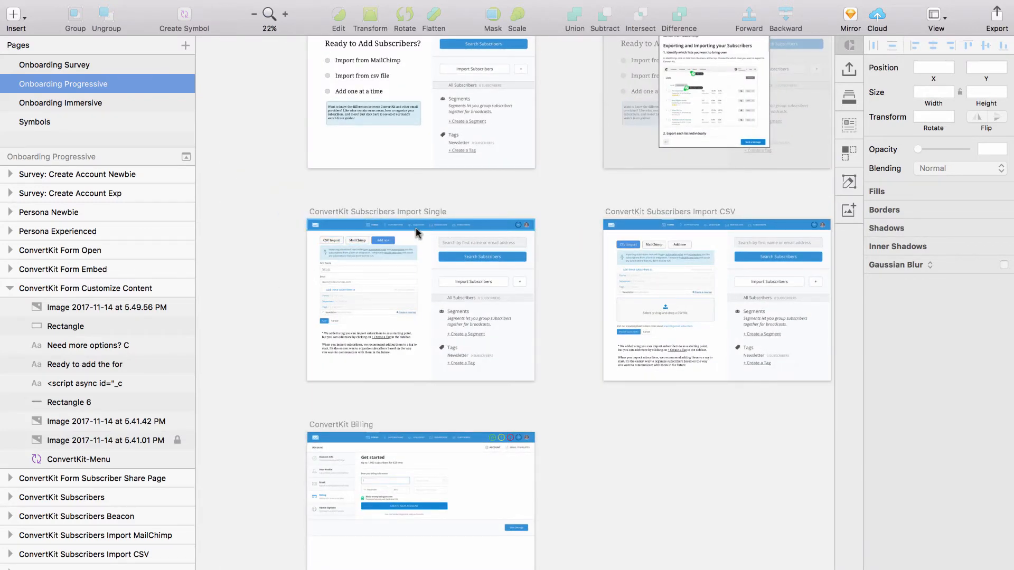
left_click(285, 14)
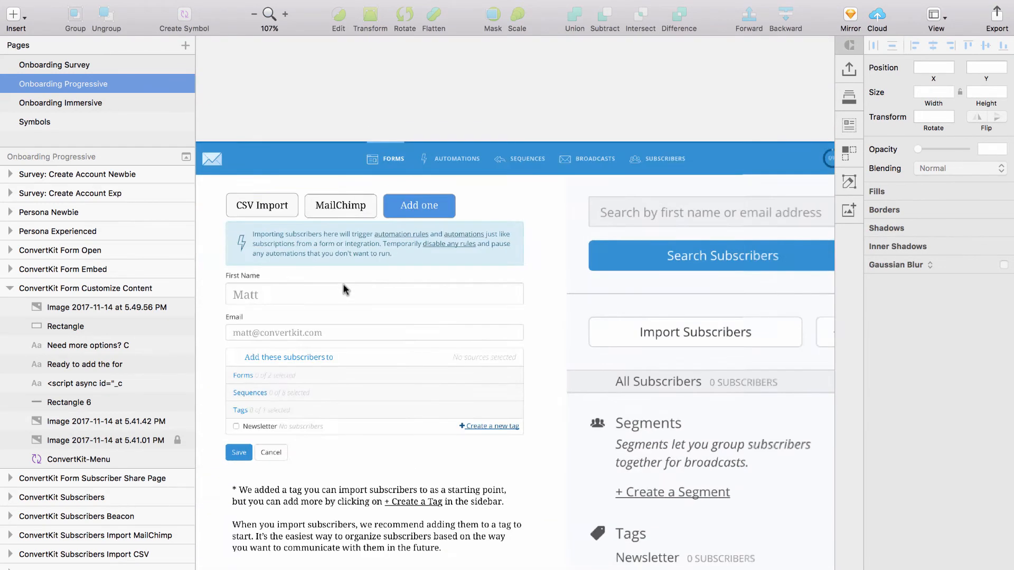
left_click(253, 13)
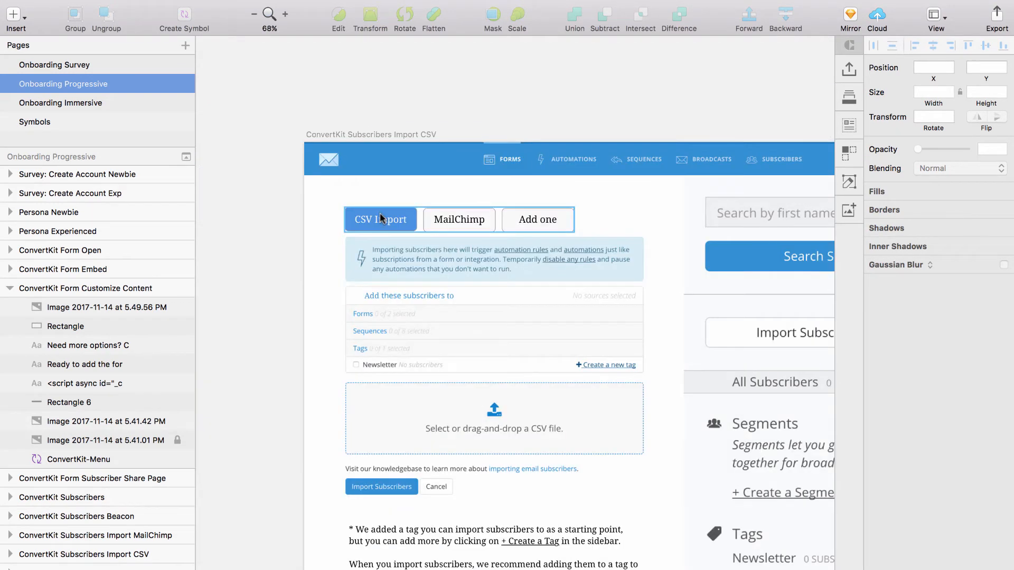
mouse_move(337, 210)
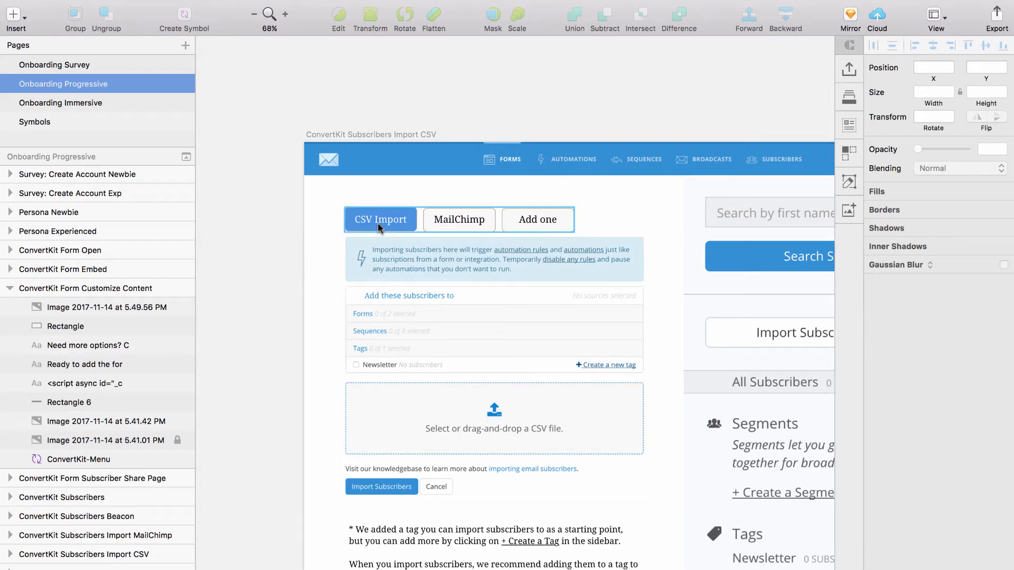
left_click(459, 219)
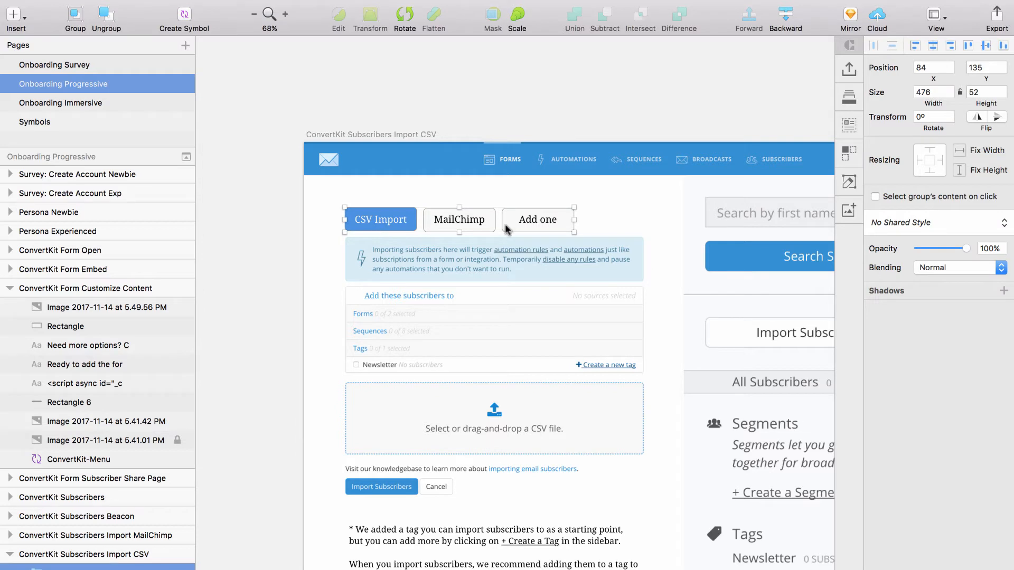
mouse_move(640, 184)
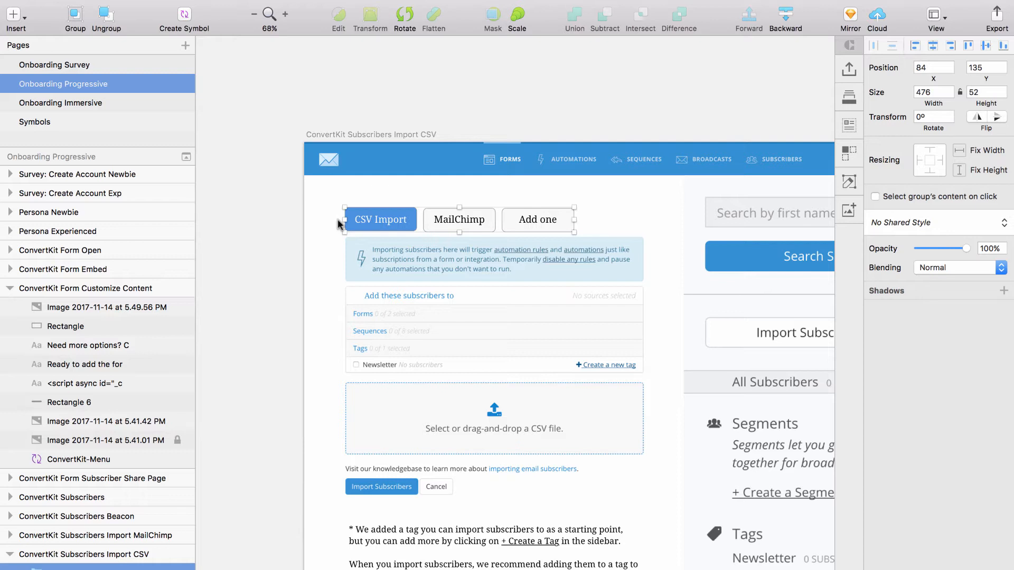
left_click(253, 14)
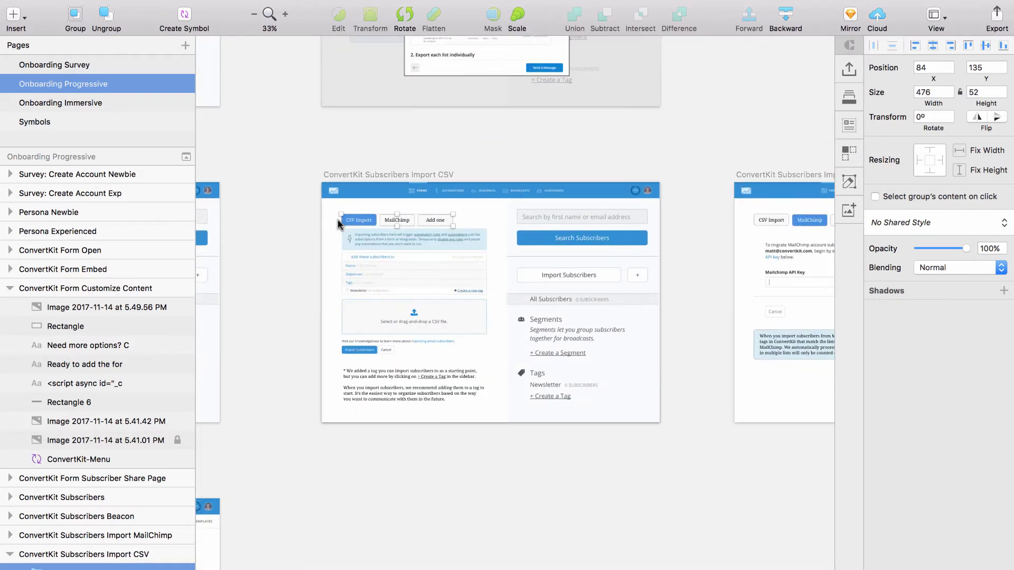
left_click(254, 14)
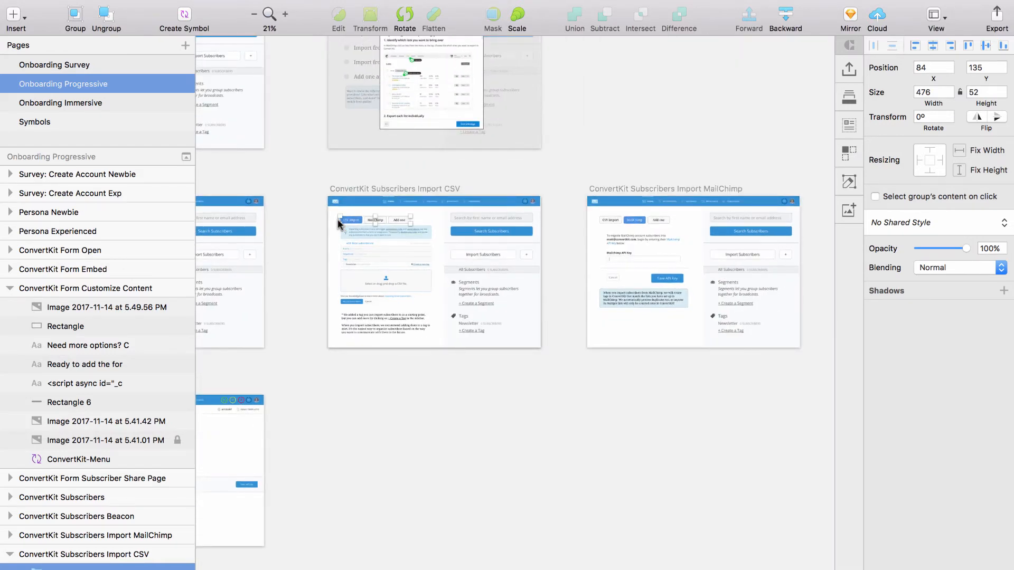
mouse_move(267, 310)
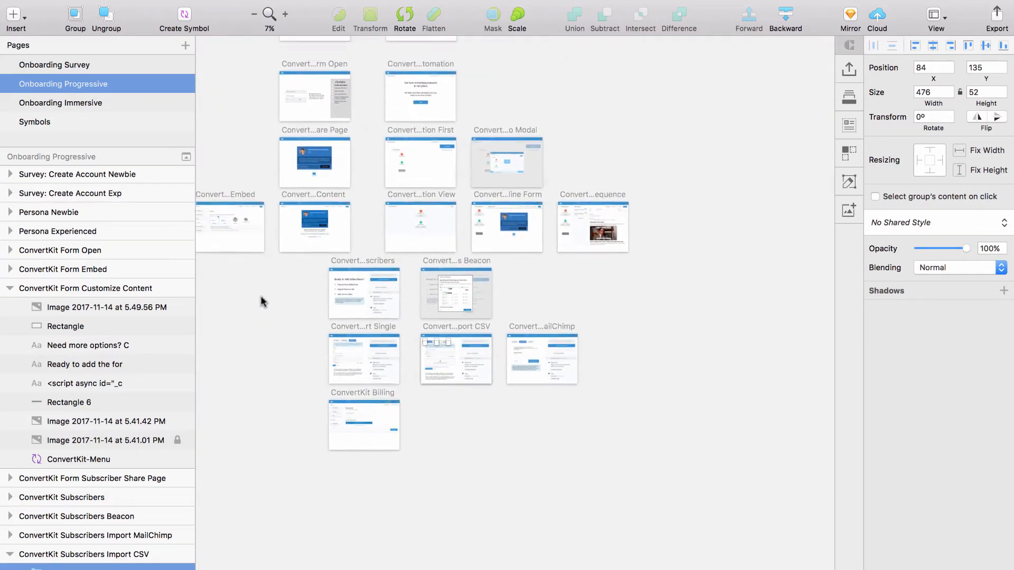
scroll("up", 3)
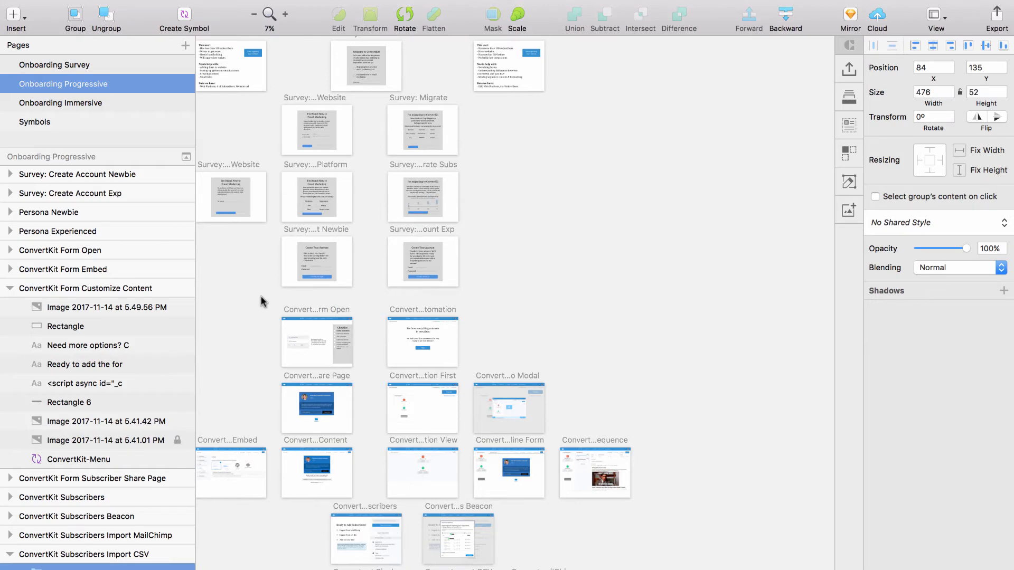
left_click(285, 15)
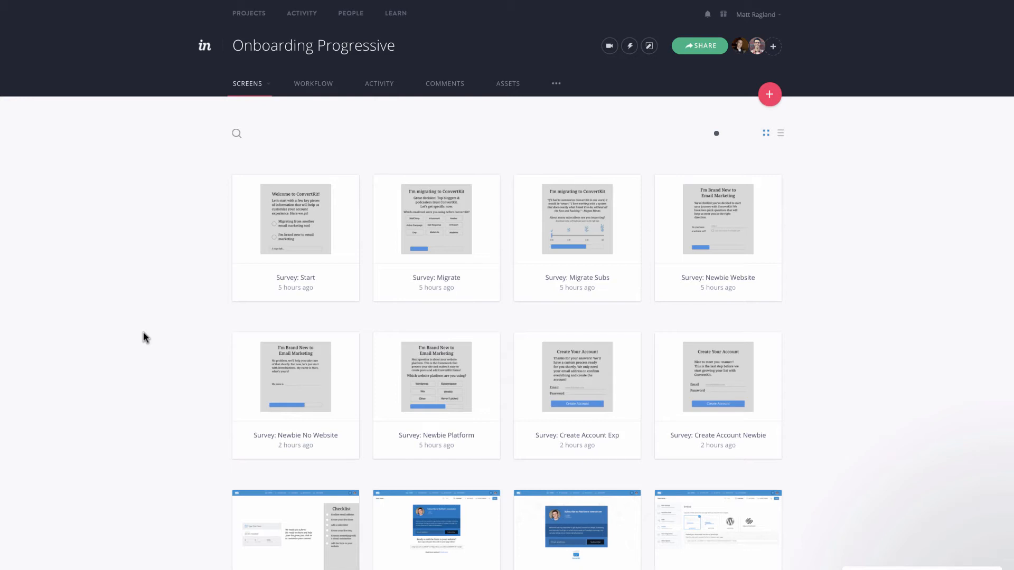
mouse_move(296, 218)
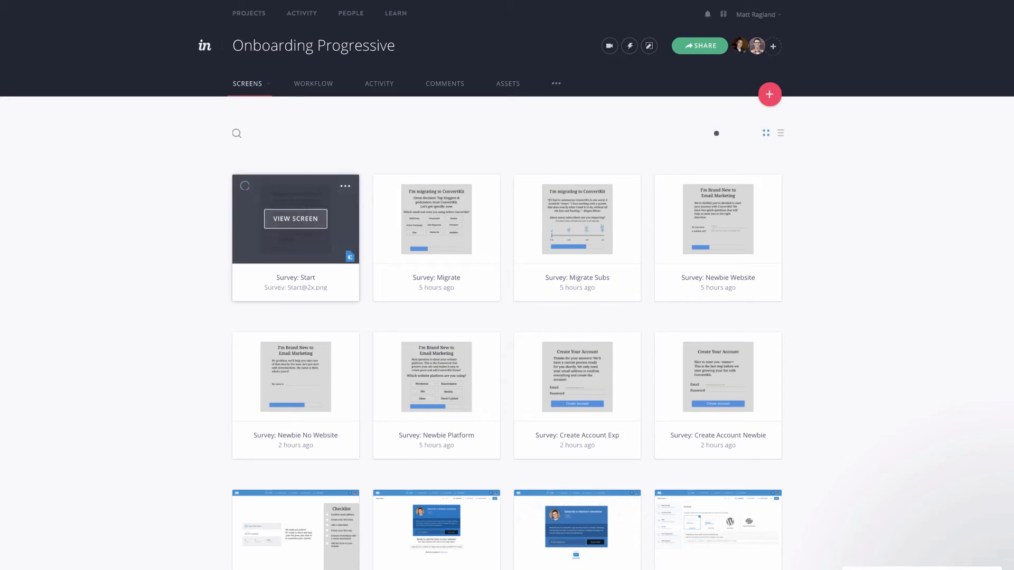
Step: Open the Survey: Start thumbnail full size with View Screen
left_click(294, 218)
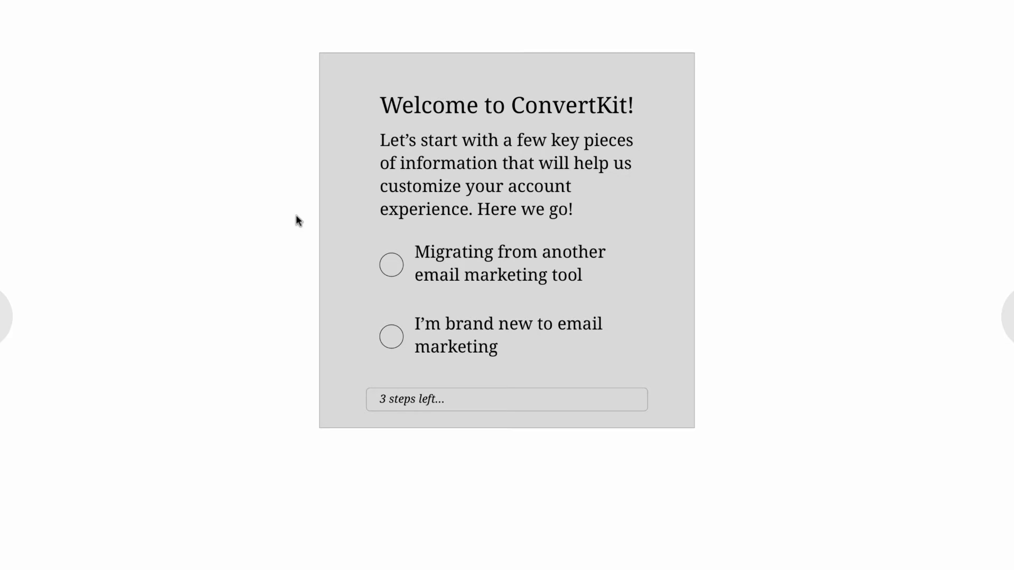
mouse_move(313, 263)
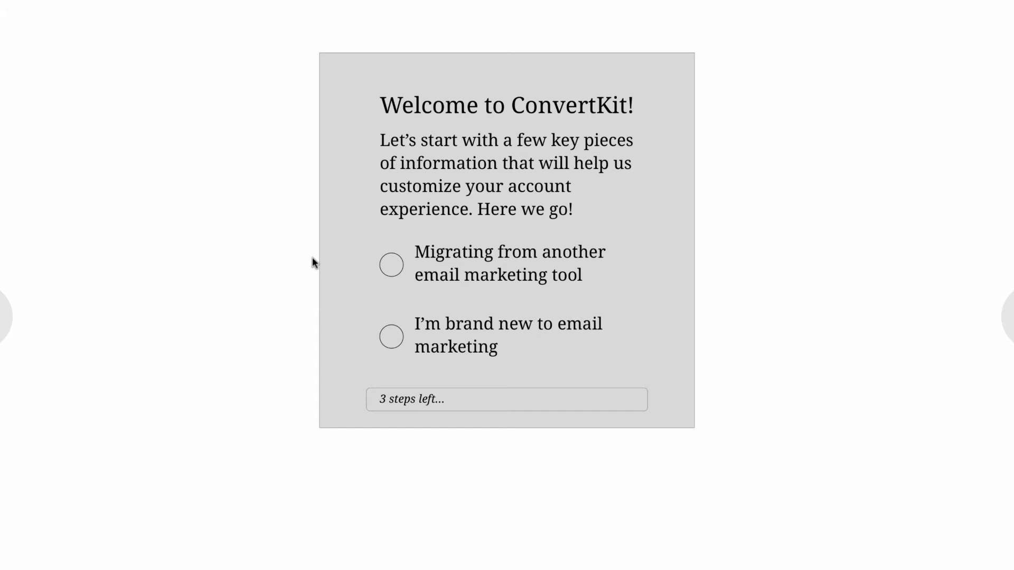
mouse_move(332, 268)
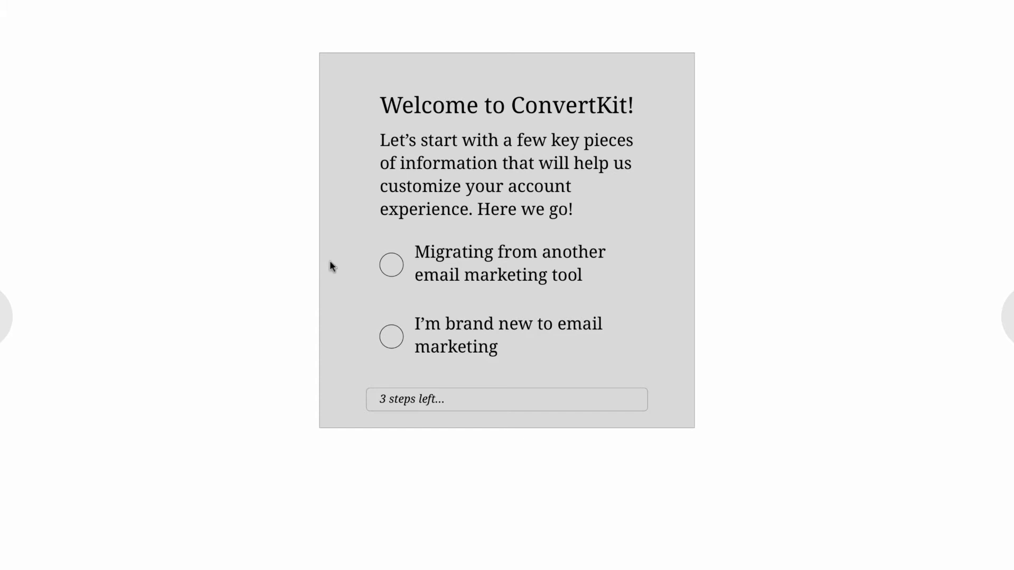
mouse_move(331, 267)
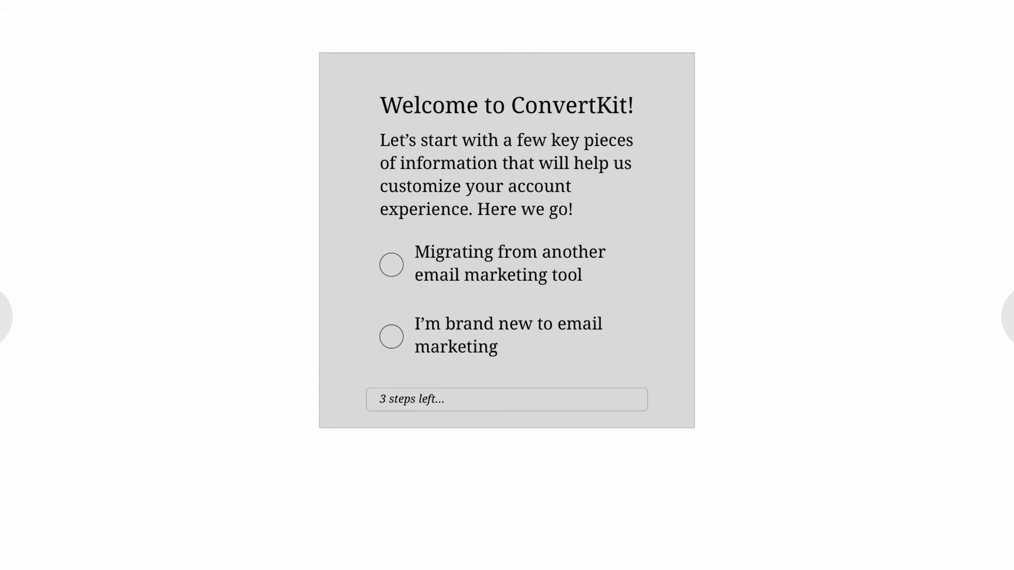
mouse_move(420, 565)
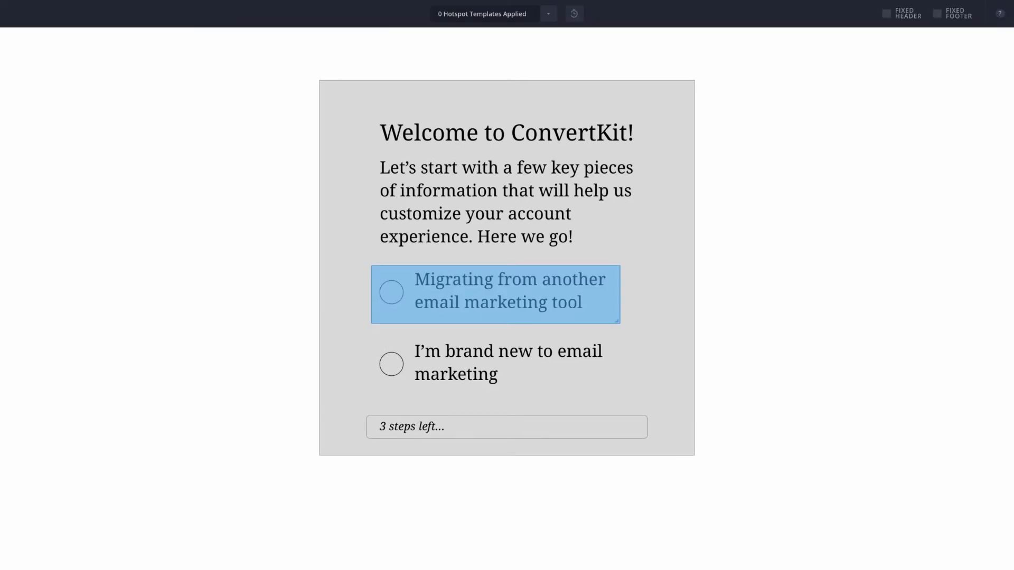
mouse_move(559, 388)
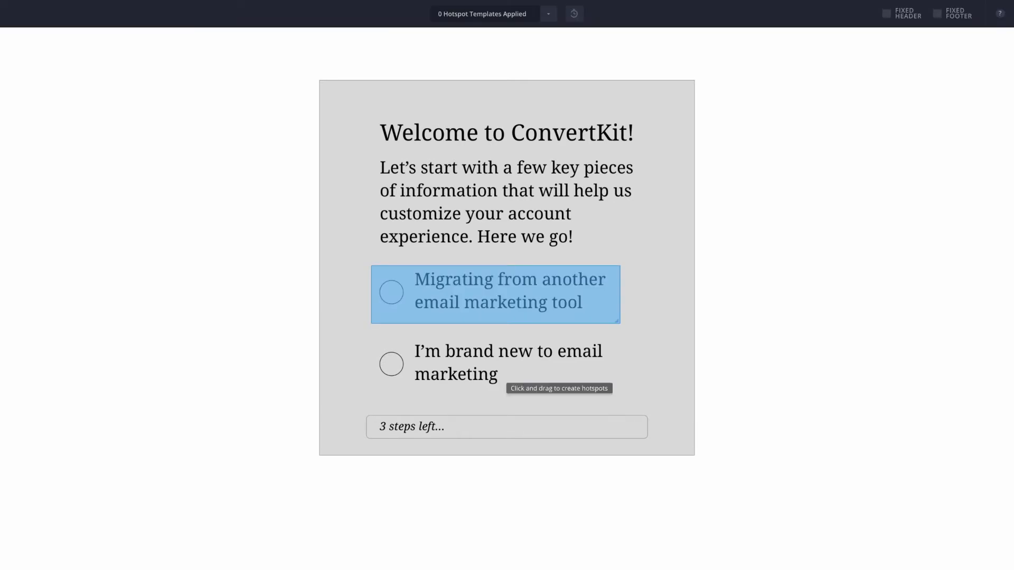
left_click(495, 294)
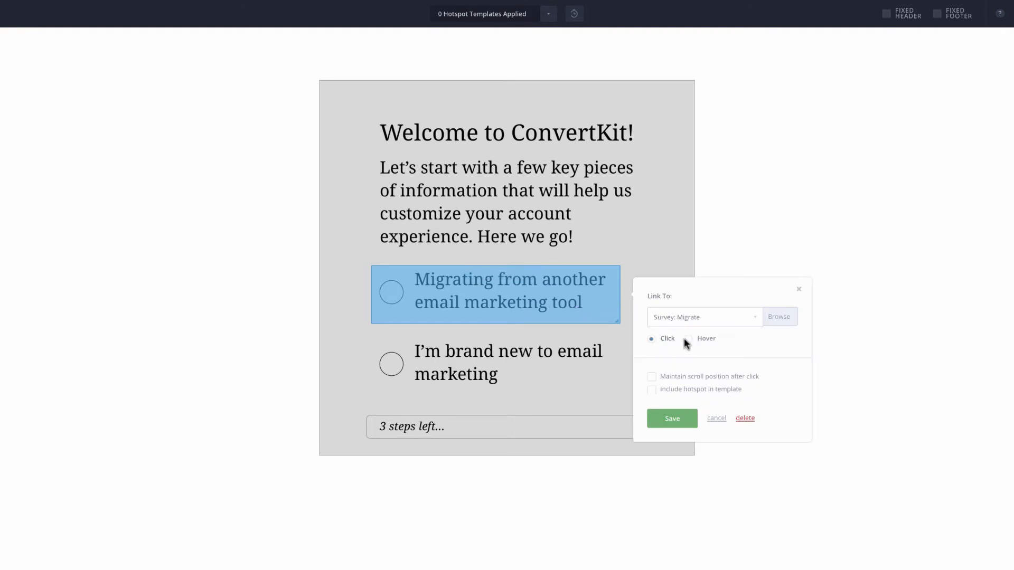
left_click(703, 316)
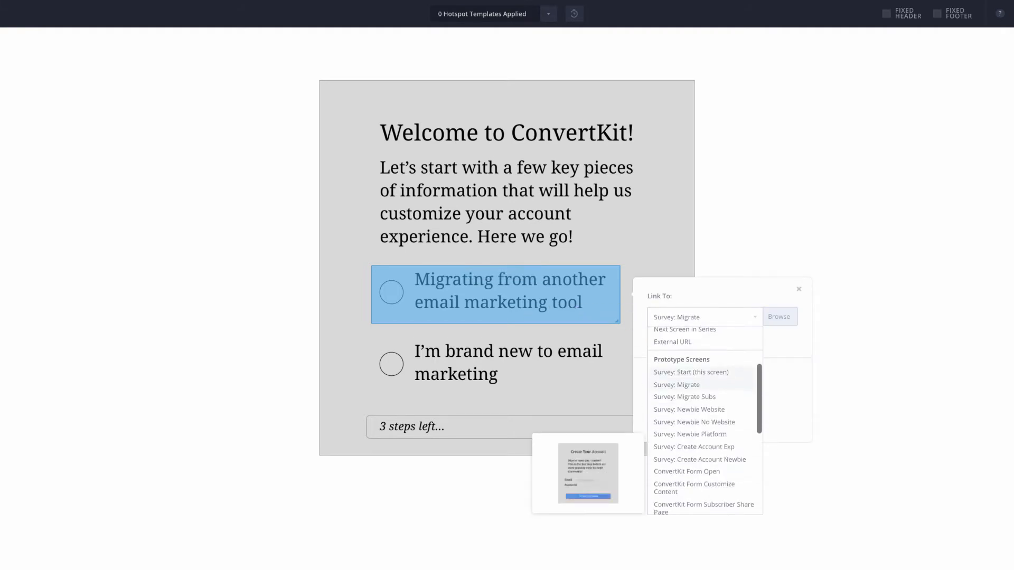
scroll("down", 3)
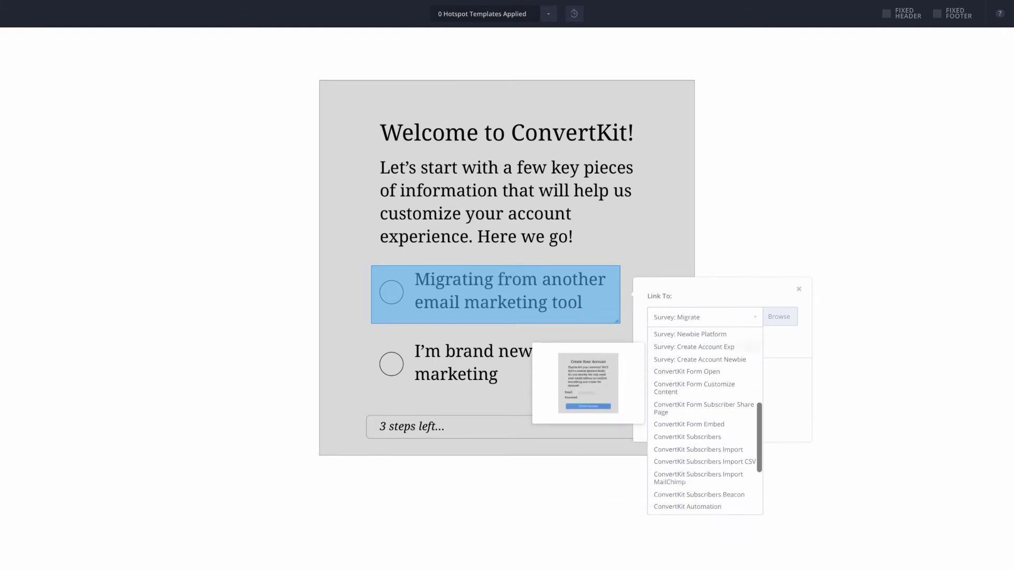
scroll("down", 3)
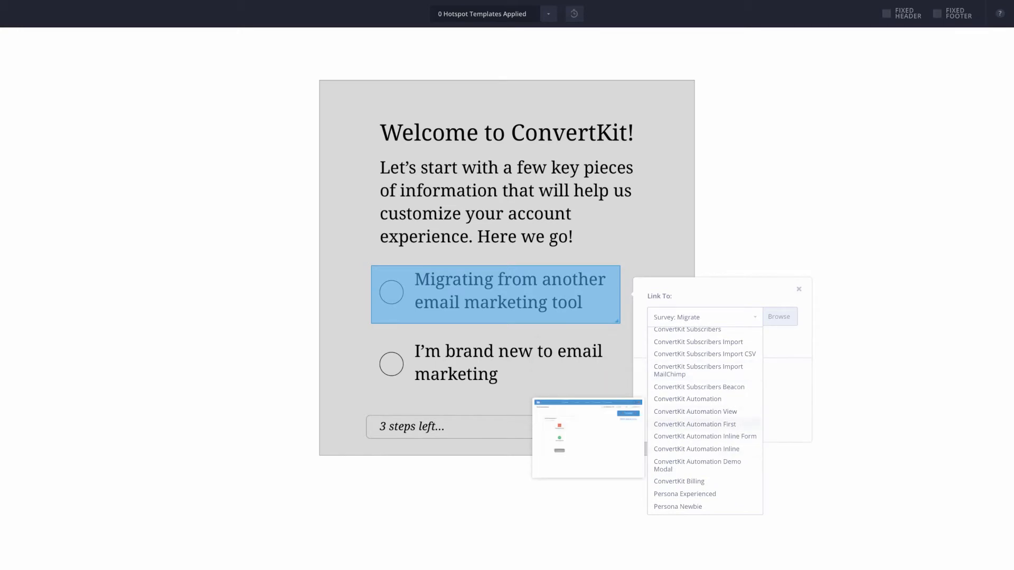
scroll("up", 3)
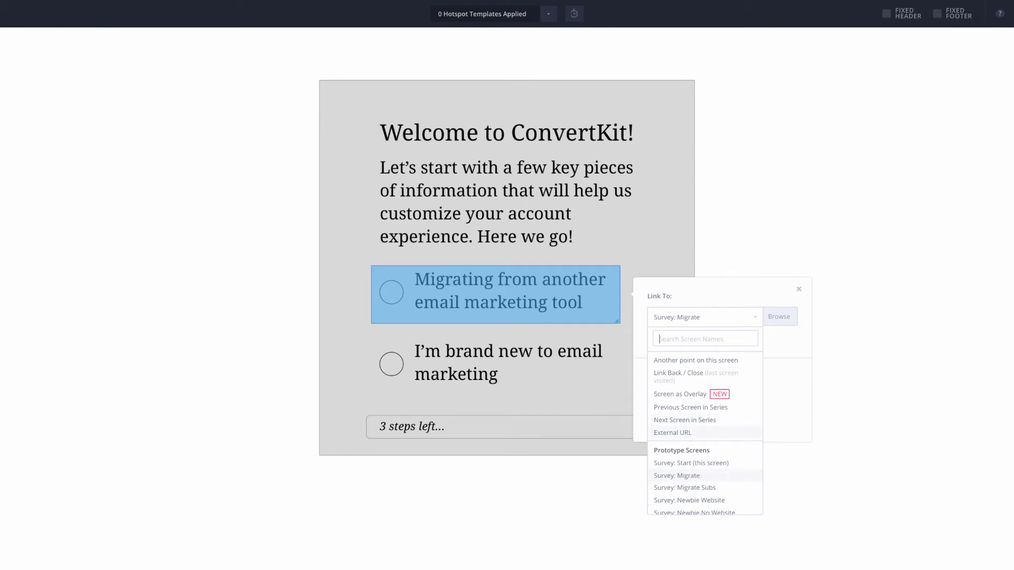
scroll("down", 3)
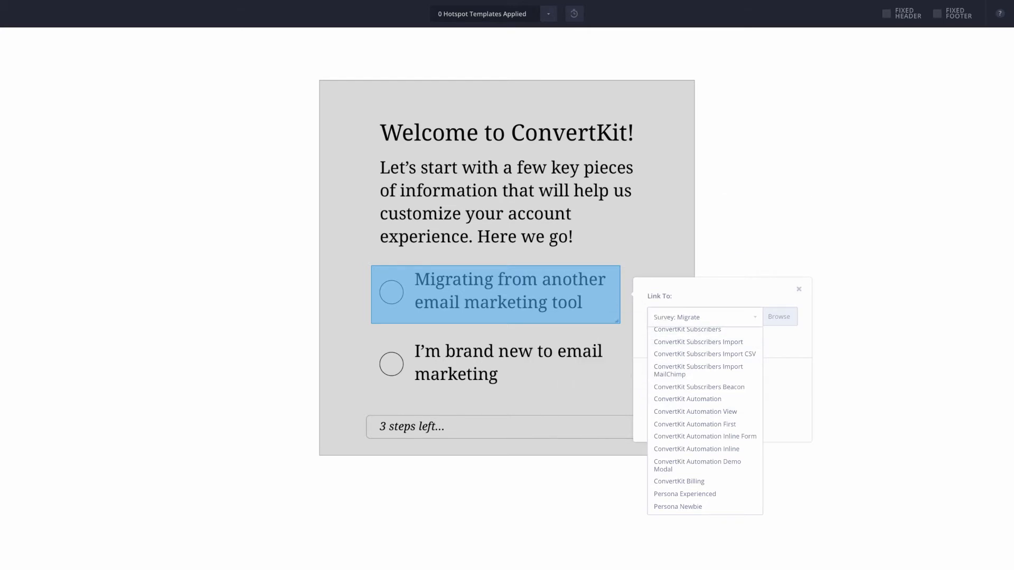
left_click(798, 289)
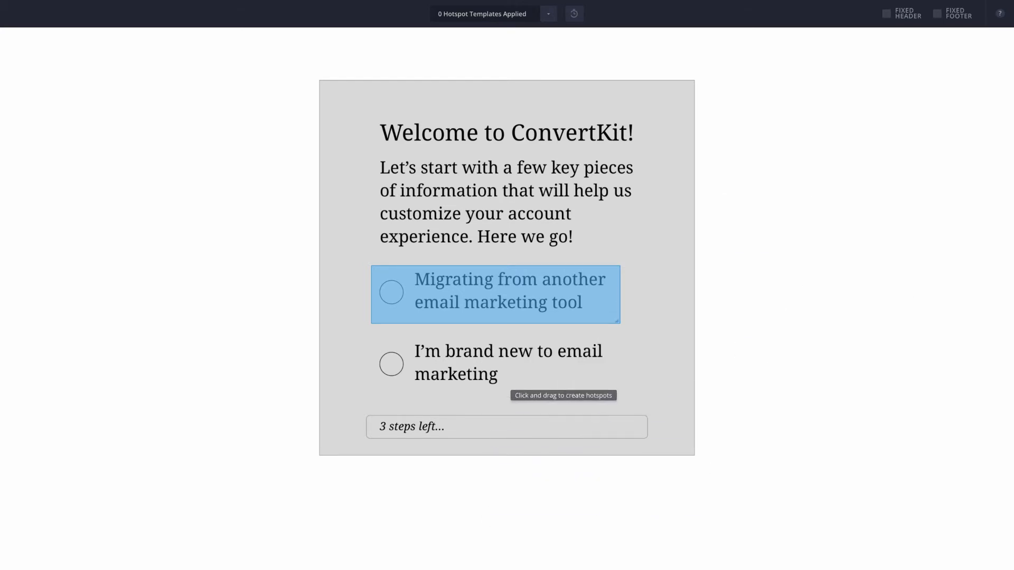
mouse_move(402, 566)
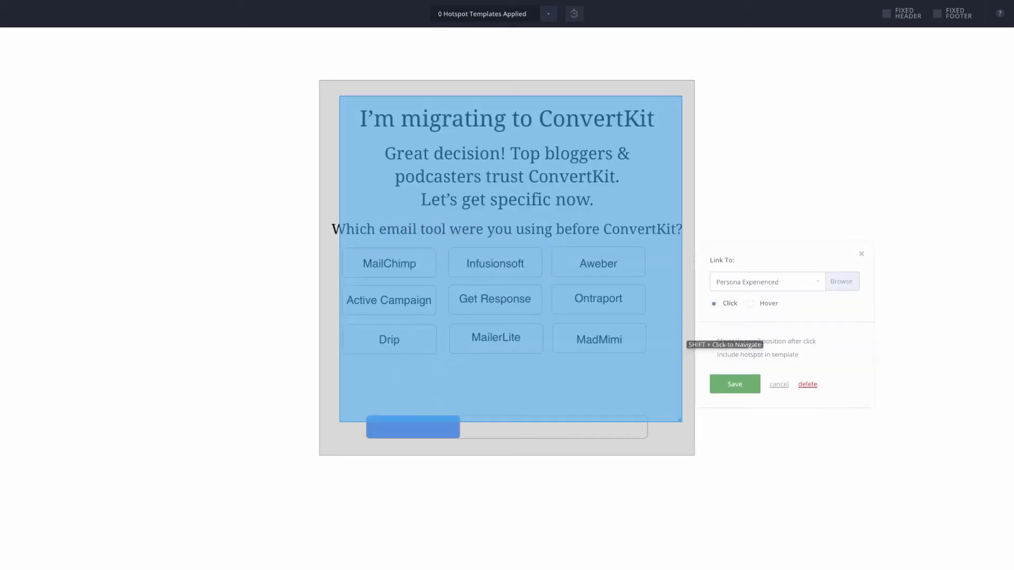
Step: Save the migration screen hotspot's link
left_click(778, 384)
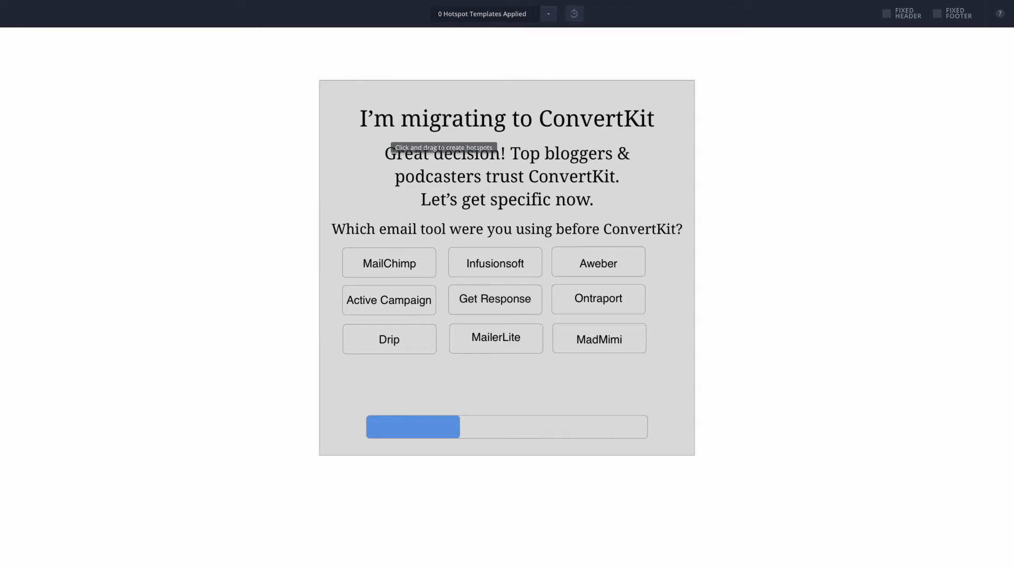
mouse_move(388, 300)
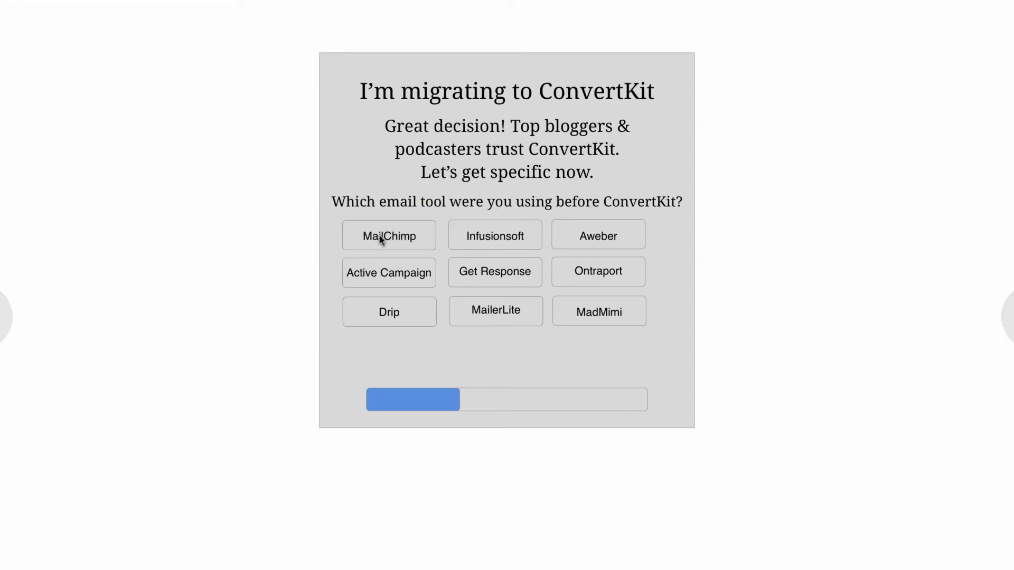
mouse_move(462, 420)
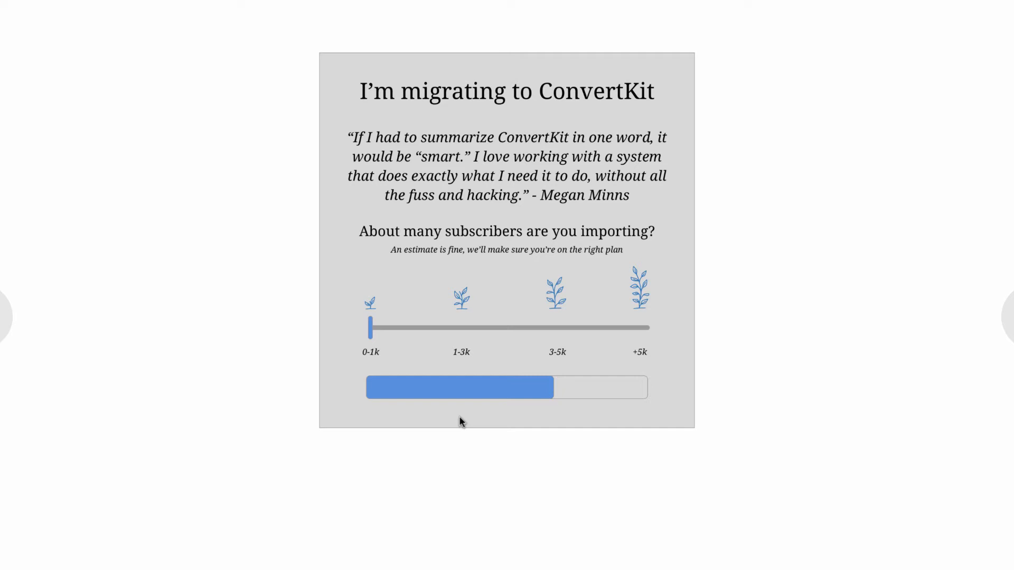
mouse_move(383, 164)
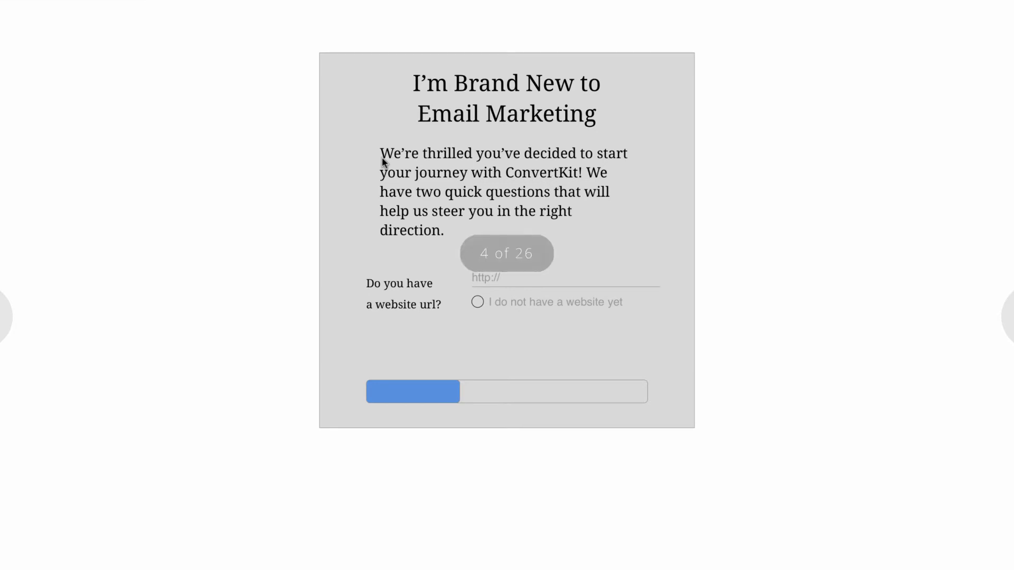
mouse_move(304, 170)
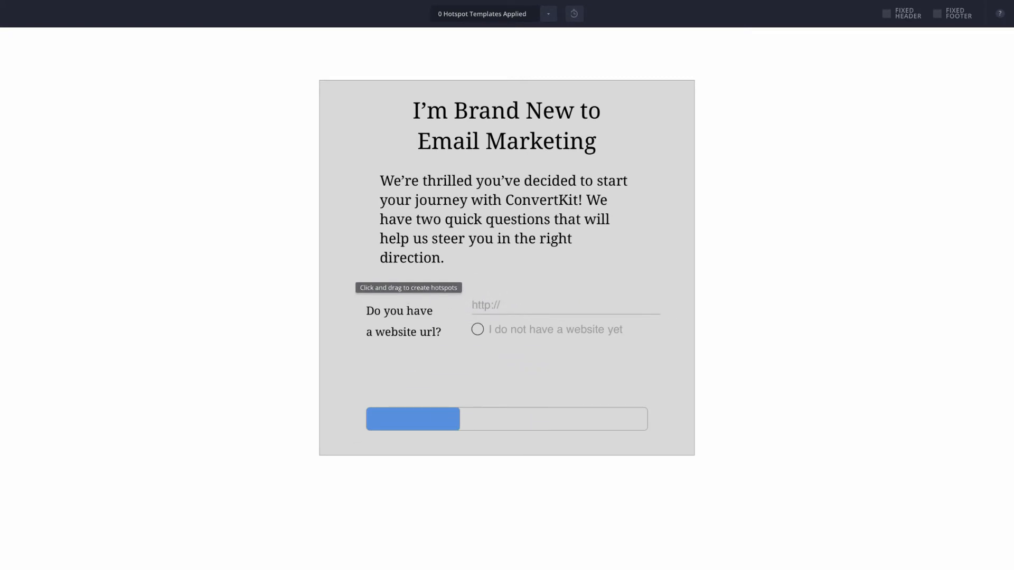
mouse_move(471, 306)
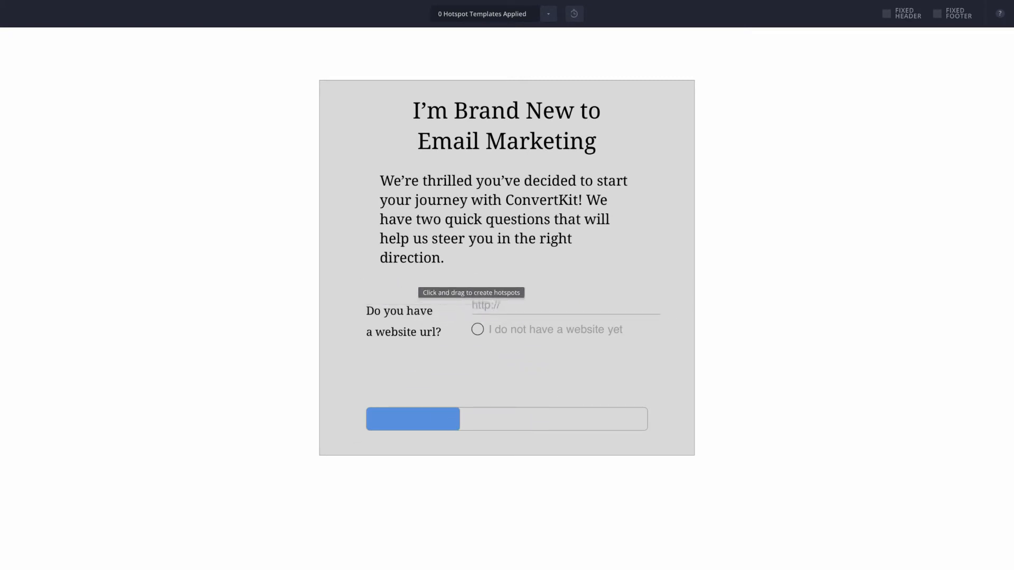
left_click(565, 305)
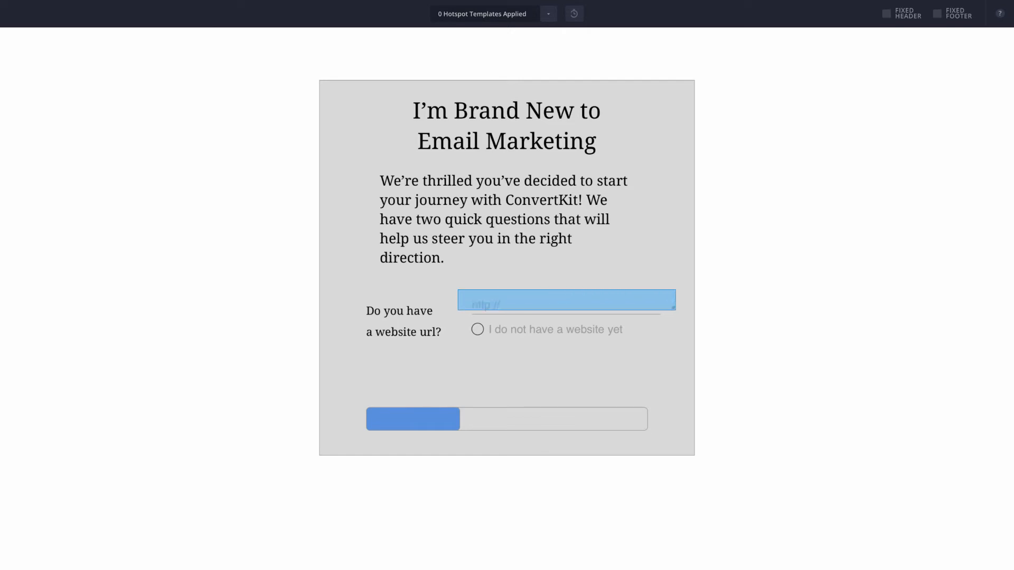
left_click(565, 304)
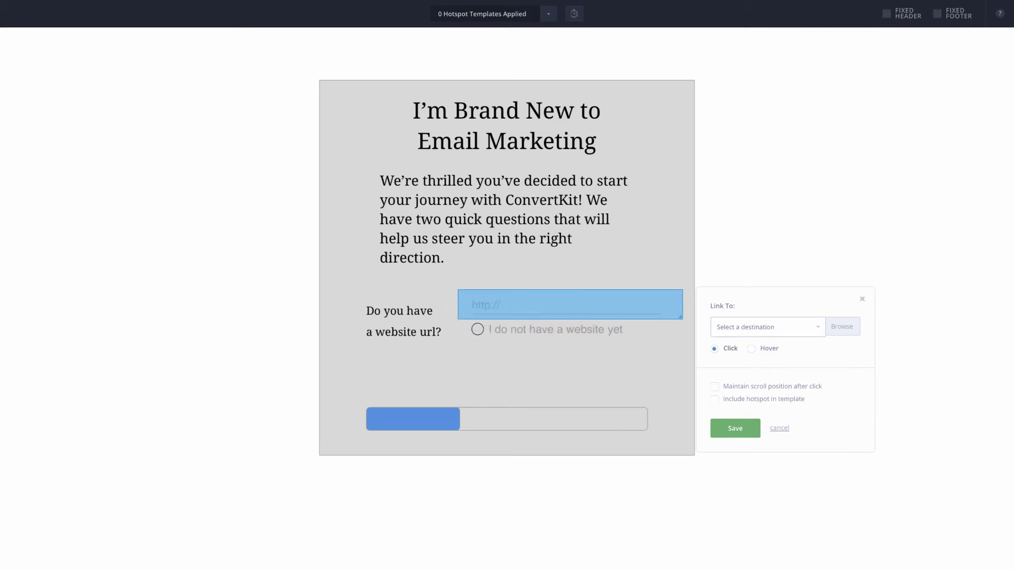
left_click(766, 327)
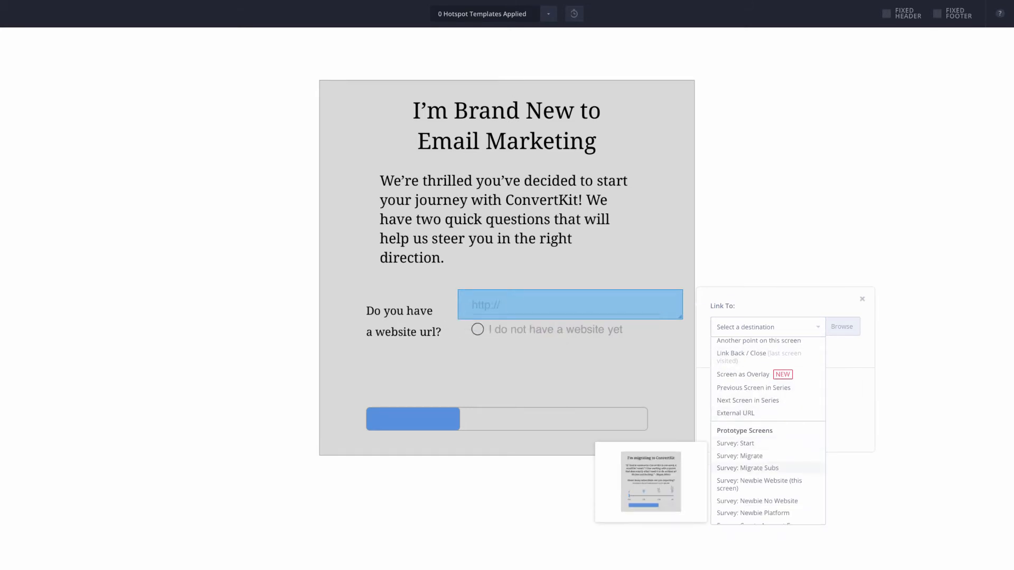
scroll("down", 3)
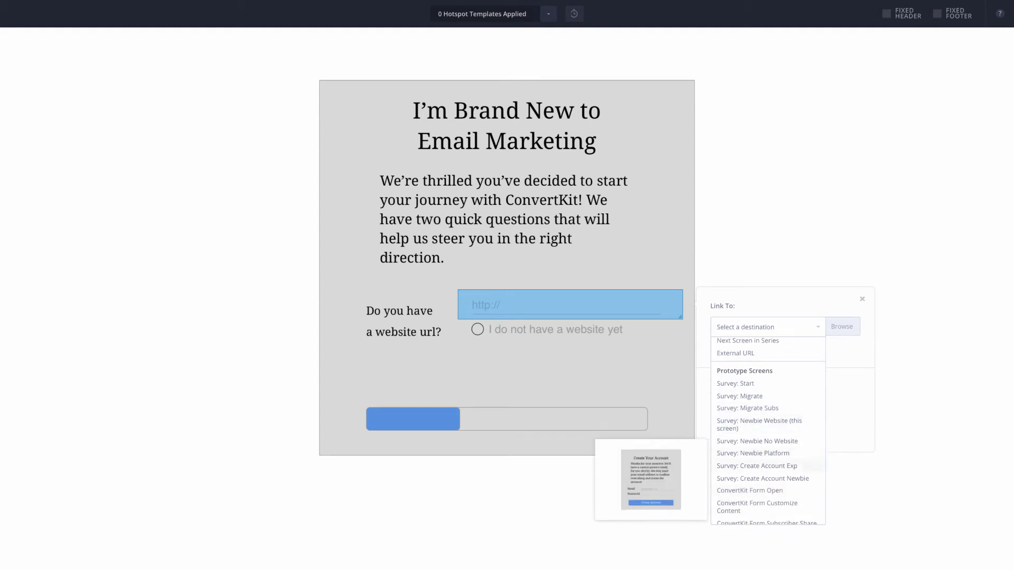
left_click(756, 466)
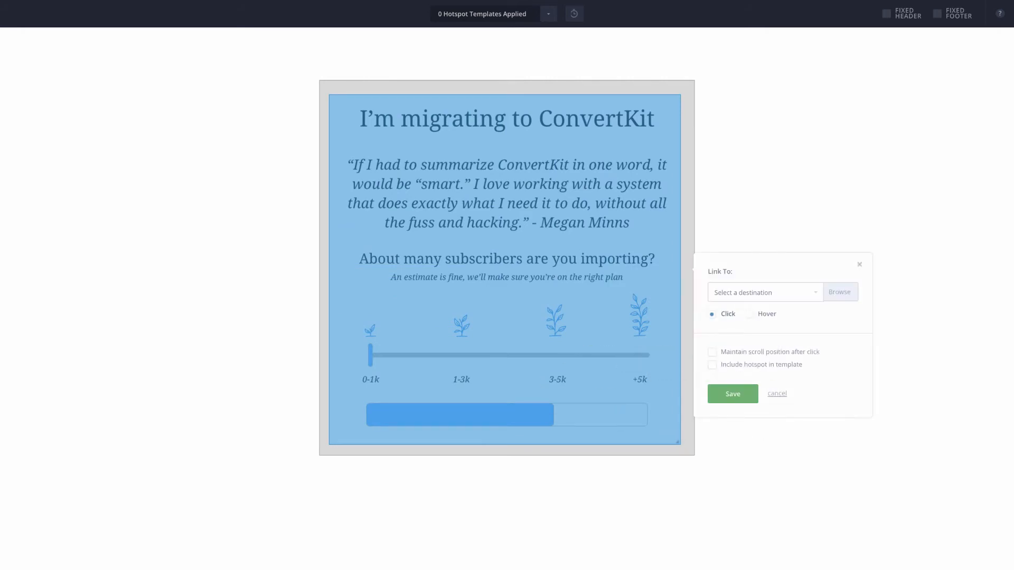
mouse_move(731, 363)
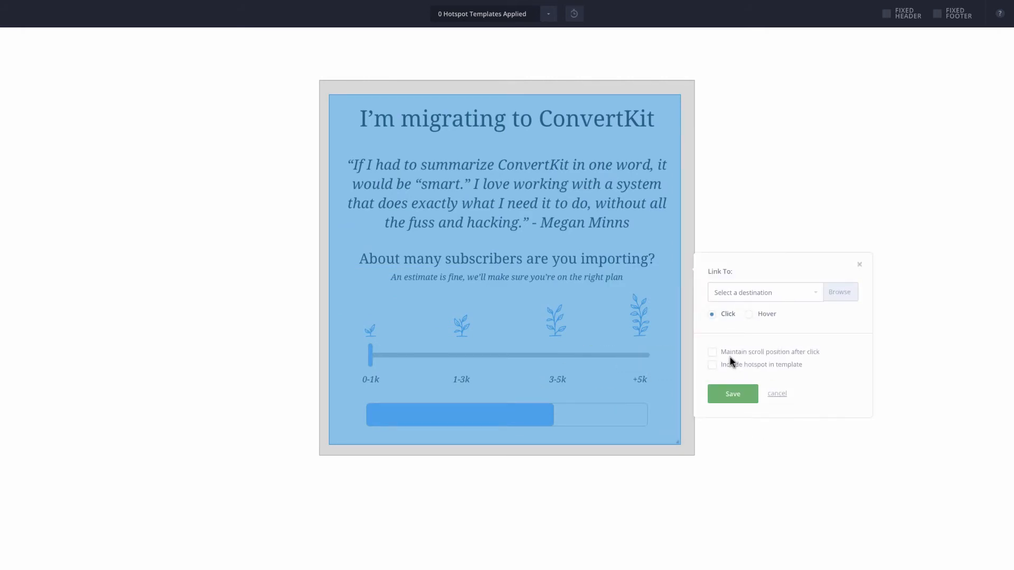
mouse_move(650, 399)
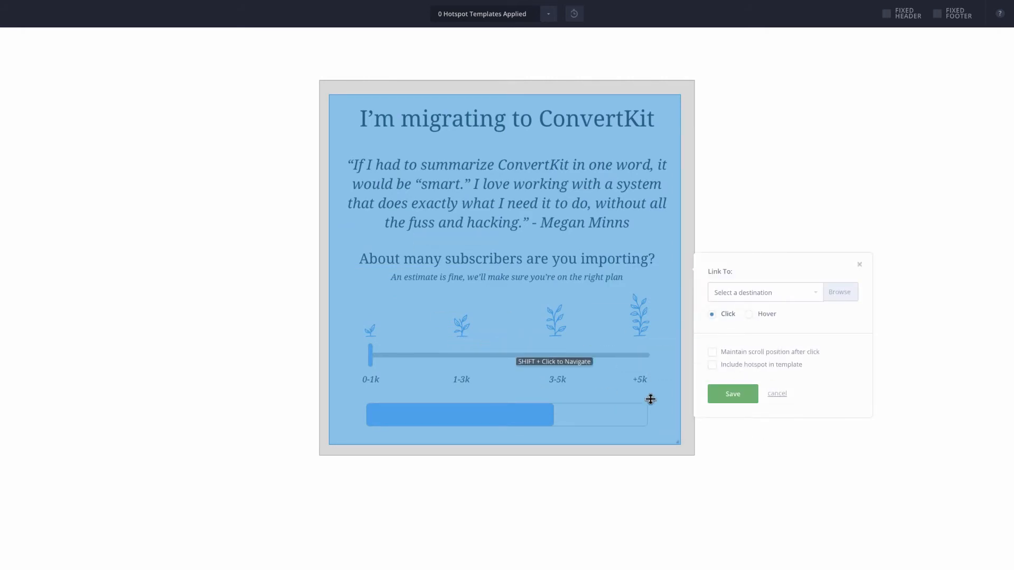
Step: Link the full-screen Migrate Subs hotspot to the Create Your Account screen
left_click(764, 292)
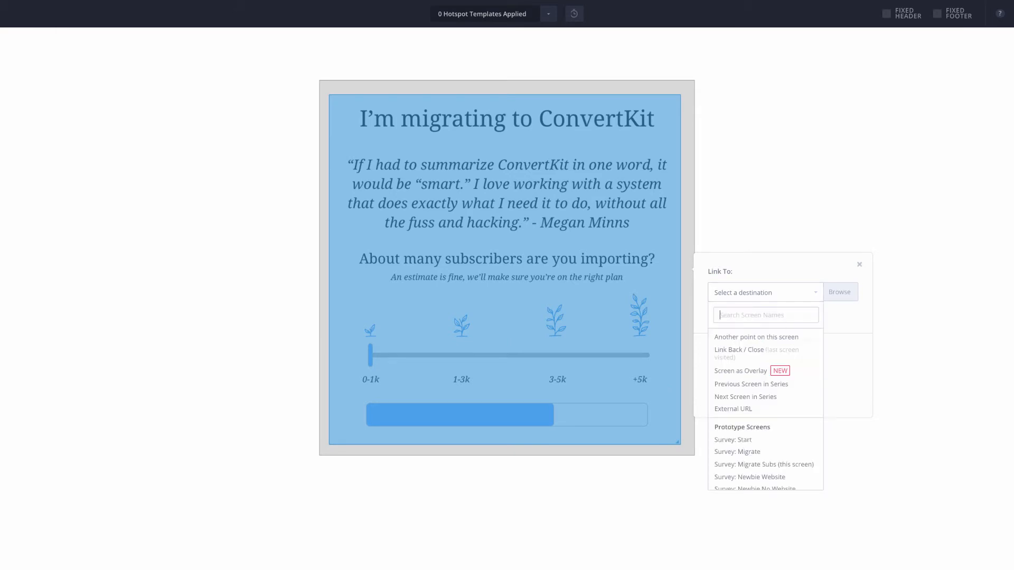
mouse_move(750, 476)
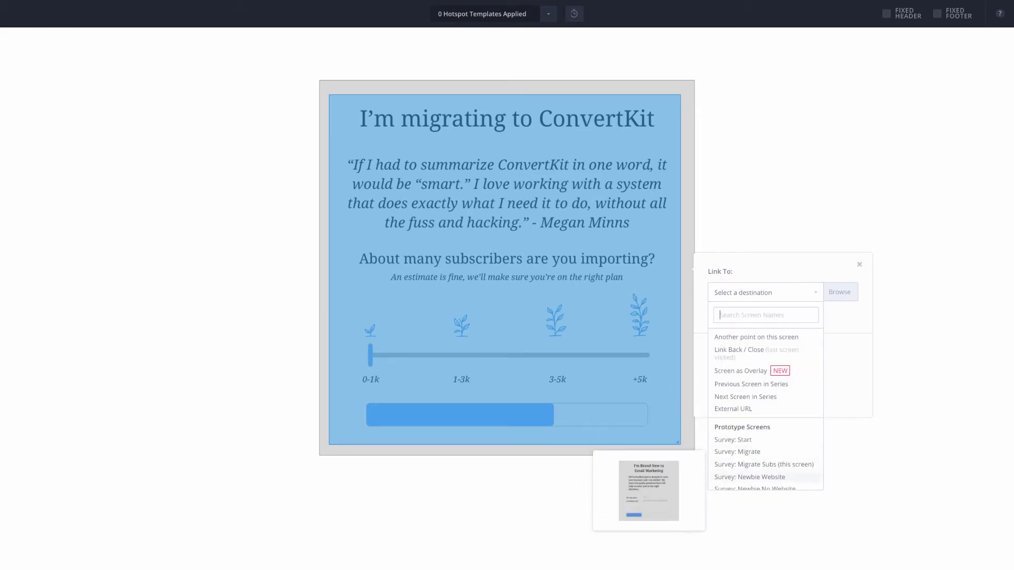
scroll("down", 3)
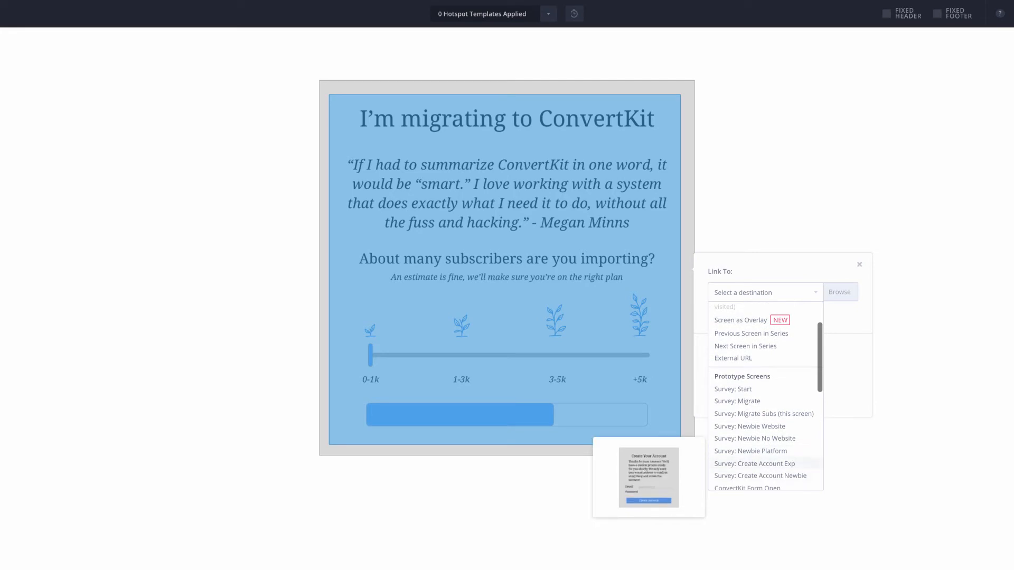
left_click(754, 464)
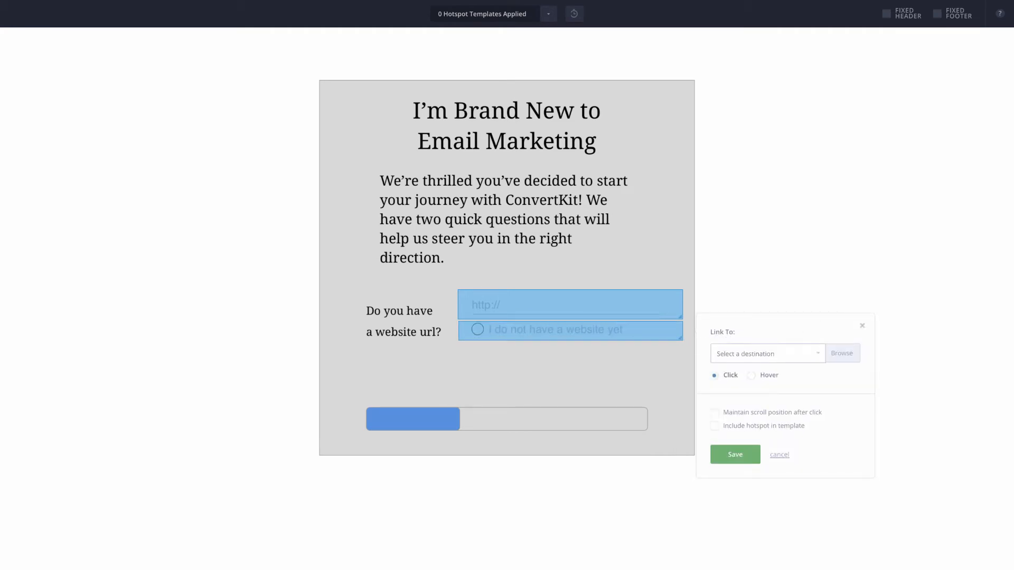
Step: Link the no-website option's hotspot to Survey: Newbie No Website
left_click(767, 353)
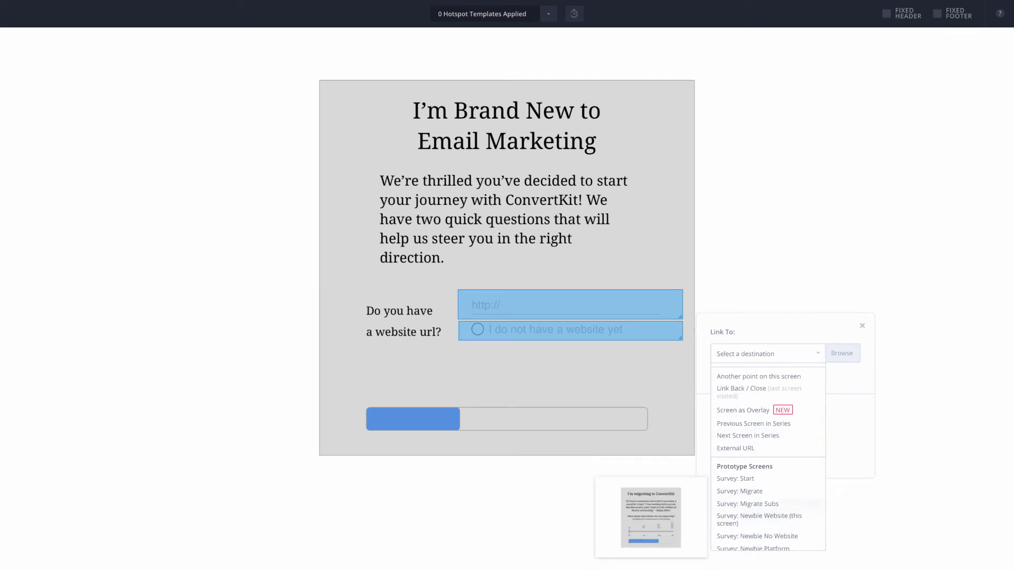
left_click(862, 325)
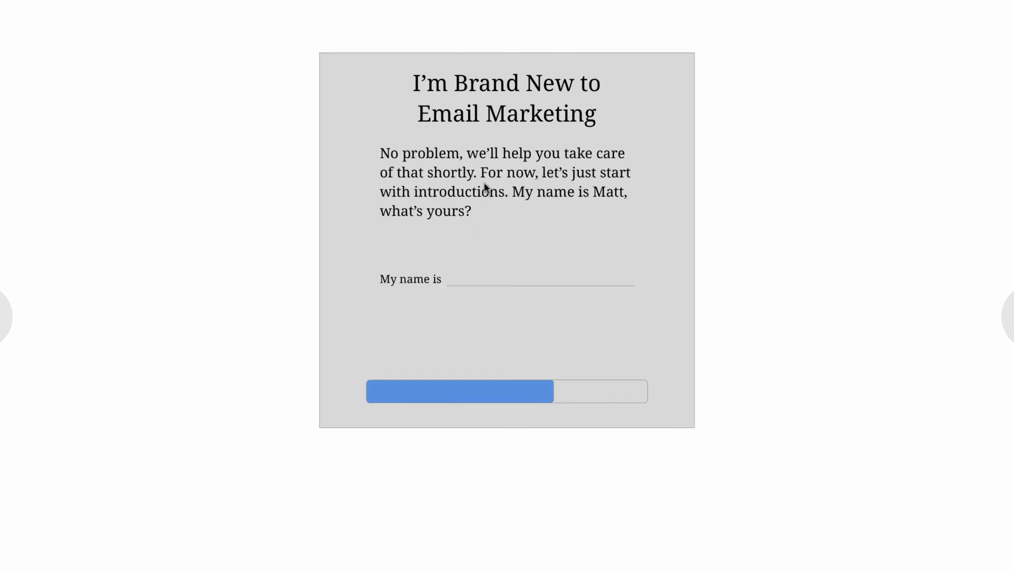
mouse_move(454, 158)
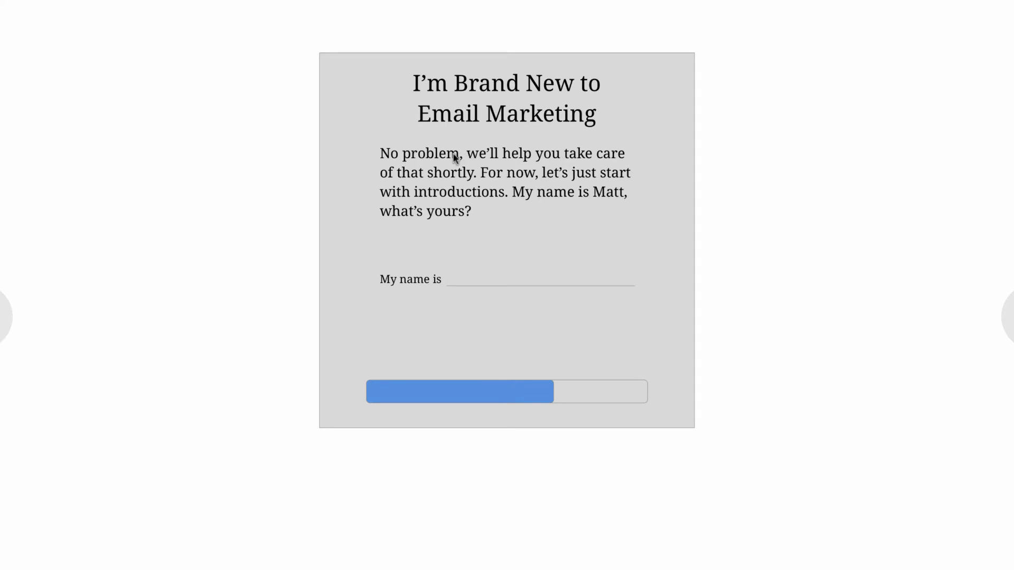
mouse_move(502, 350)
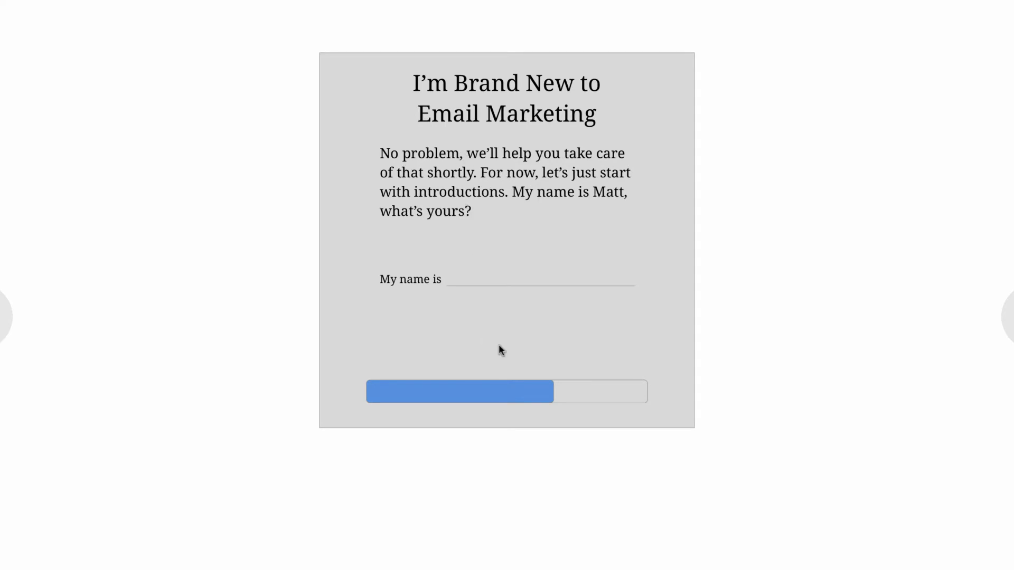
mouse_move(414, 391)
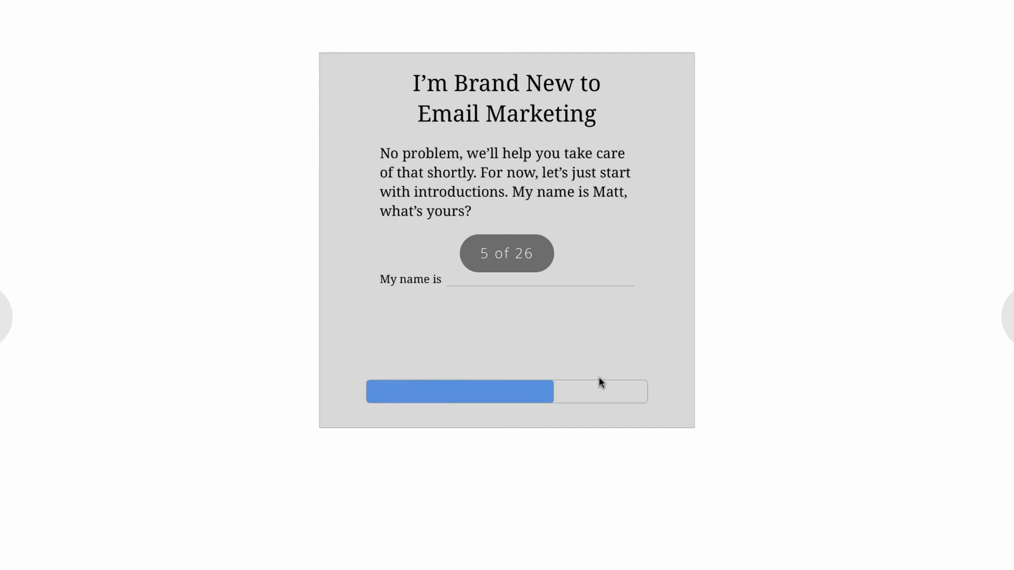
mouse_move(559, 532)
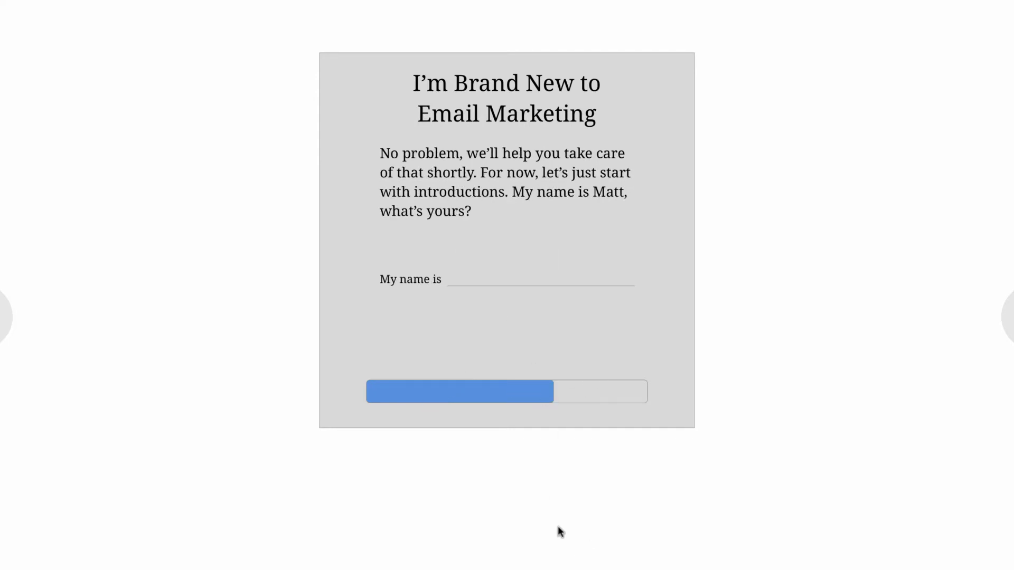
mouse_move(561, 197)
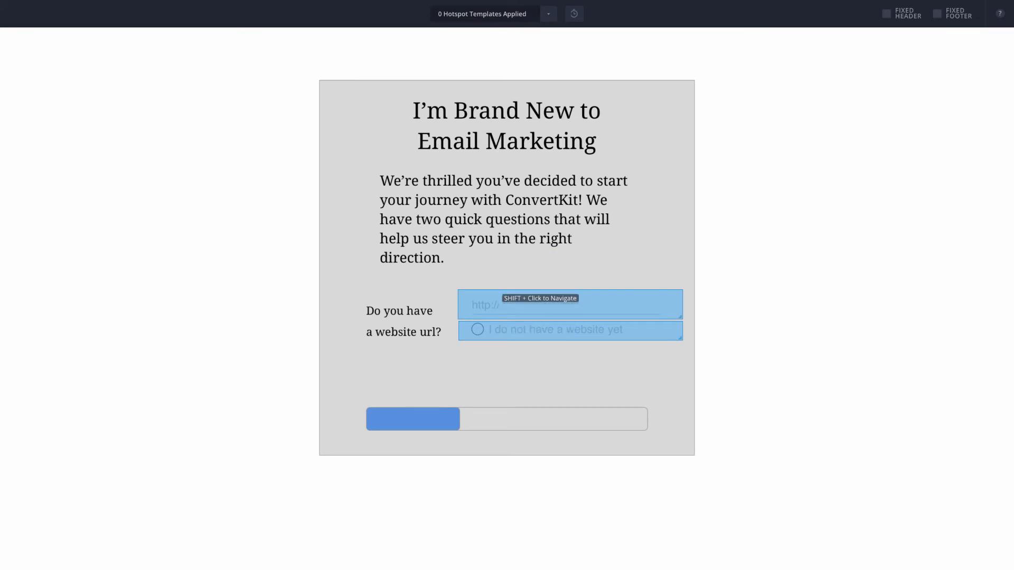
Step: Retarget the URL hotspot to Survey: Newbie Platform, save, and preview onward
left_click(569, 304)
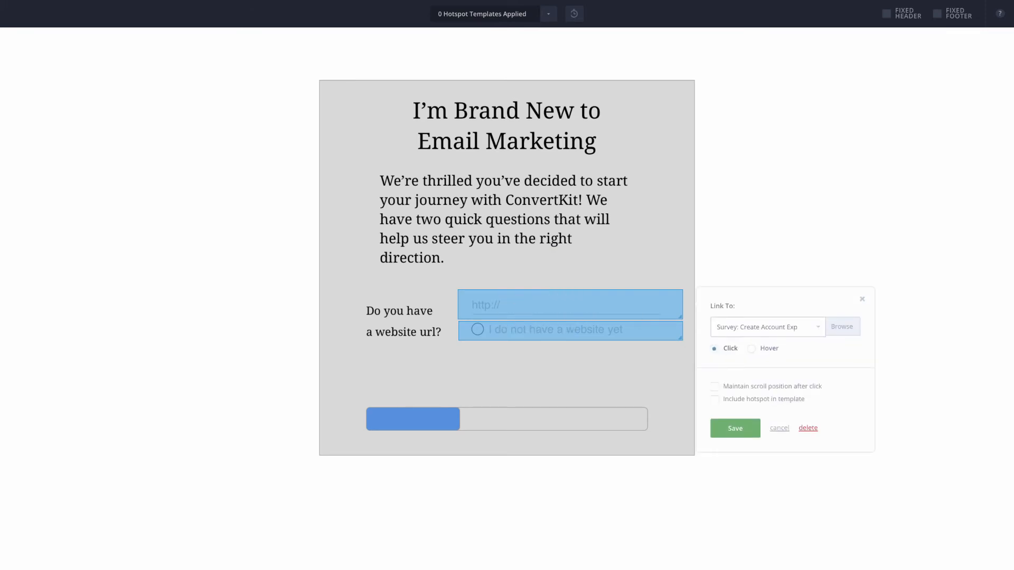
left_click(766, 326)
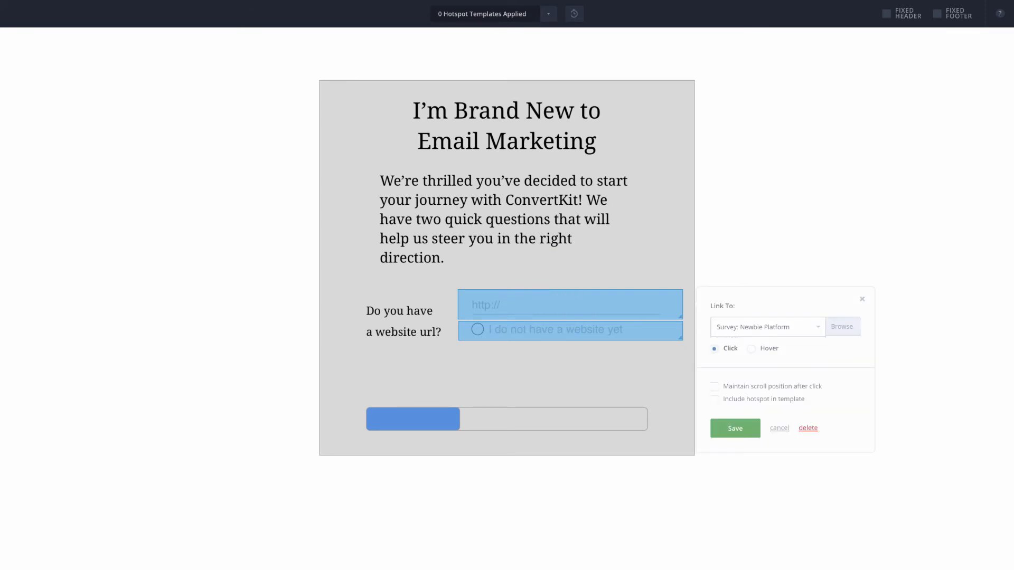
left_click(778, 427)
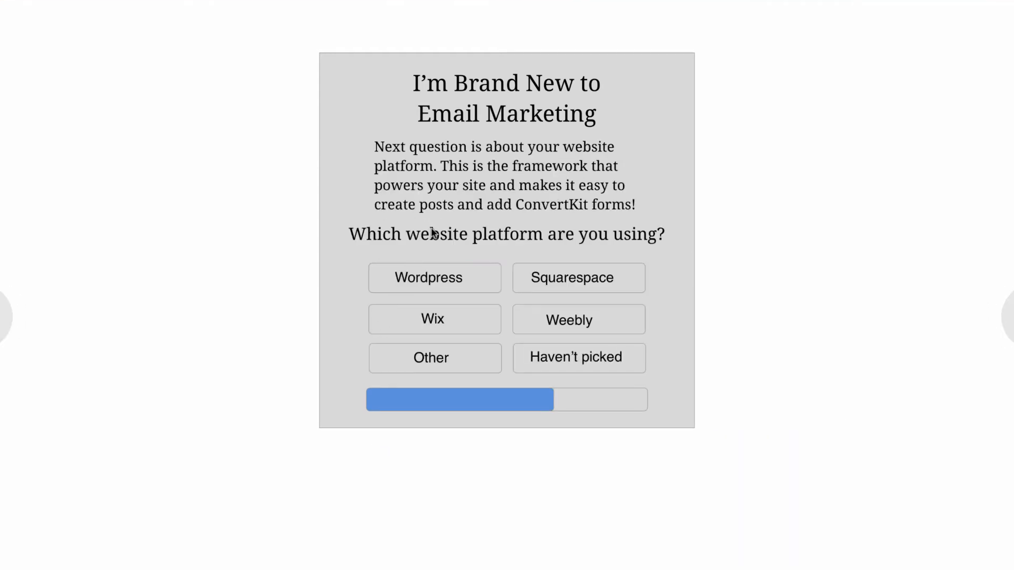
mouse_move(536, 234)
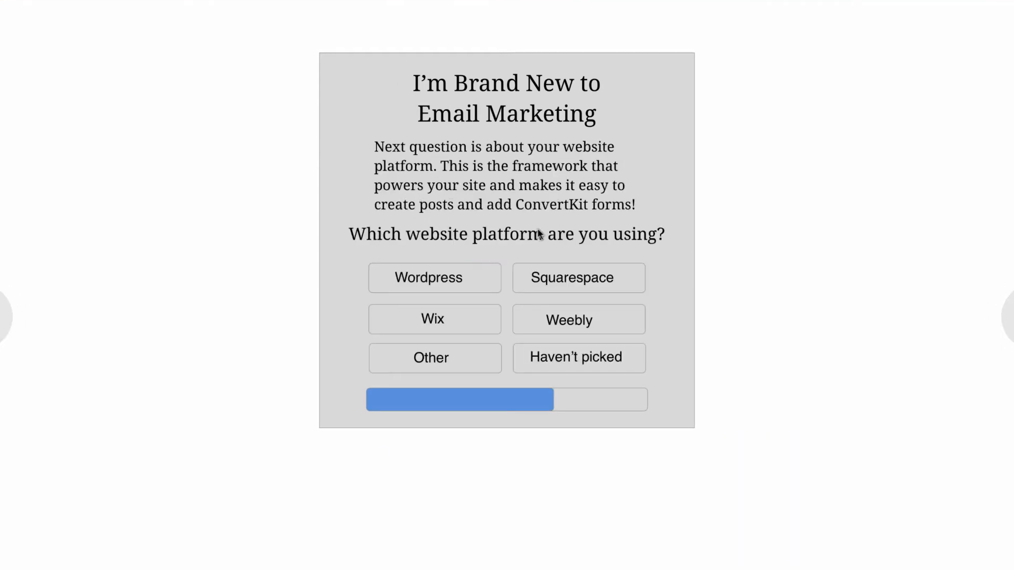
left_click(577, 357)
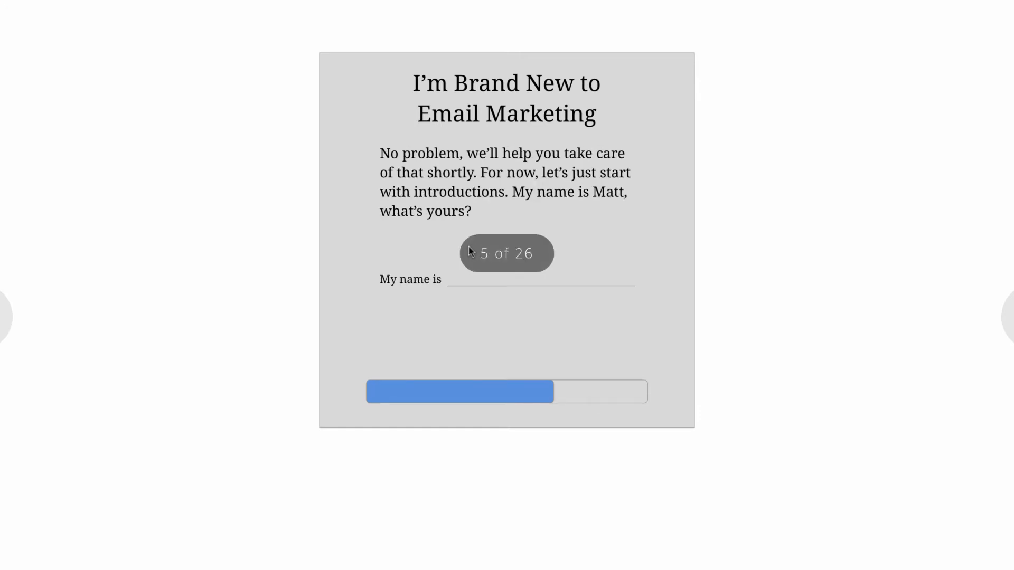
left_click(6, 317)
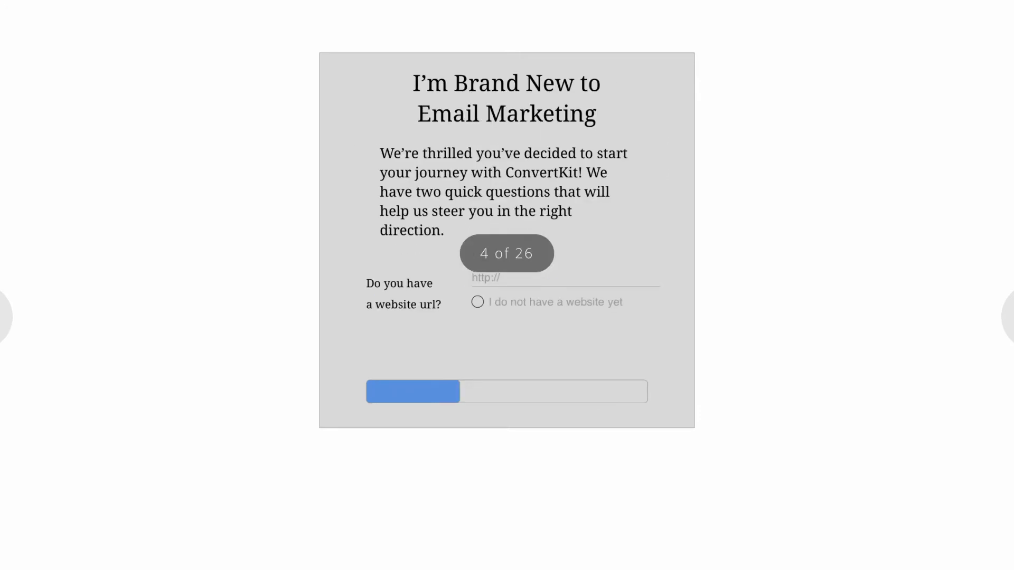
mouse_move(506, 253)
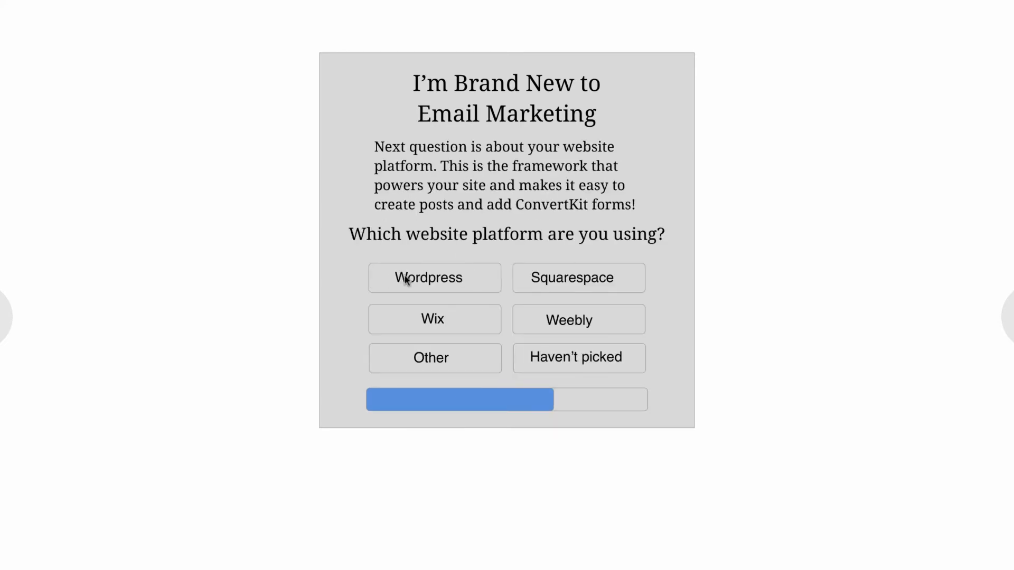
mouse_move(508, 366)
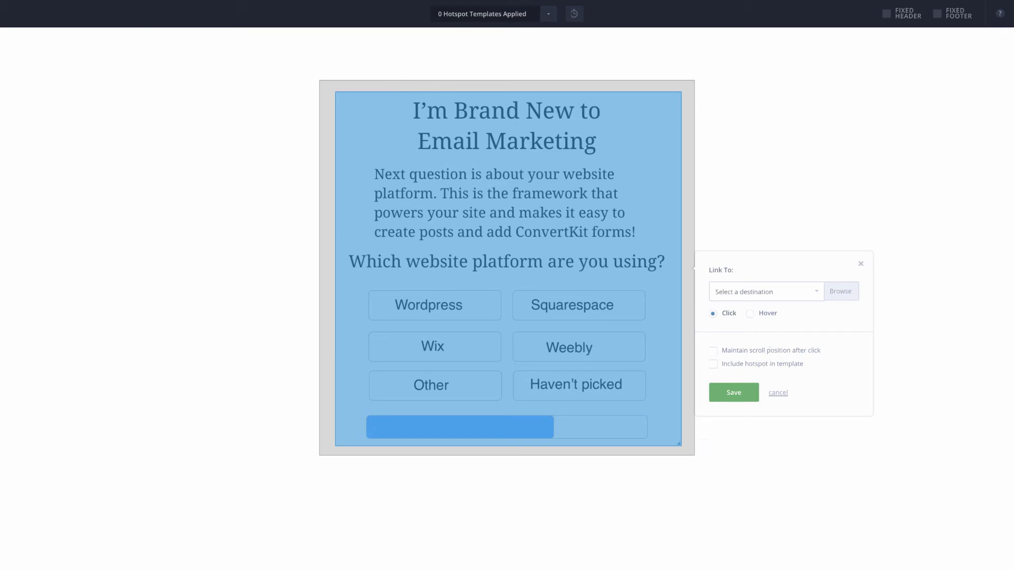
Step: Open the Link To list for the platform screen's full-screen hotspot
left_click(765, 292)
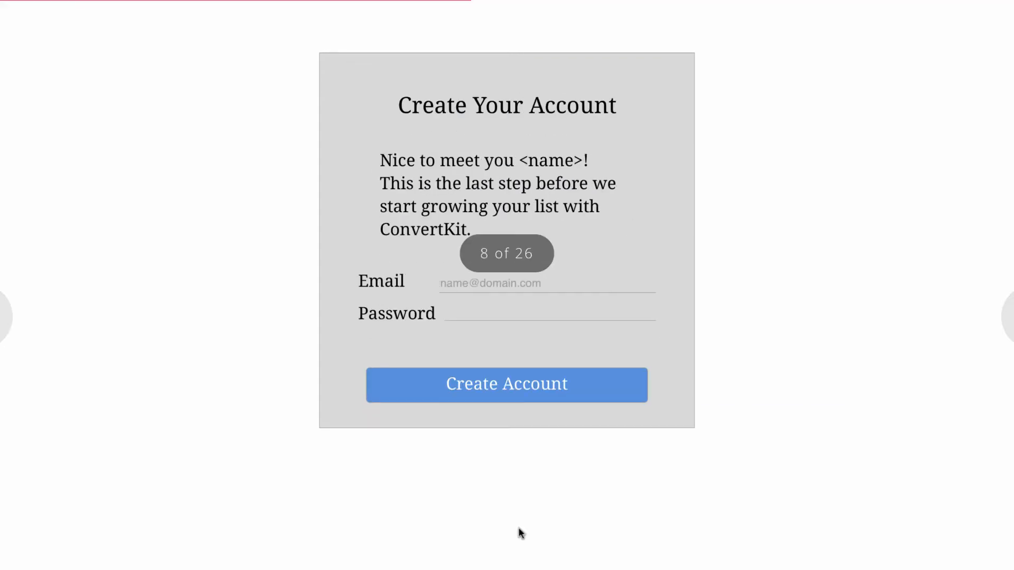
Step: Link a full-screen Create Your Account hotspot to ConvertKit Form Open
left_click(506, 384)
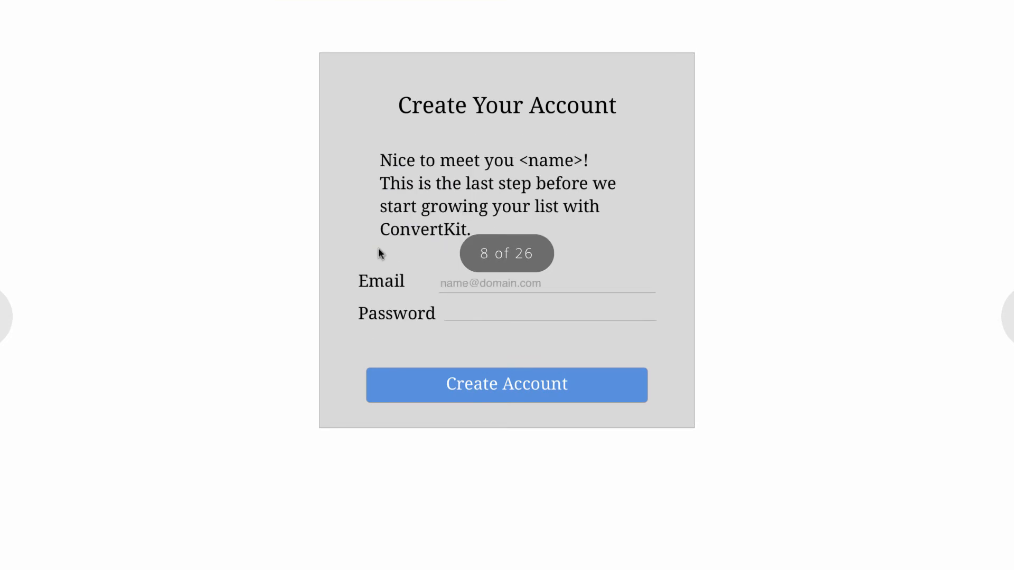
mouse_move(297, 5)
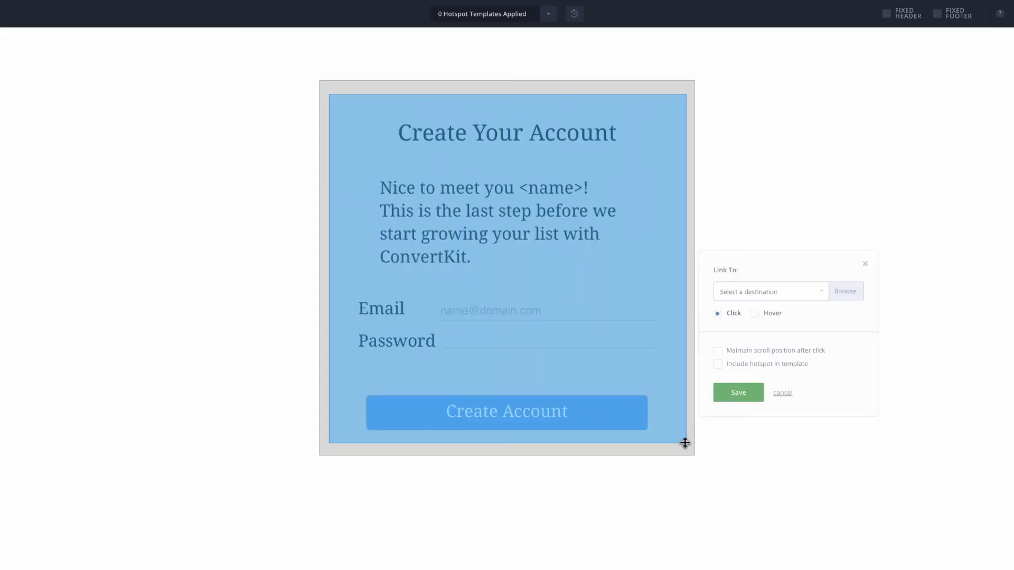
left_click(766, 292)
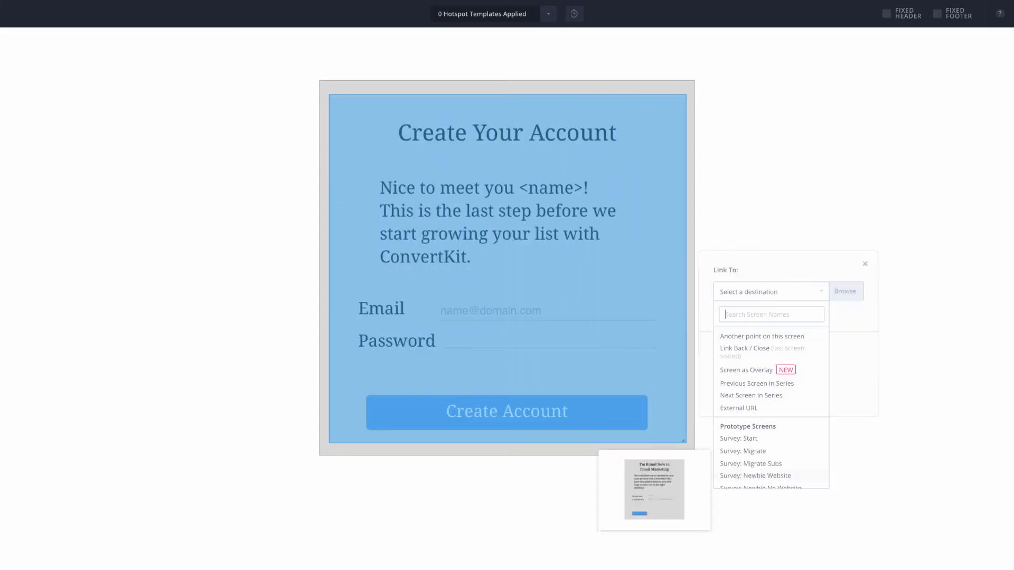
scroll("down", 3)
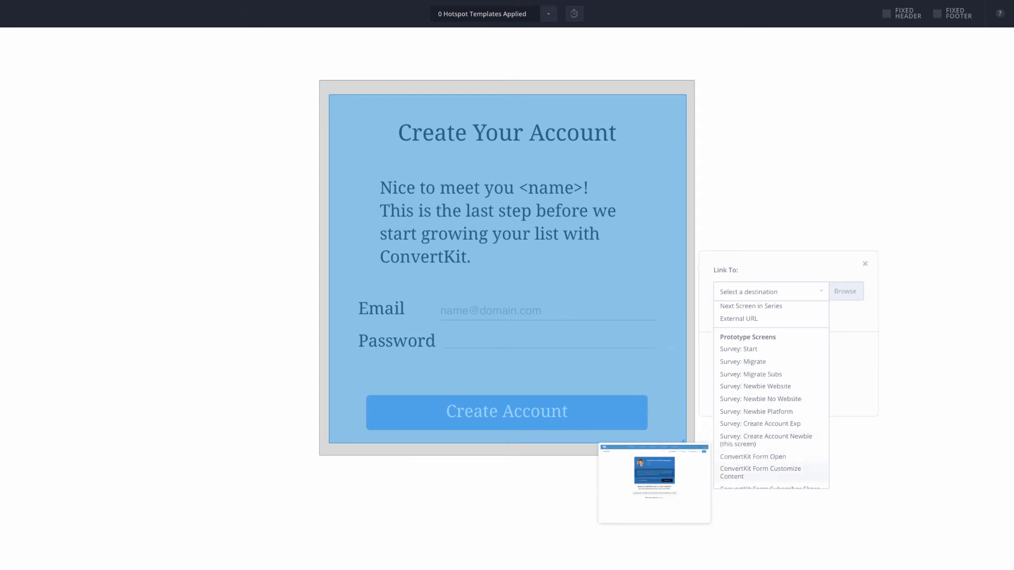
left_click(761, 472)
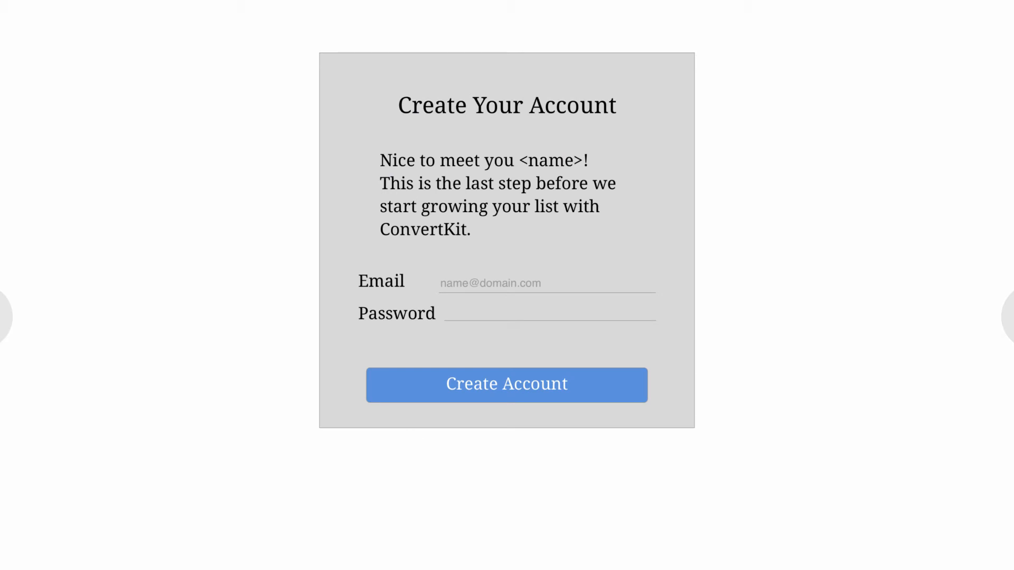
Step: Follow the Create Your Account hotspot to the ConvertKit newsletter signup form screen
left_click(506, 384)
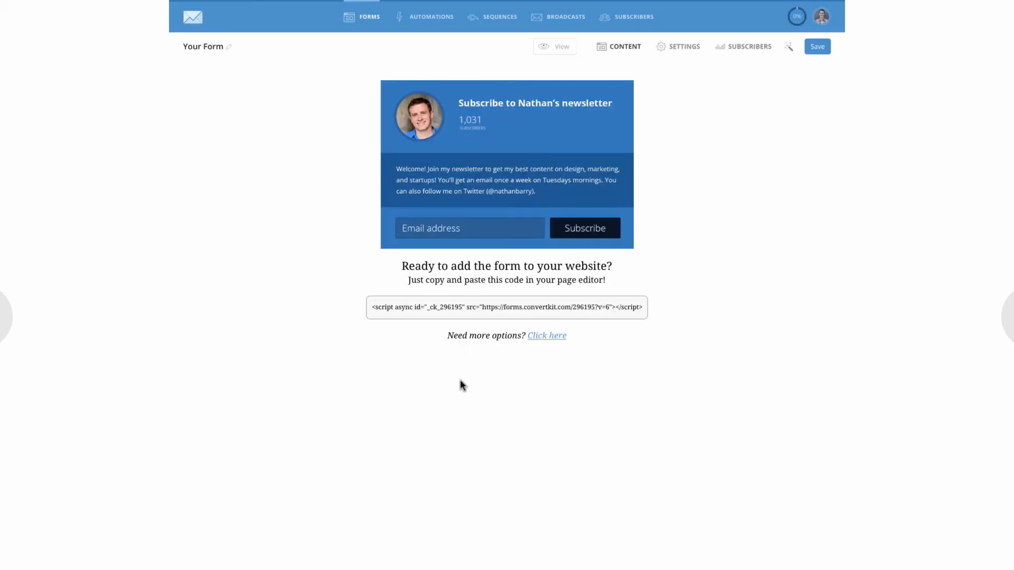
mouse_move(434, 109)
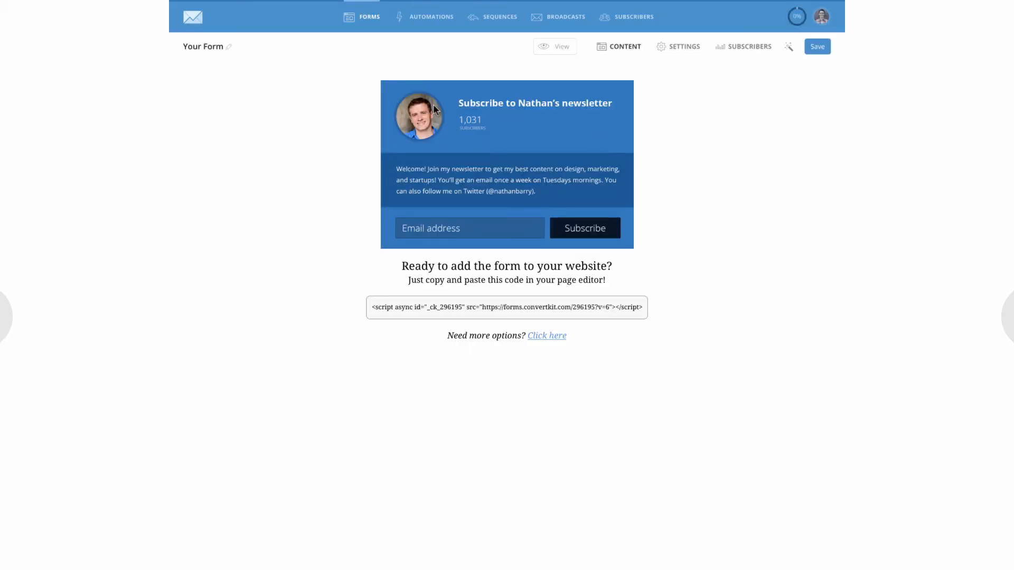
mouse_move(520, 109)
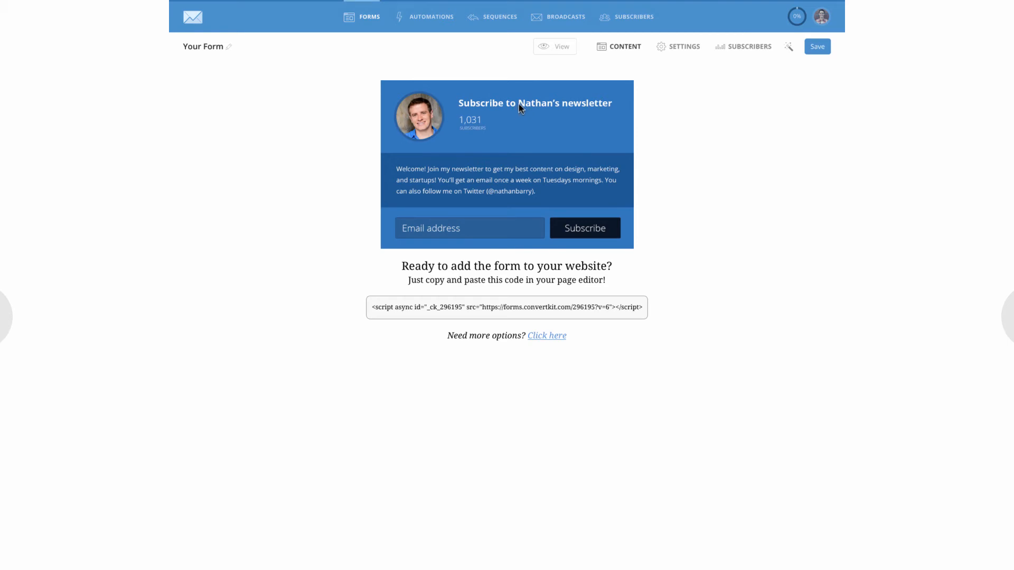
mouse_move(533, 107)
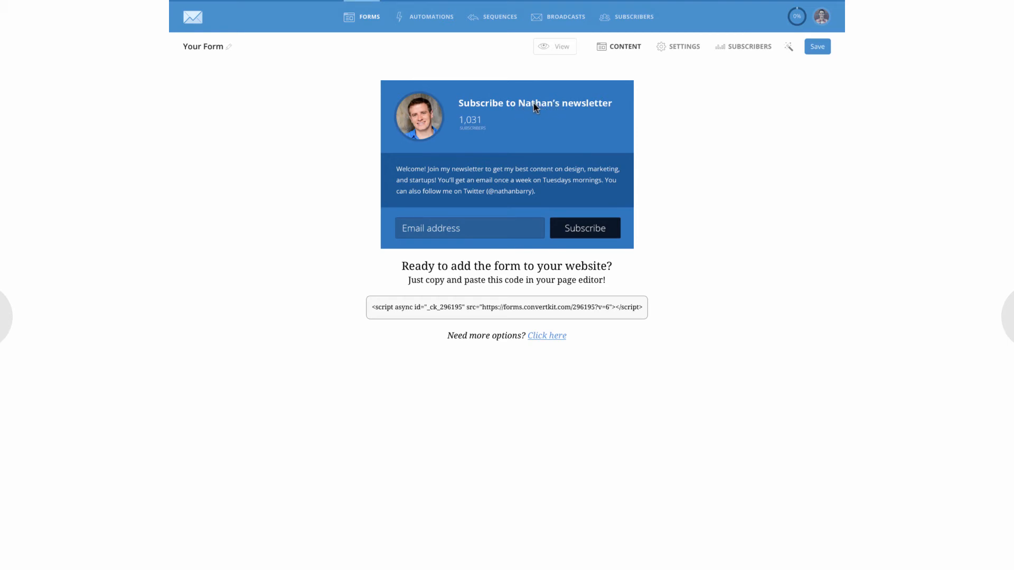
mouse_move(474, 86)
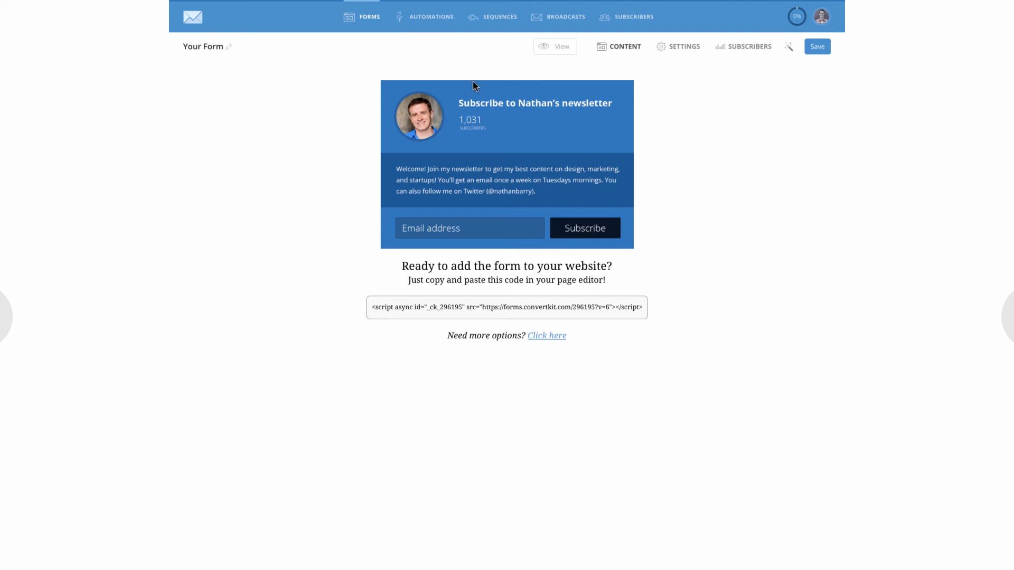
mouse_move(440, 127)
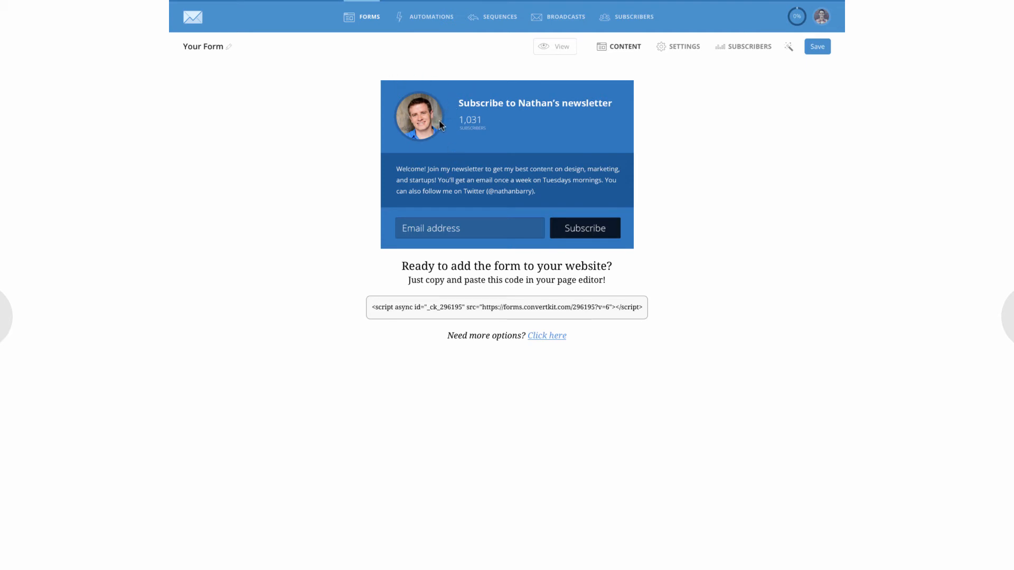
mouse_move(417, 120)
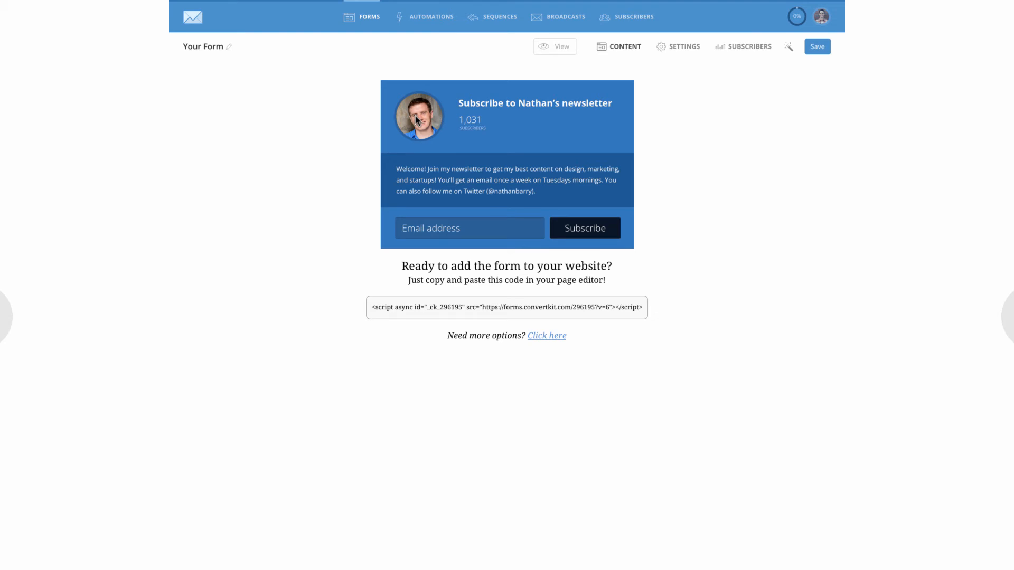
mouse_move(438, 110)
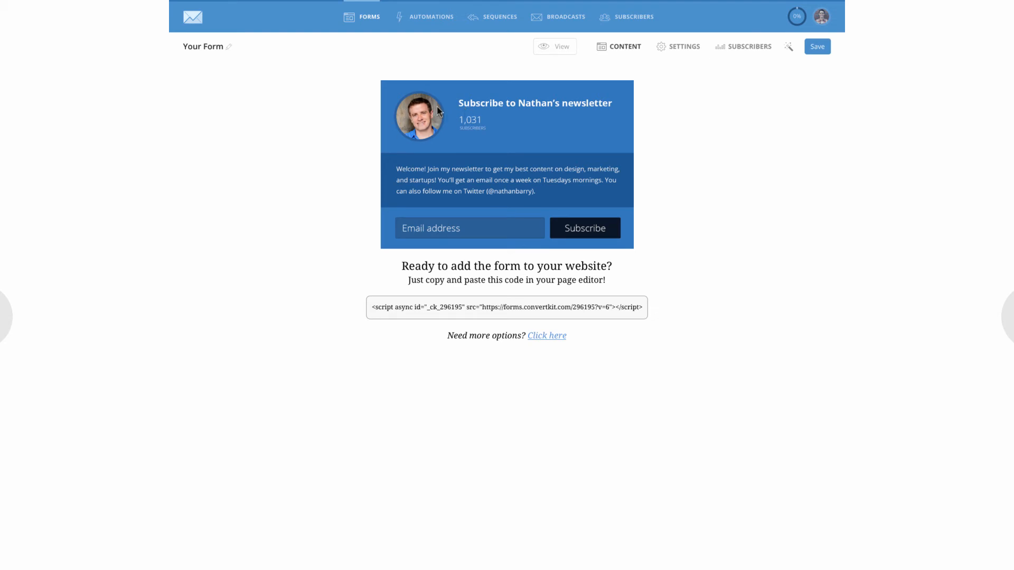
mouse_move(409, 125)
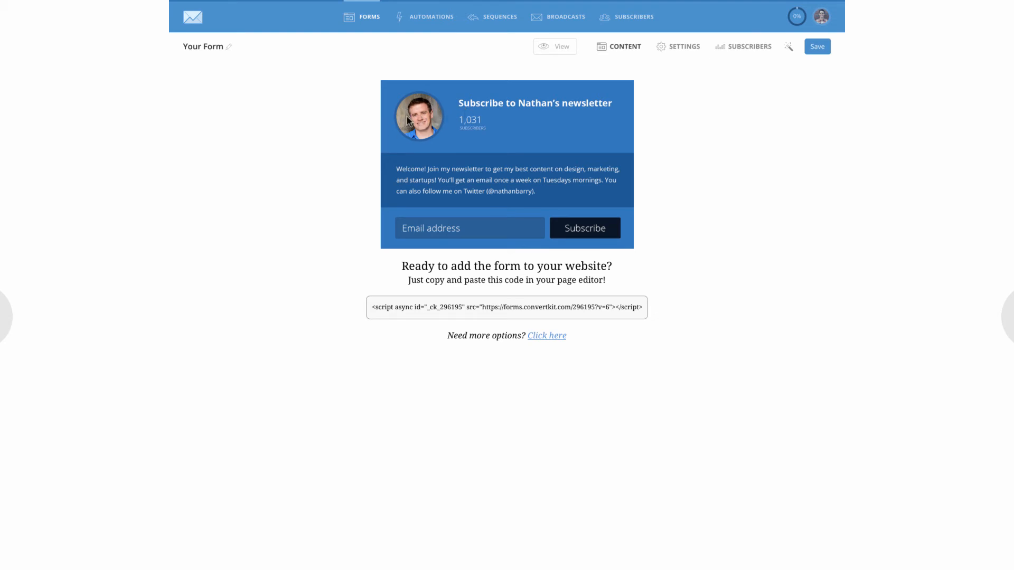
mouse_move(423, 127)
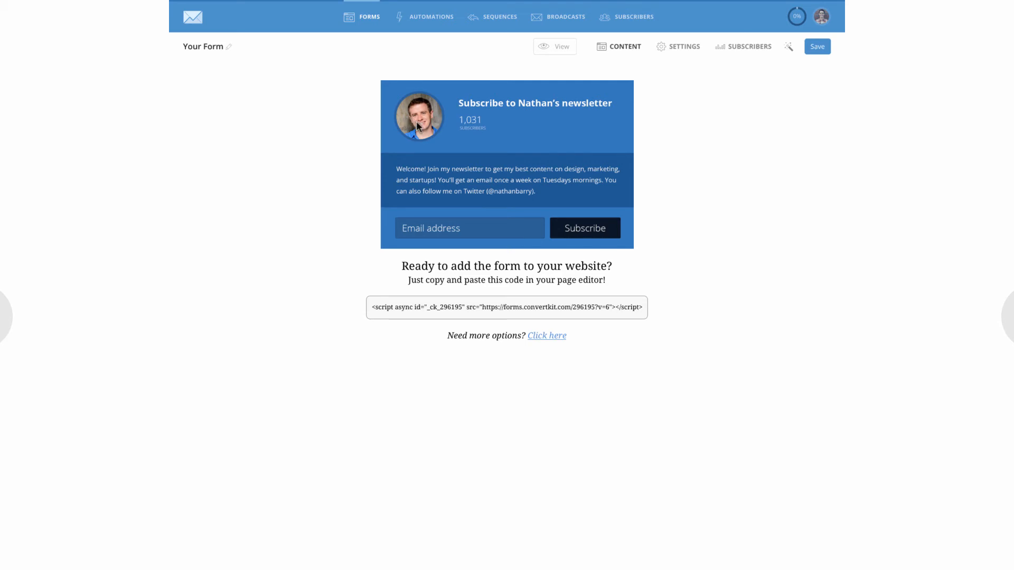
mouse_move(463, 189)
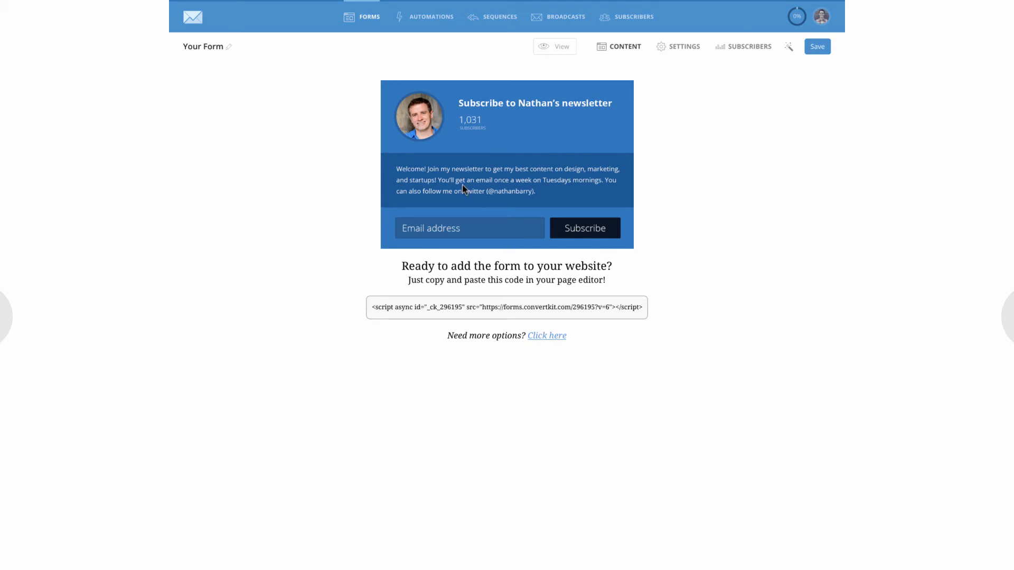
mouse_move(364, 142)
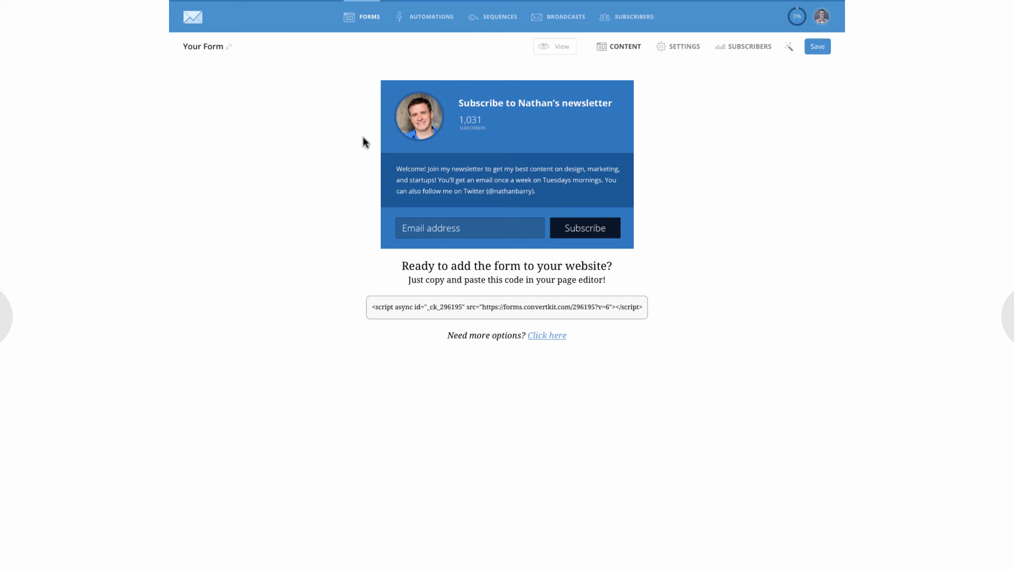
mouse_move(231, 78)
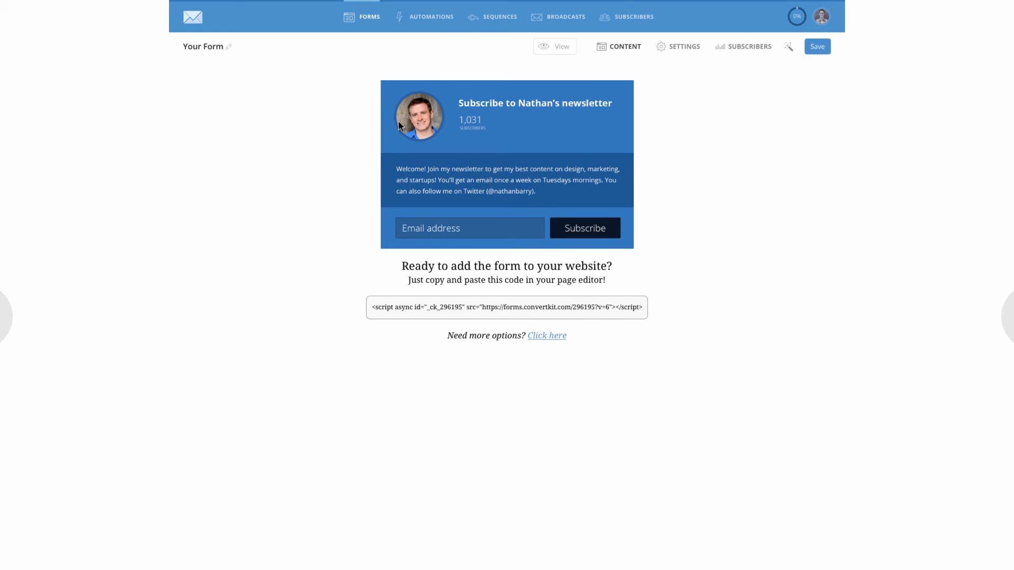
mouse_move(425, 123)
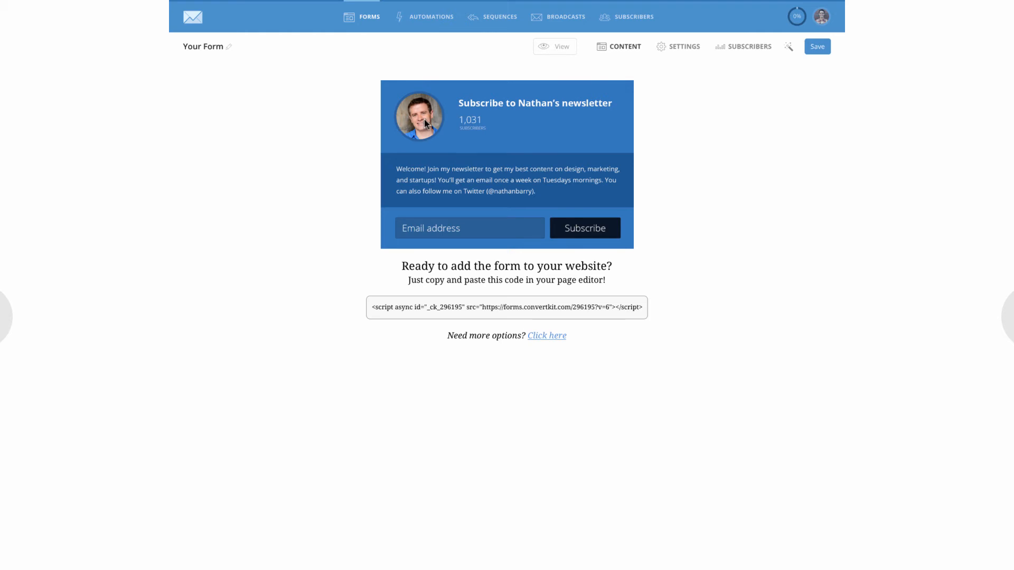
mouse_move(561, 362)
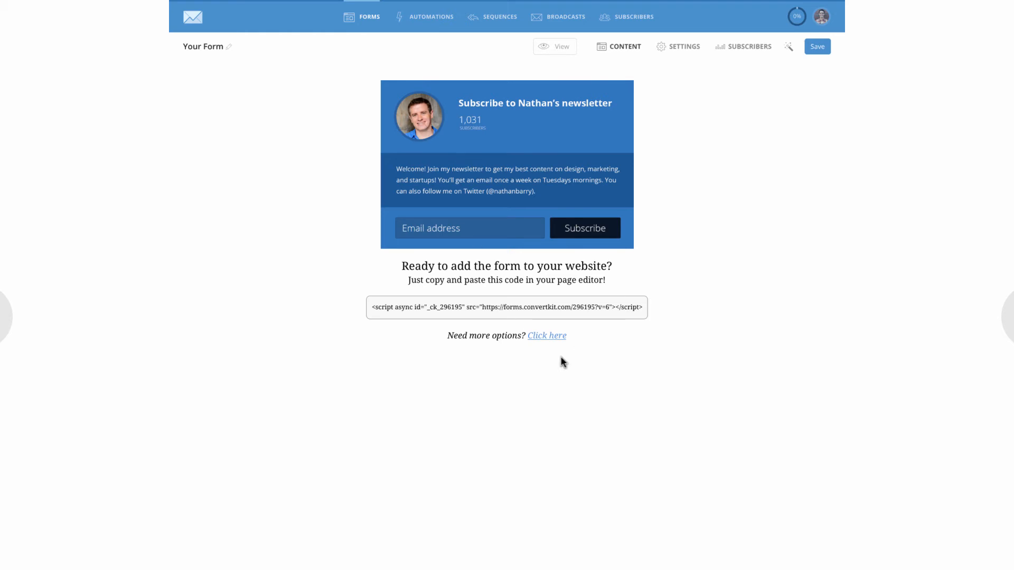
Step: Advance the preview from the ConvertKit form to its Embed settings screen
left_click(546, 334)
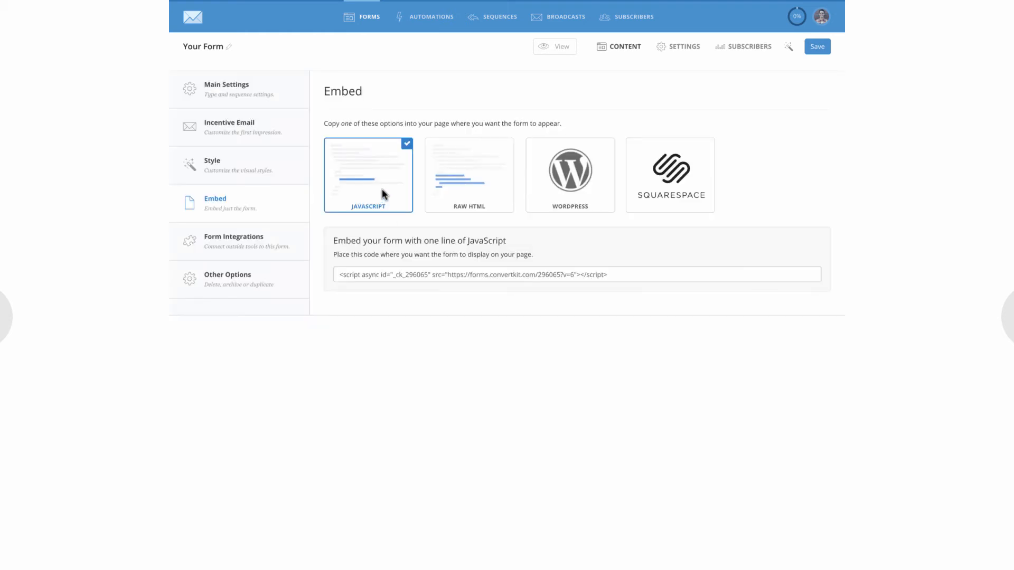
mouse_move(730, 183)
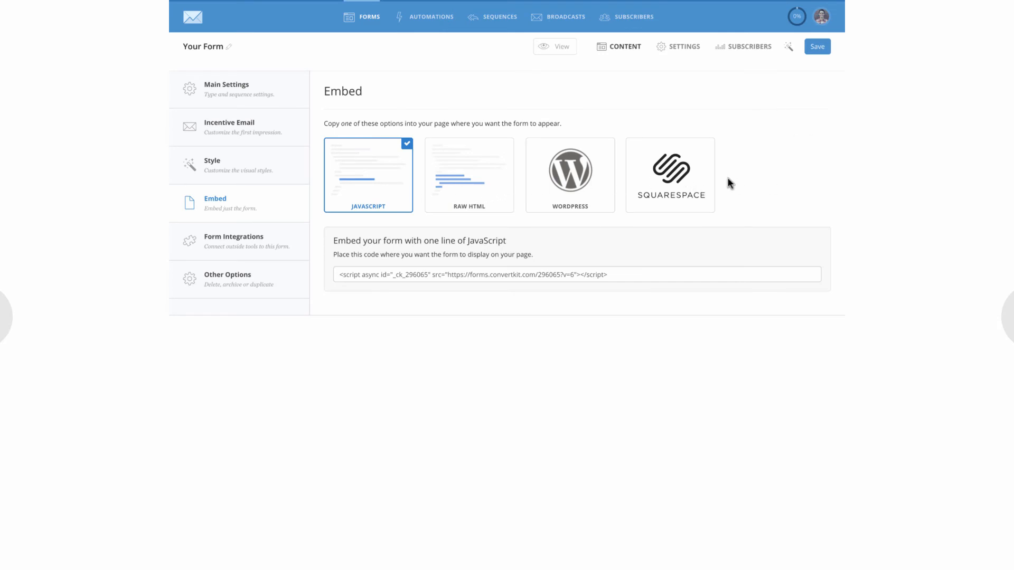
mouse_move(654, 152)
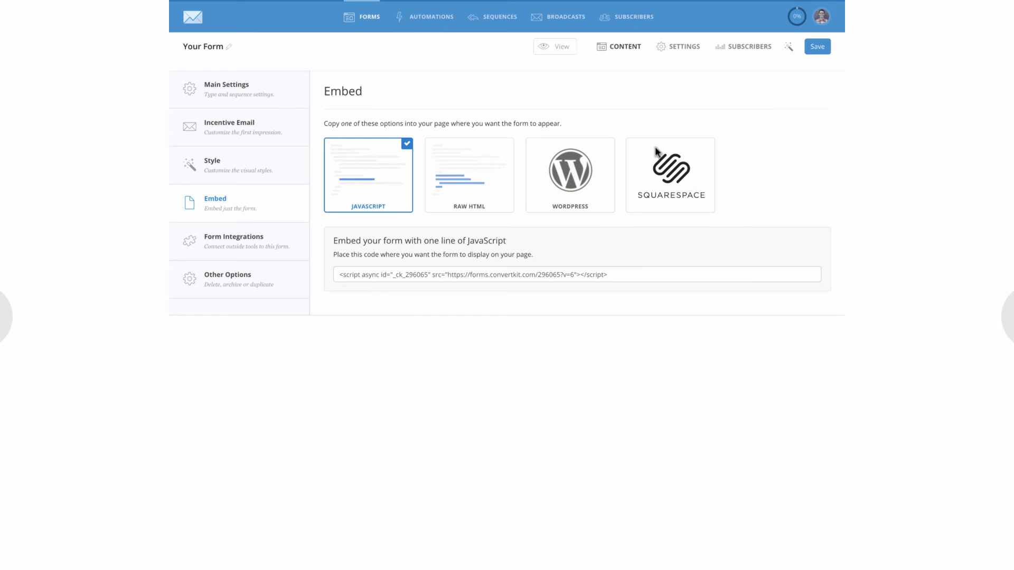
mouse_move(370, 155)
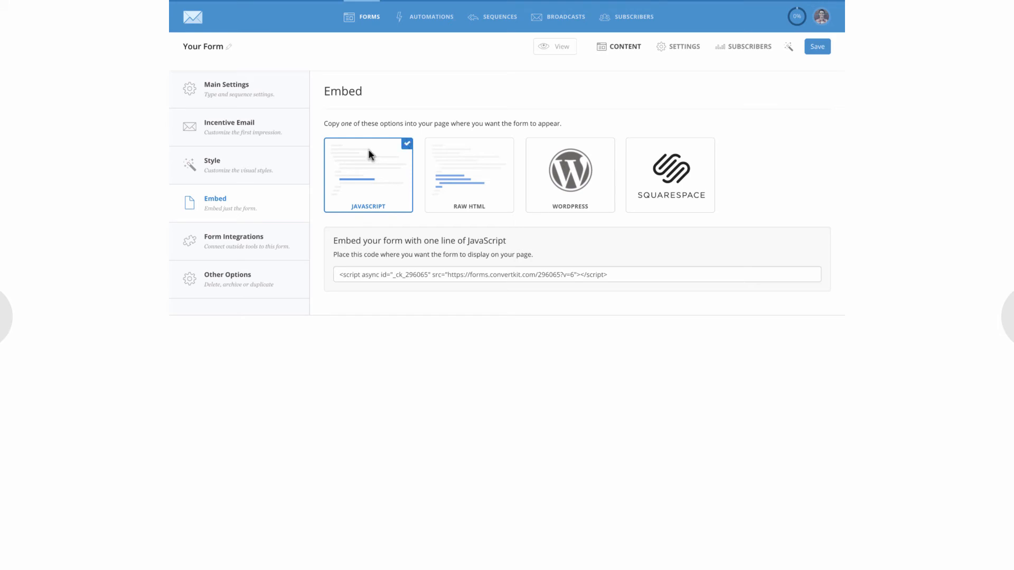
mouse_move(226, 45)
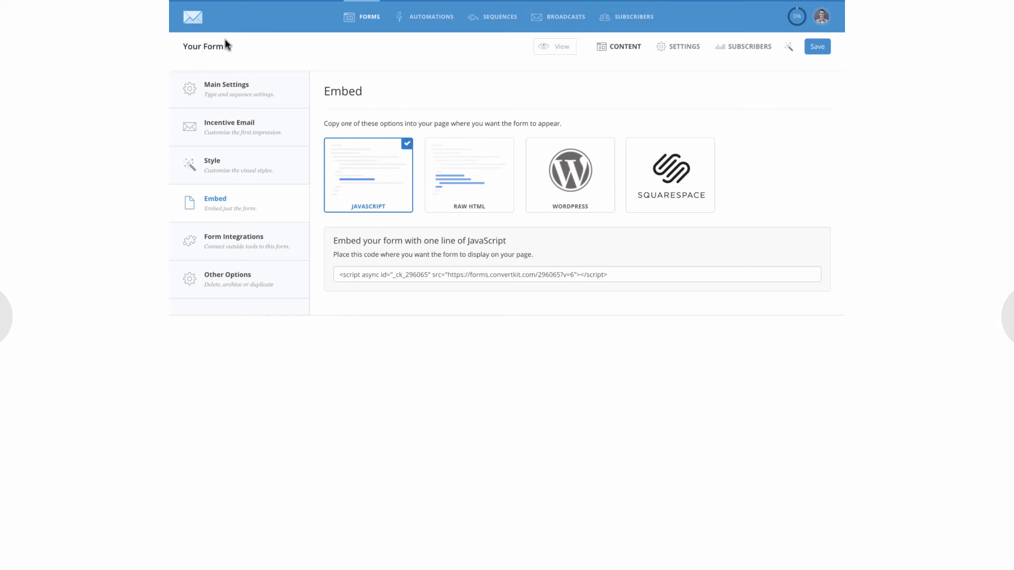
mouse_move(608, 72)
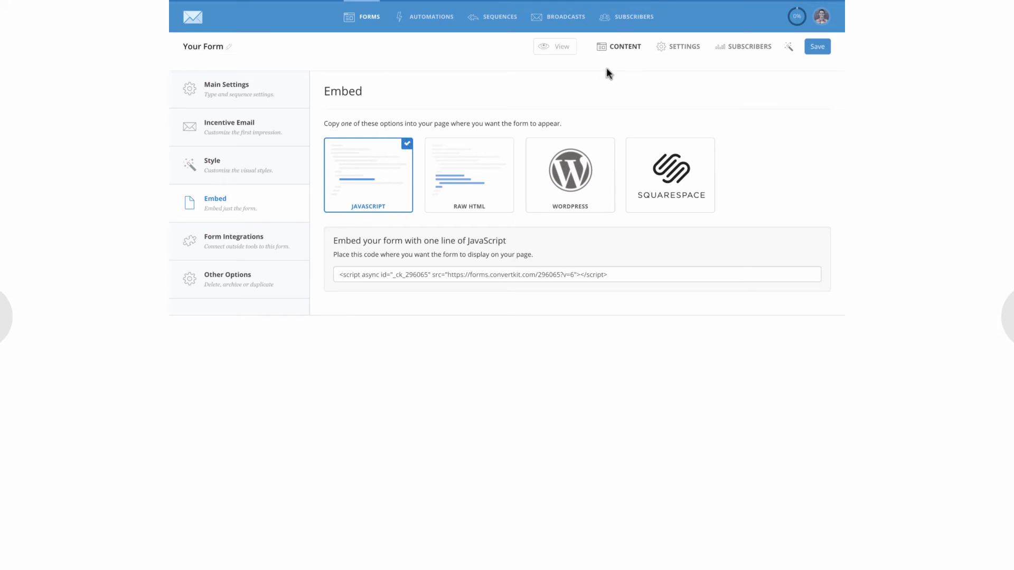
mouse_move(479, 262)
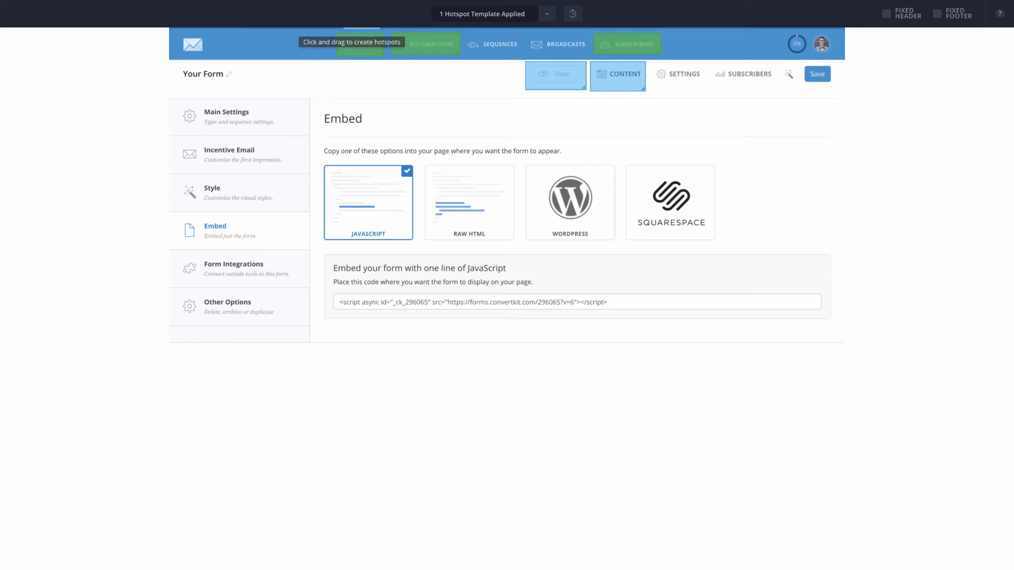
mouse_move(425, 43)
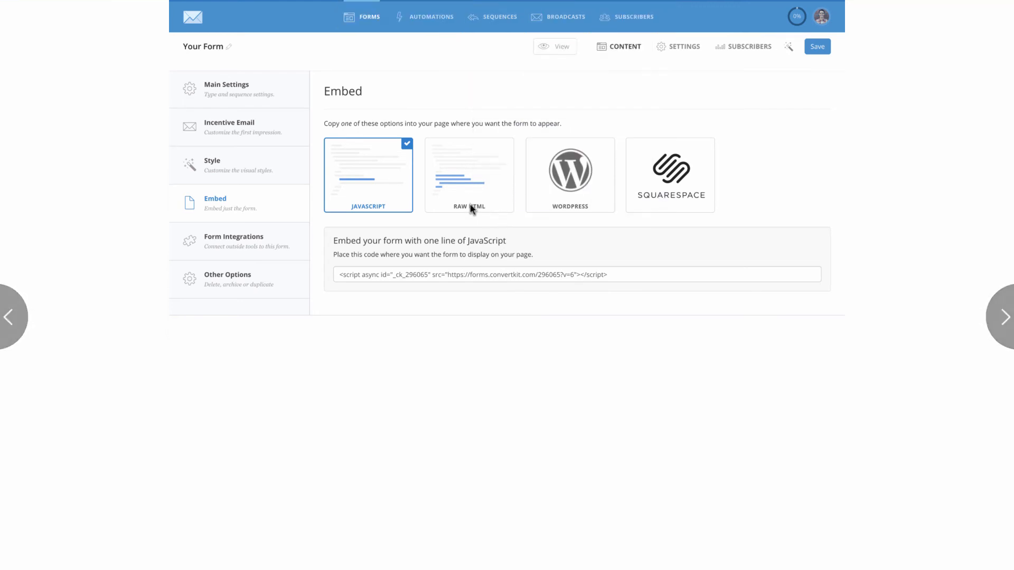
Step: Step through the Automations and Forms screens, landing on the Subscribers import screen
left_click(431, 17)
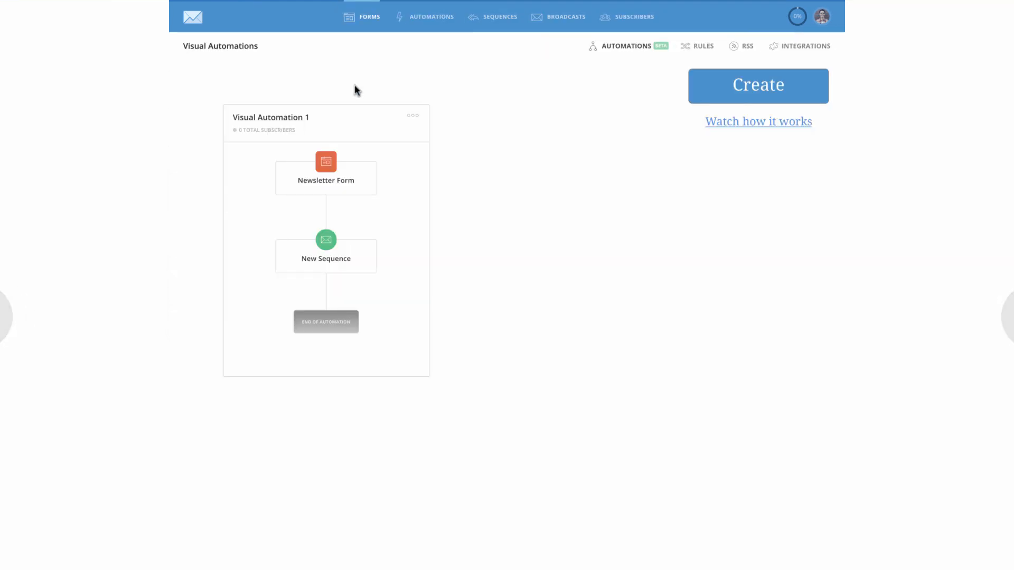
left_click(369, 17)
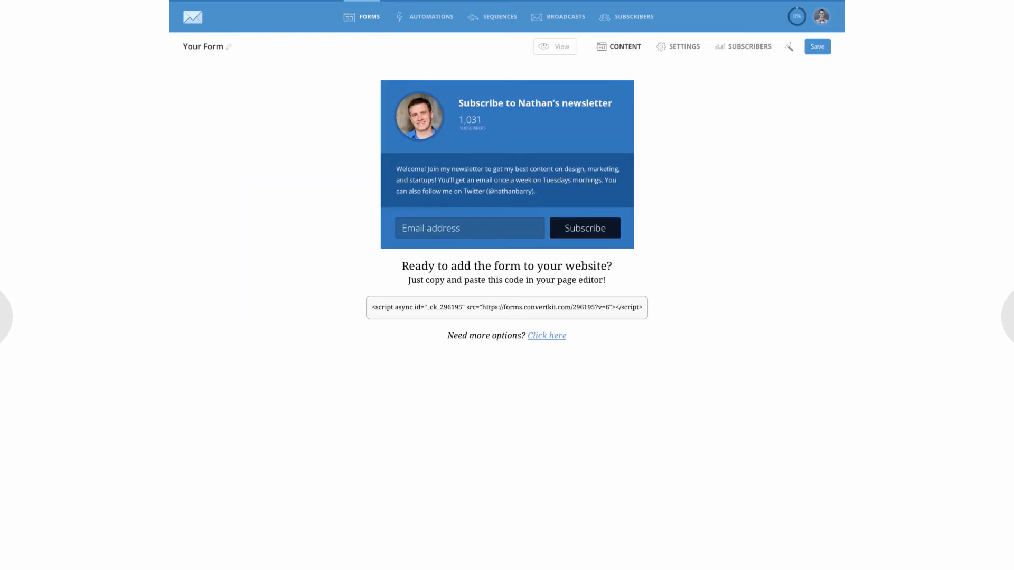
left_click(546, 335)
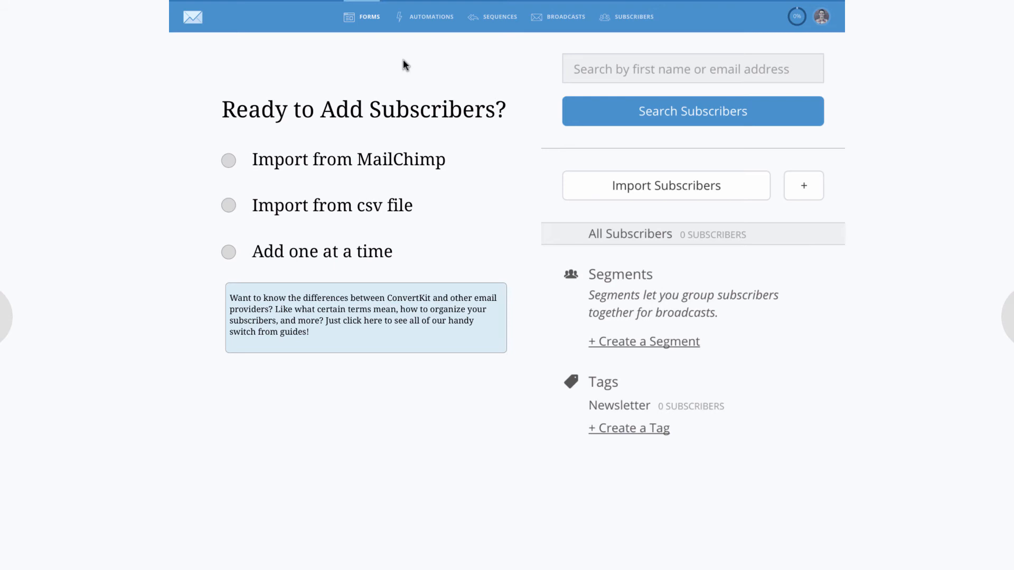
mouse_move(355, 147)
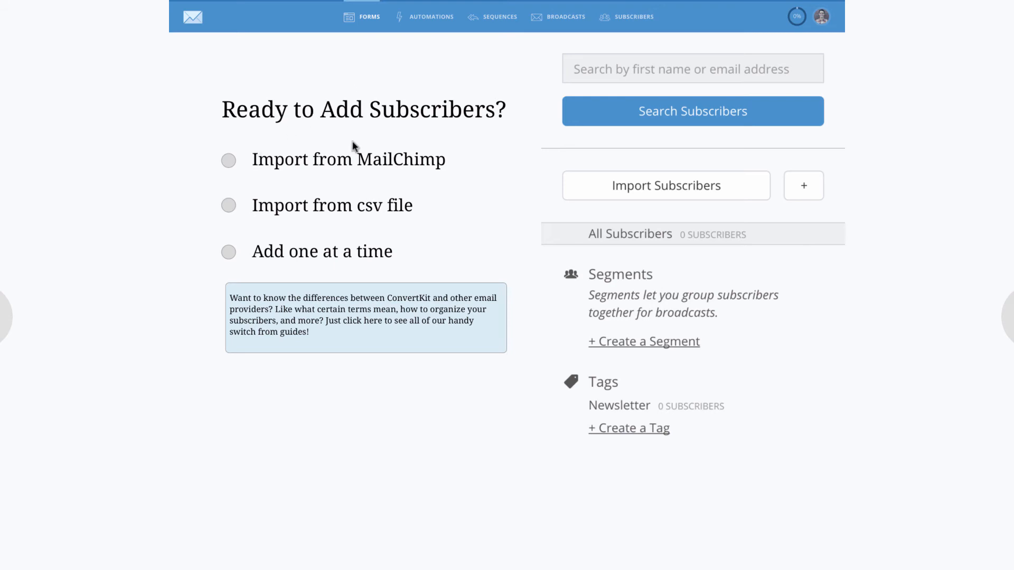
mouse_move(554, 196)
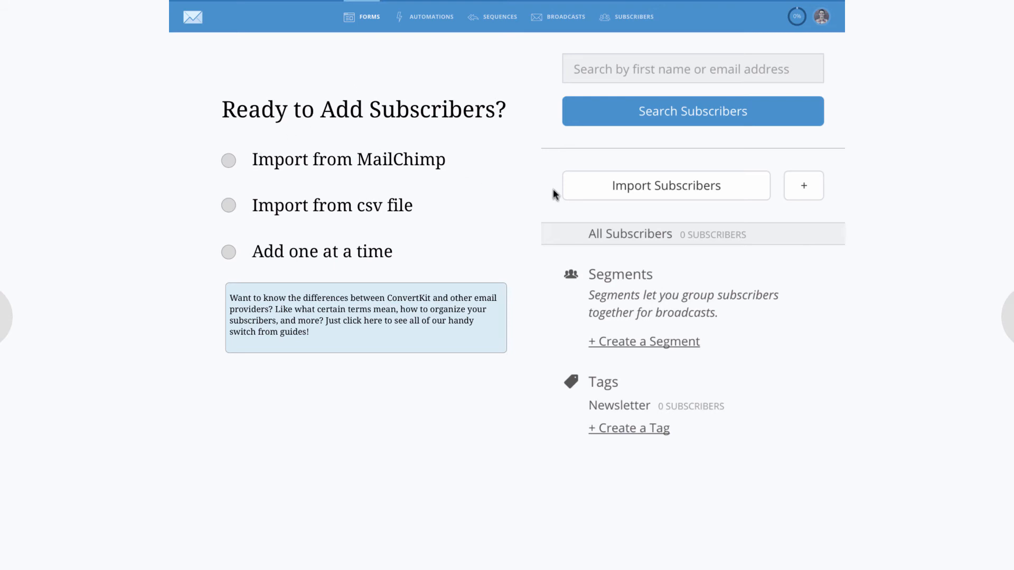
mouse_move(359, 173)
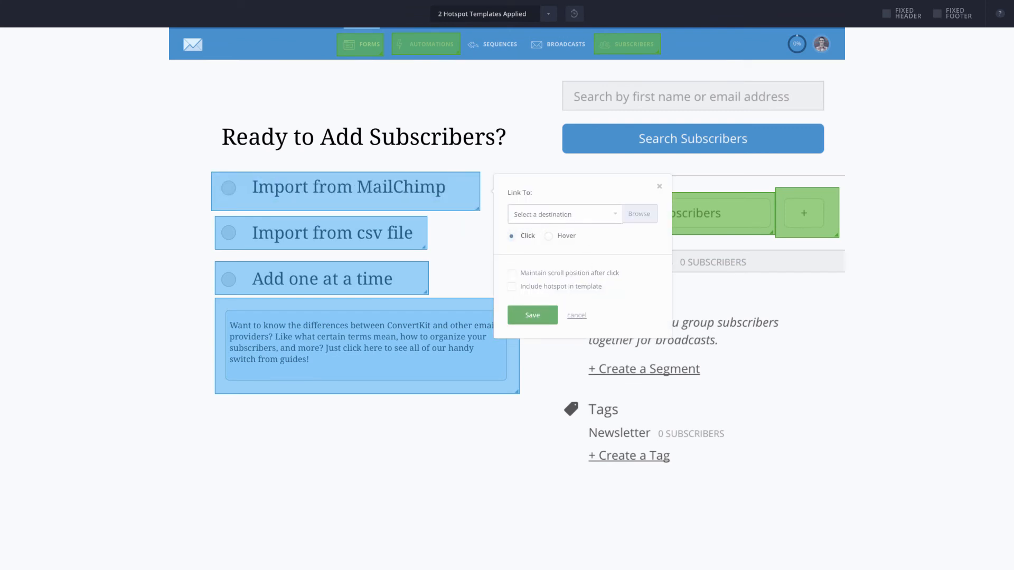
Step: Check the Link To destinations, then follow Import from MailChimp to the API key screen
left_click(561, 214)
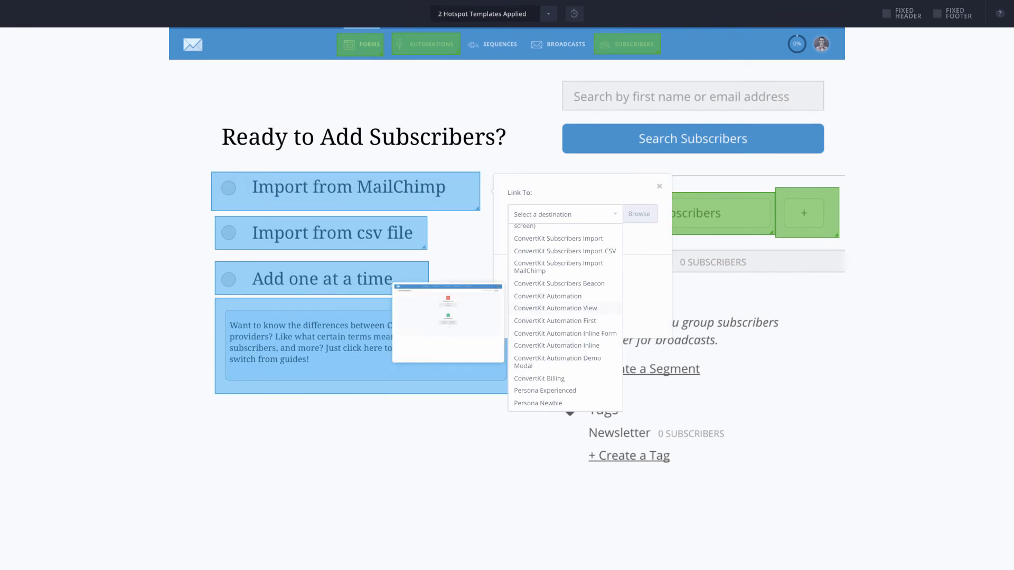
scroll("up", 3)
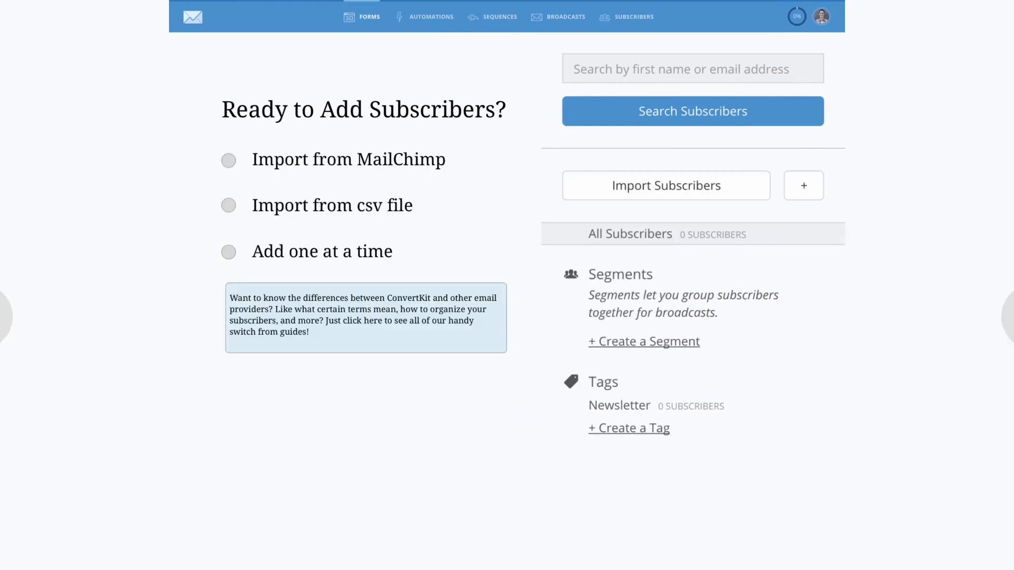
left_click(228, 160)
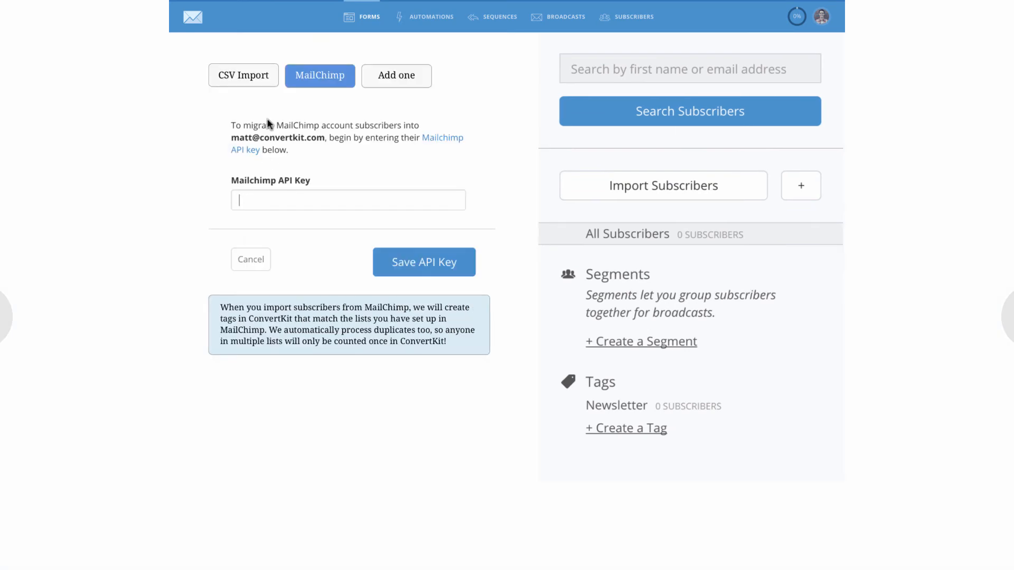
mouse_move(395, 82)
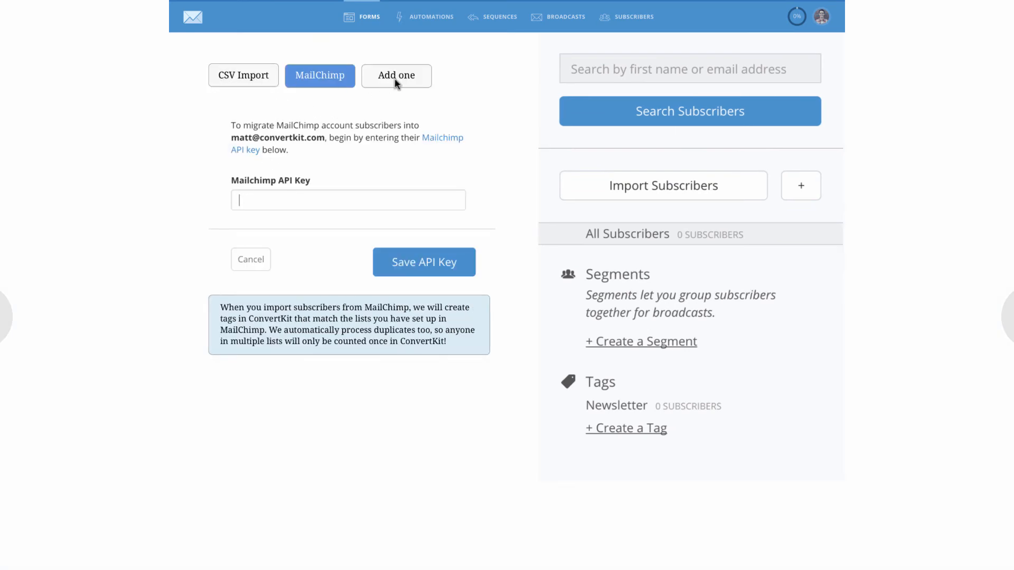
mouse_move(364, 338)
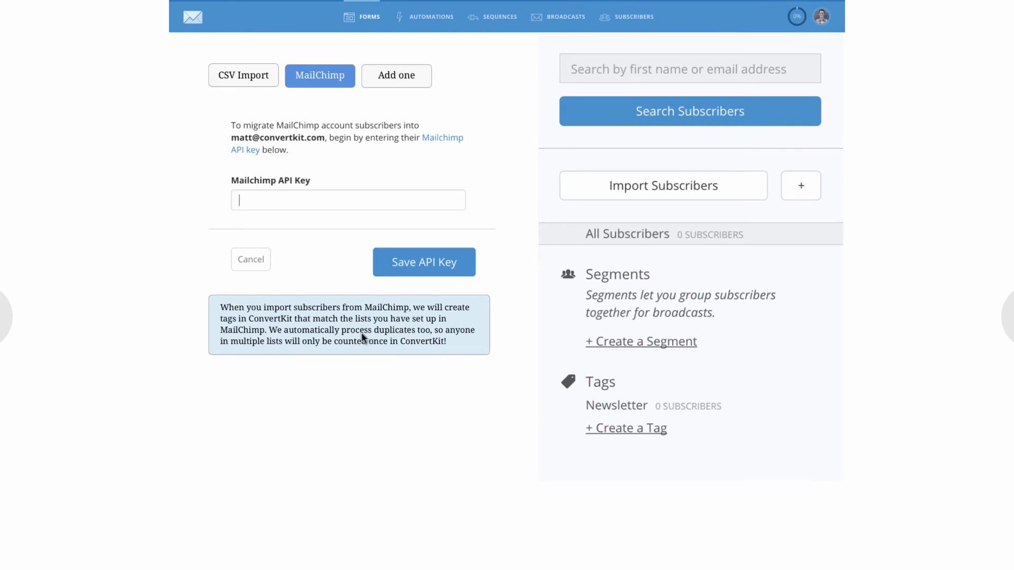
mouse_move(314, 316)
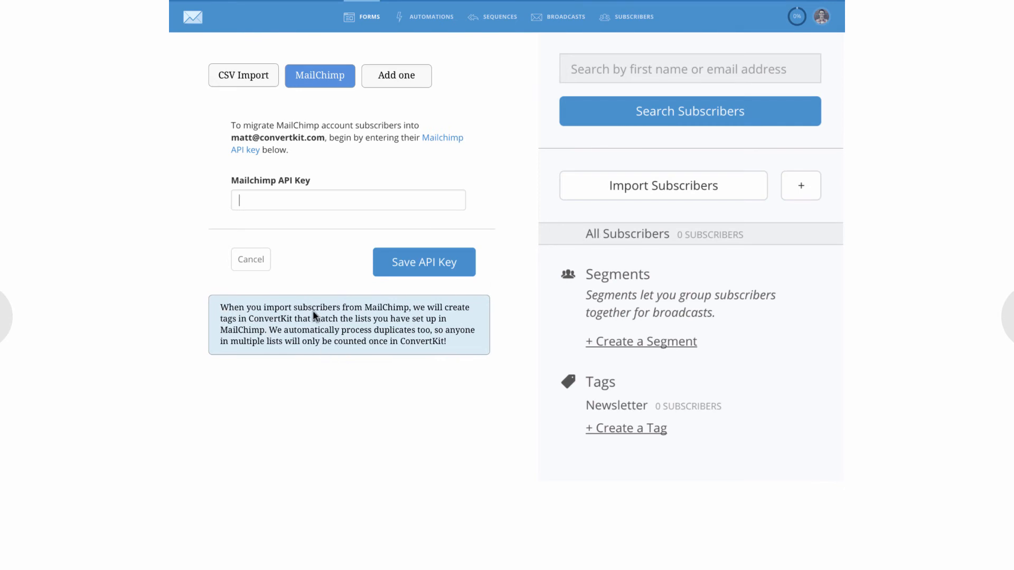
mouse_move(735, 199)
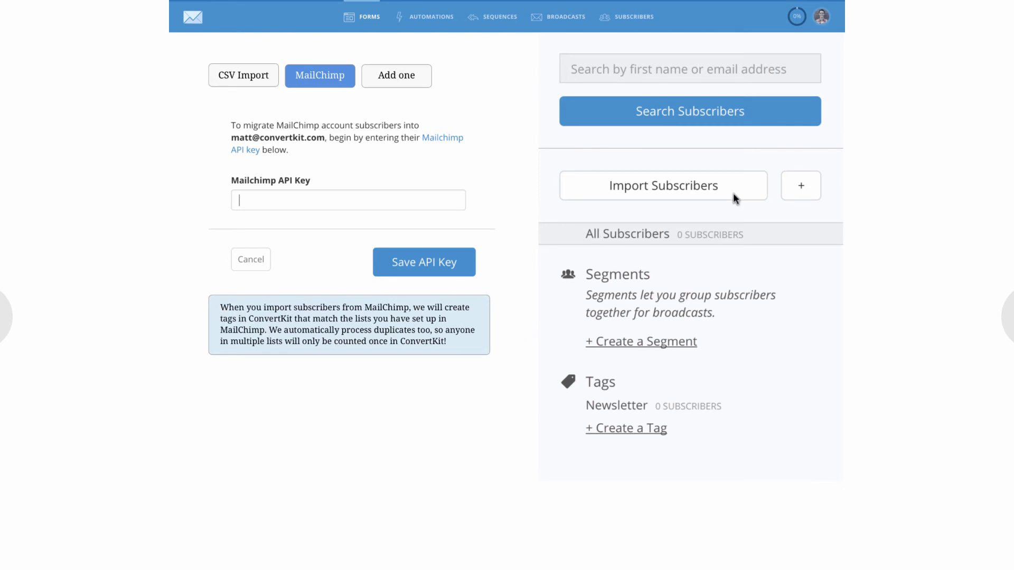
mouse_move(405, 253)
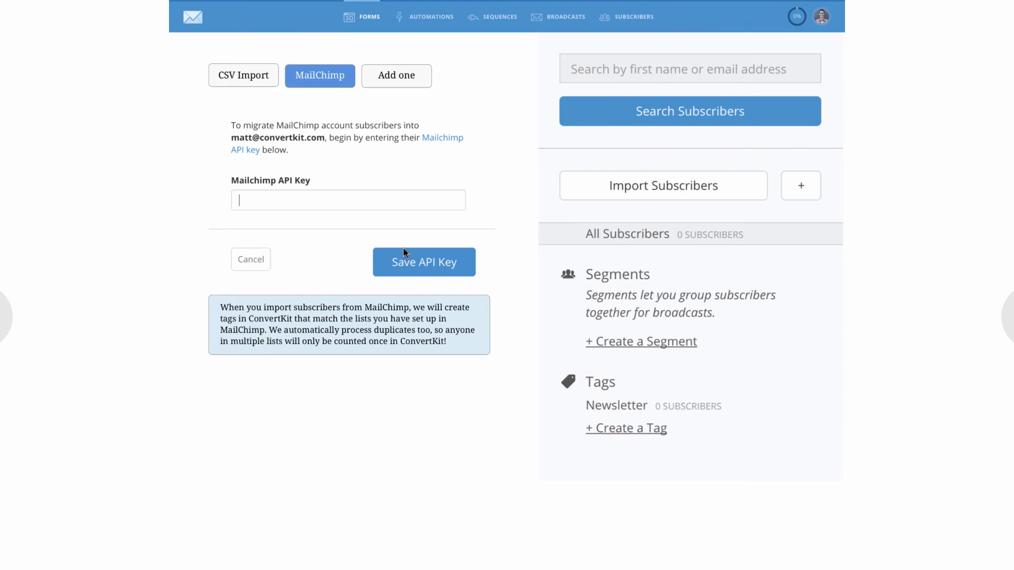
mouse_move(612, 182)
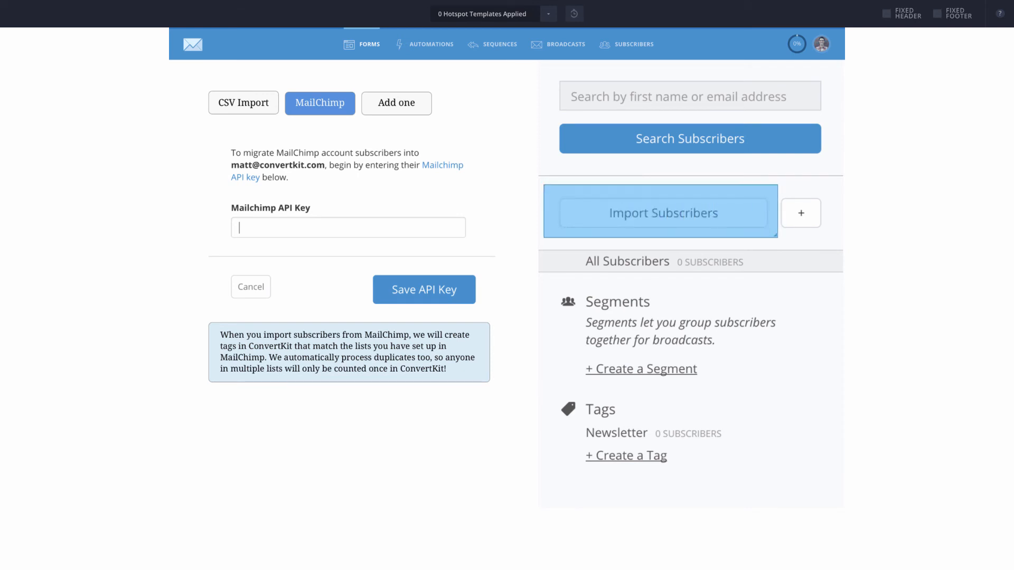
Step: Link the Import Subscribers hotspot to the Subscribers Import screen
left_click(801, 213)
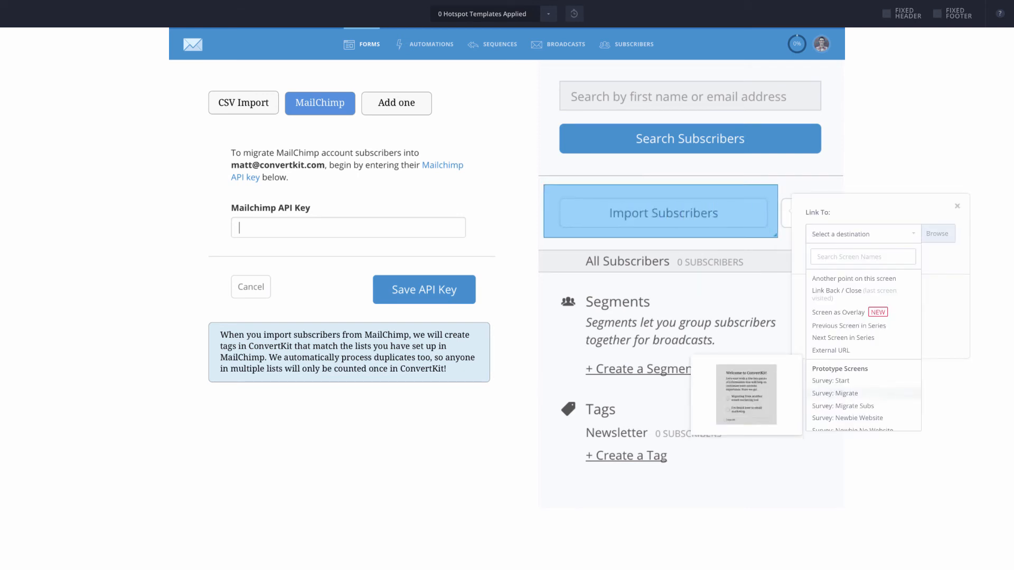
scroll("down", 3)
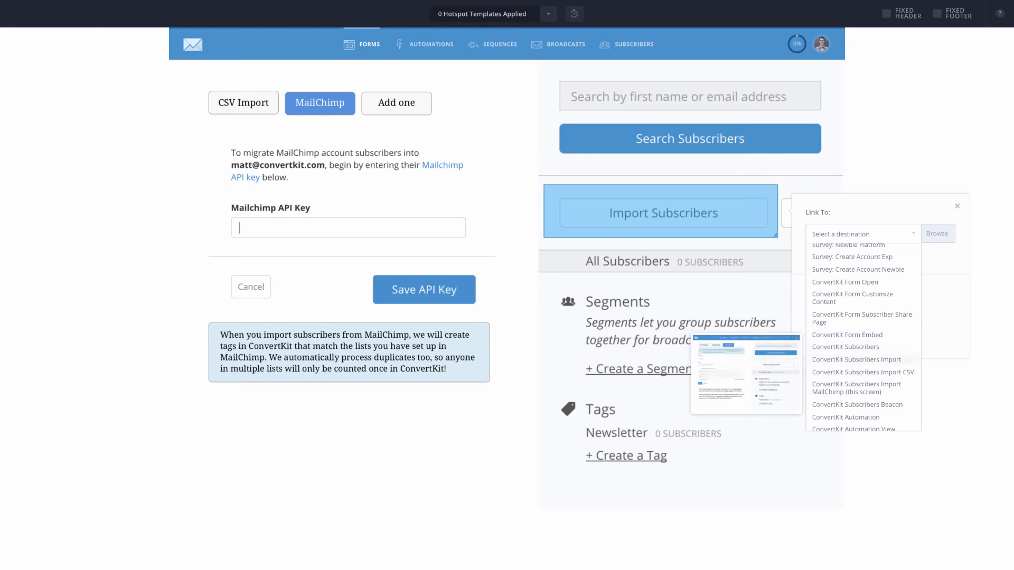
left_click(856, 360)
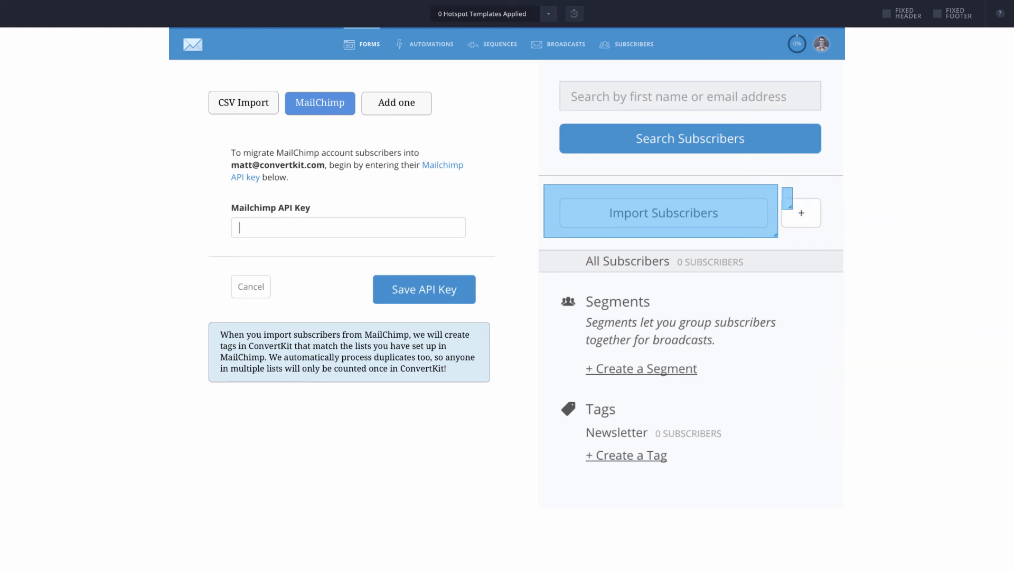
Step: Link the plus hotspot to Subscribers Import CSV and apply the Header hotspot template
left_click(800, 213)
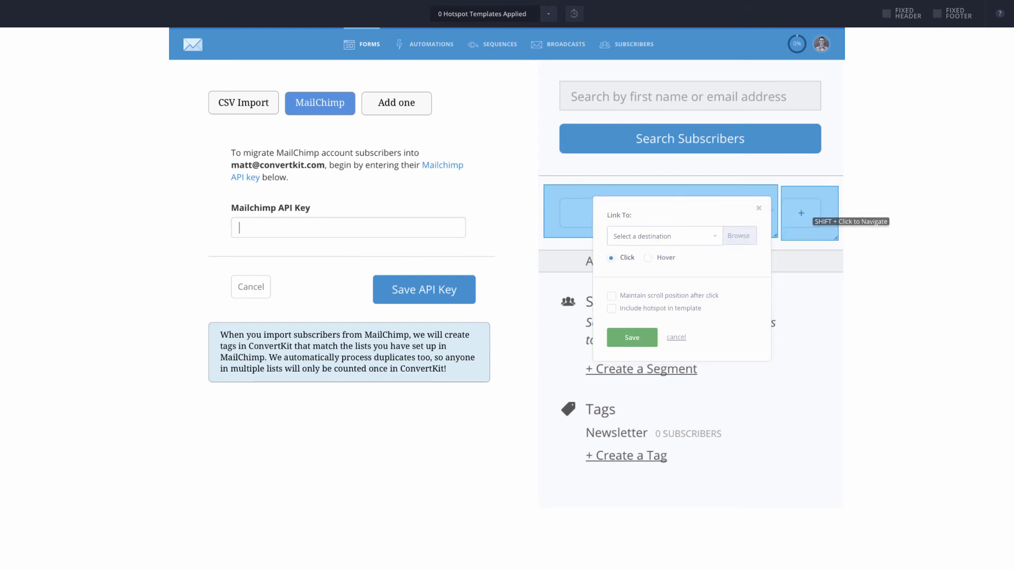
left_click(659, 235)
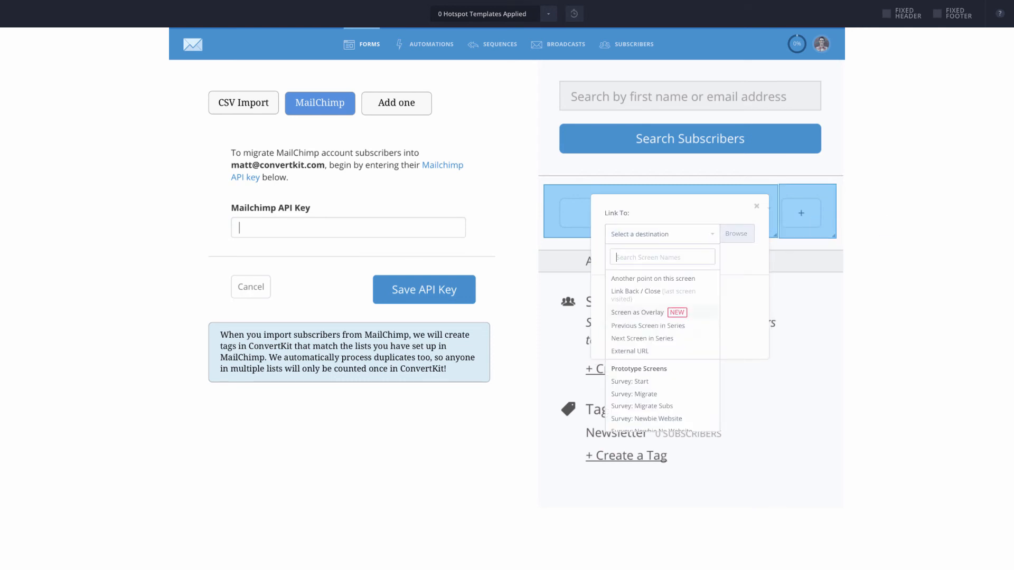
mouse_move(658, 253)
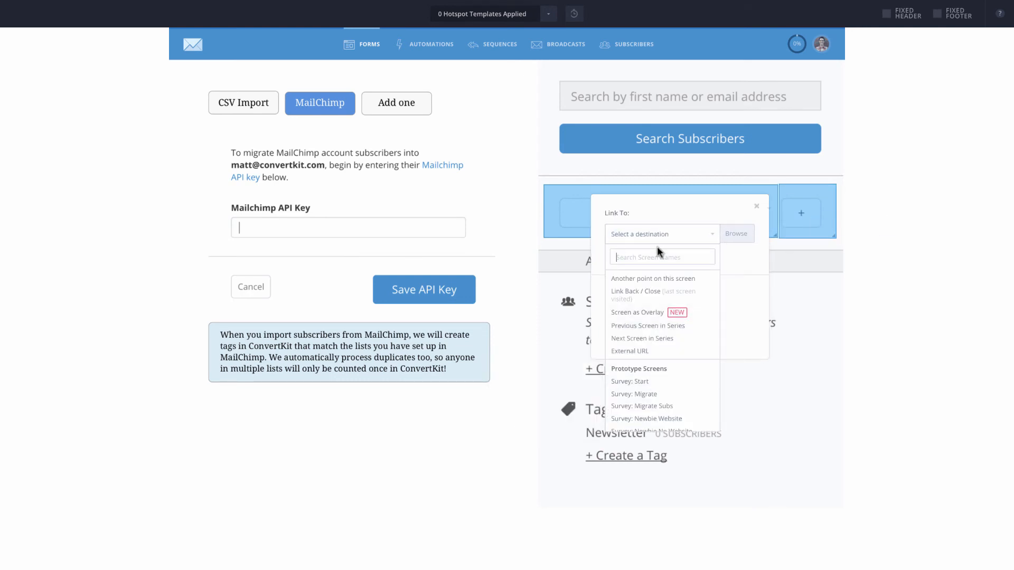
type("import")
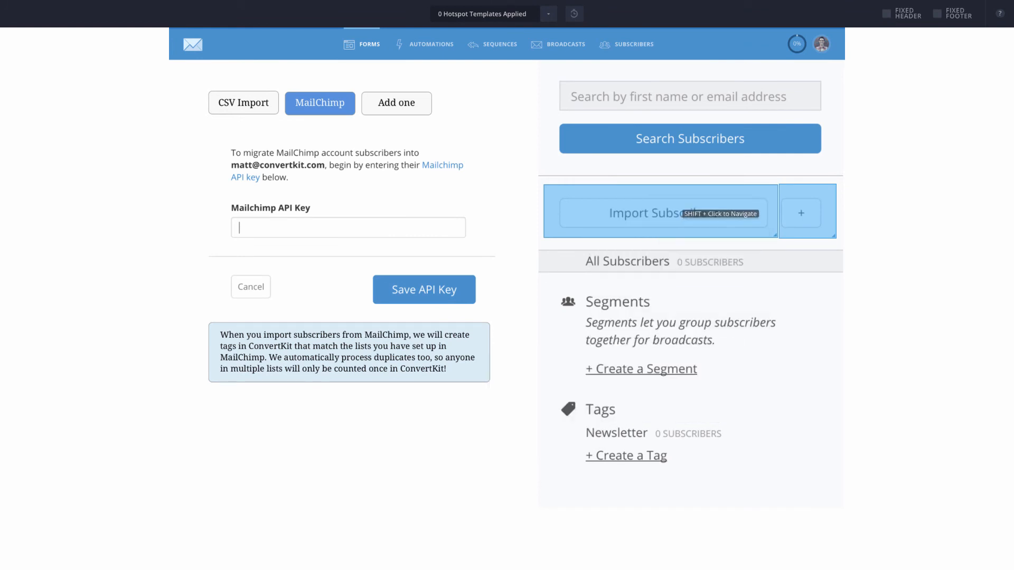
left_click(800, 212)
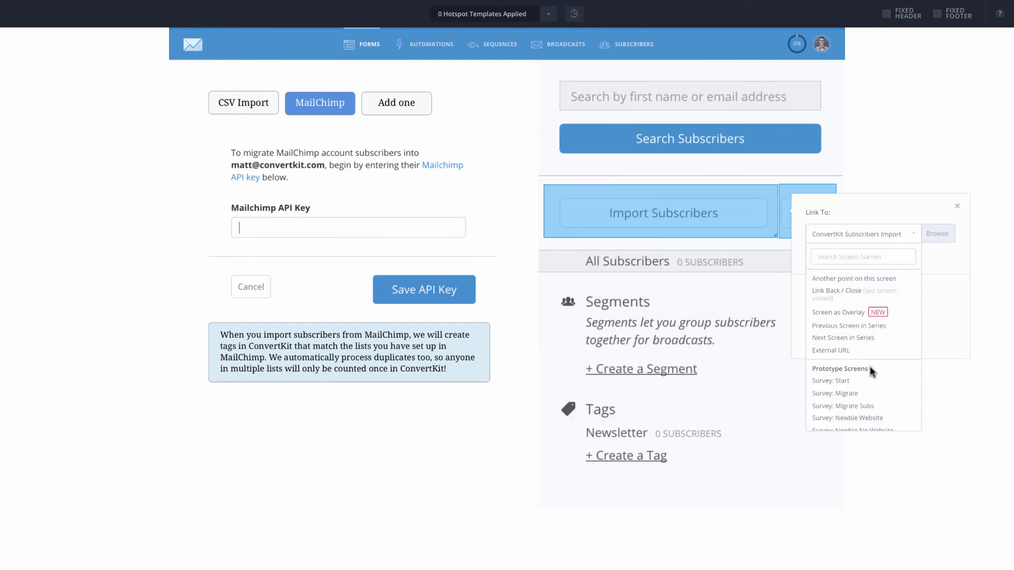
type("csv")
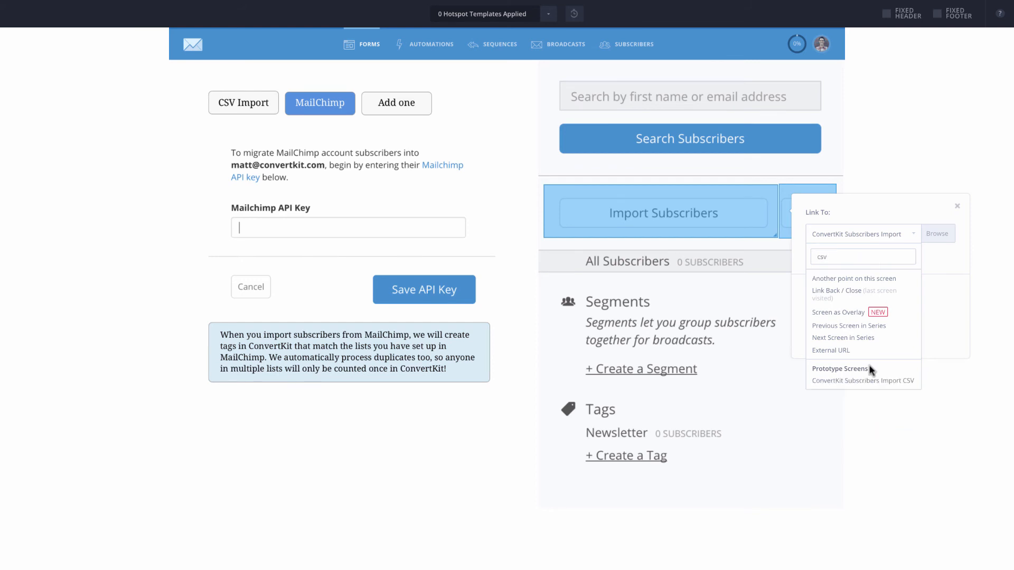
left_click(957, 205)
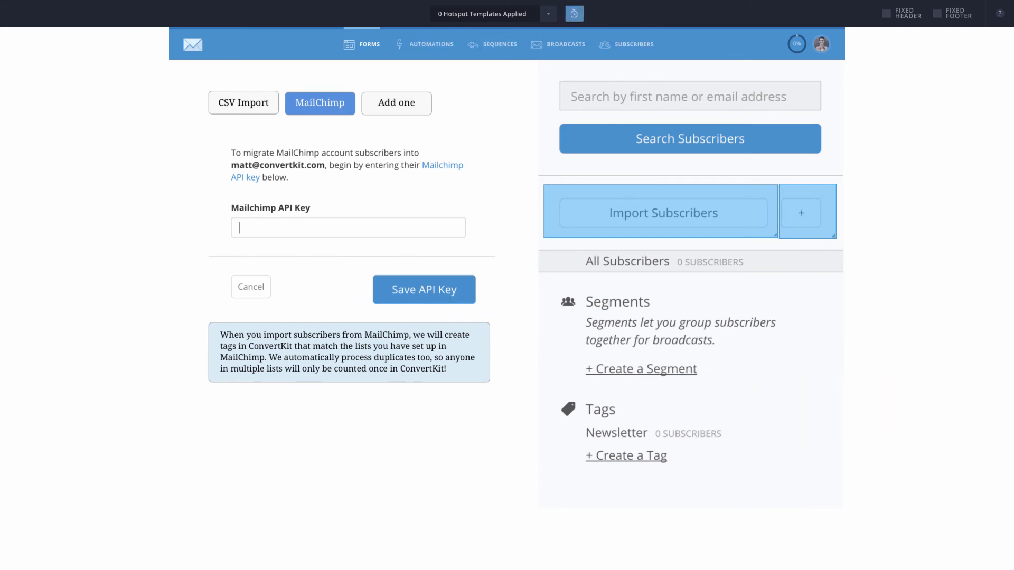
left_click(548, 14)
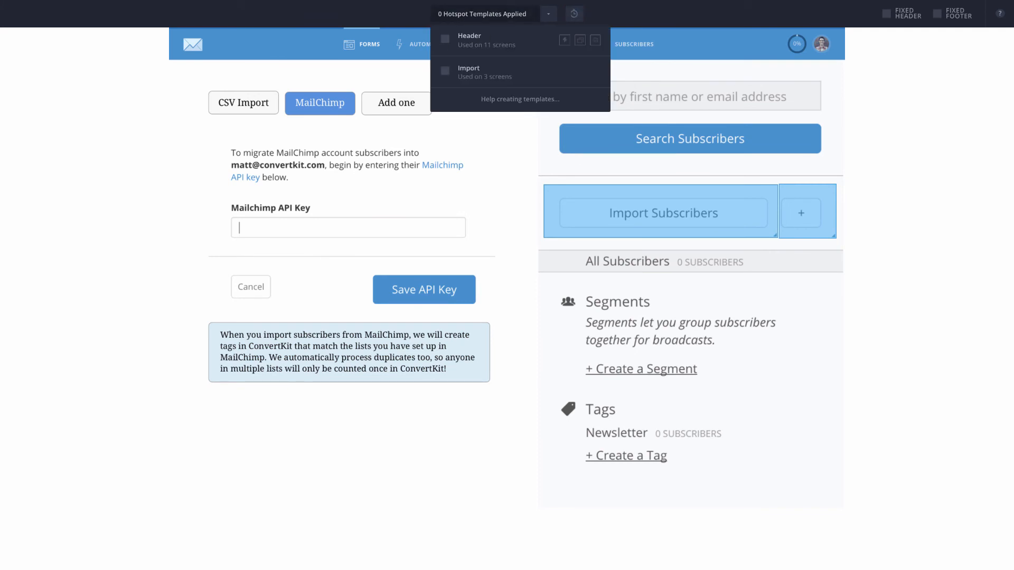
left_click(446, 38)
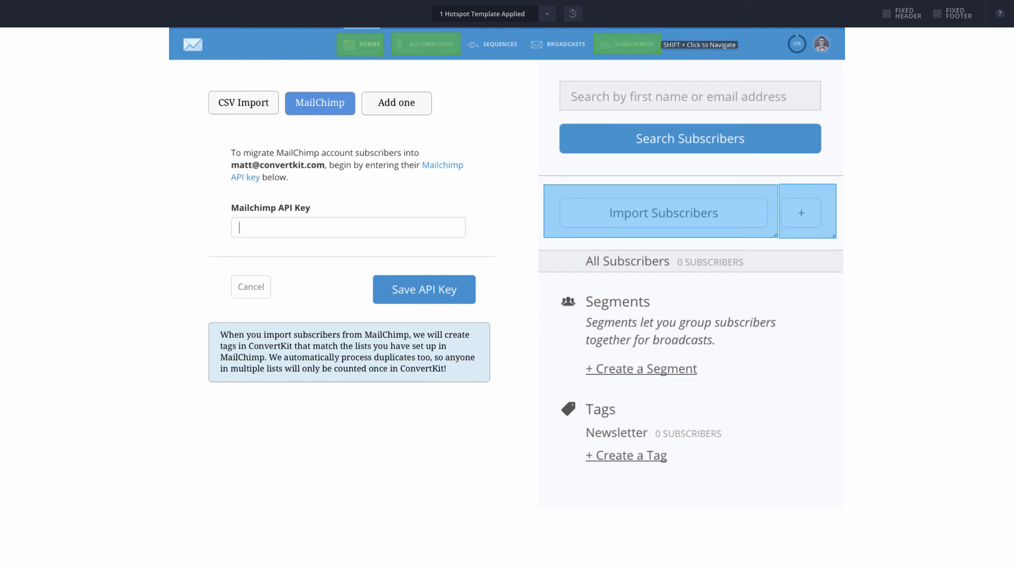
mouse_move(487, 198)
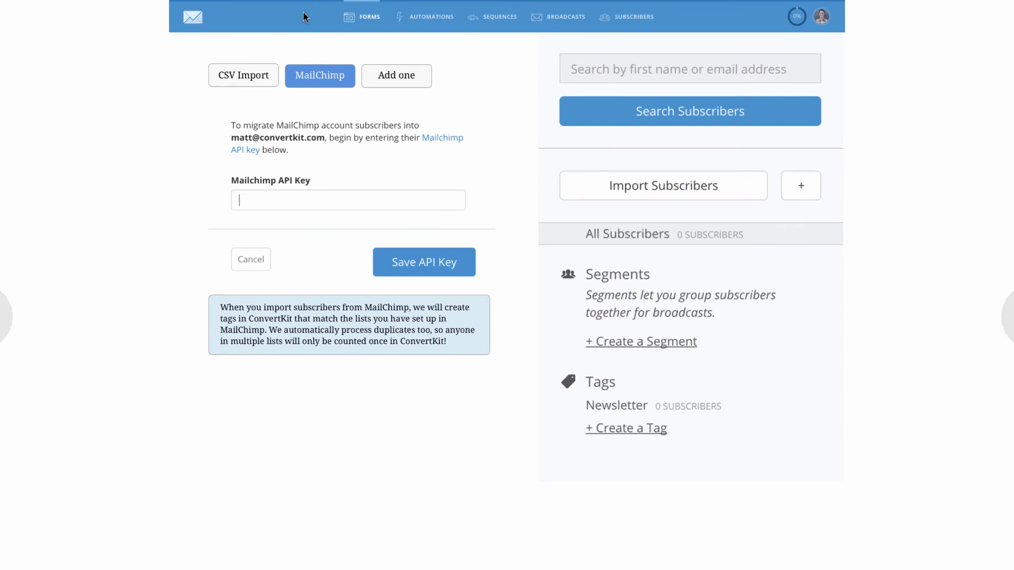
Step: Step through the CSV and single-subscriber import screens to the Visual Automations overview
left_click(243, 75)
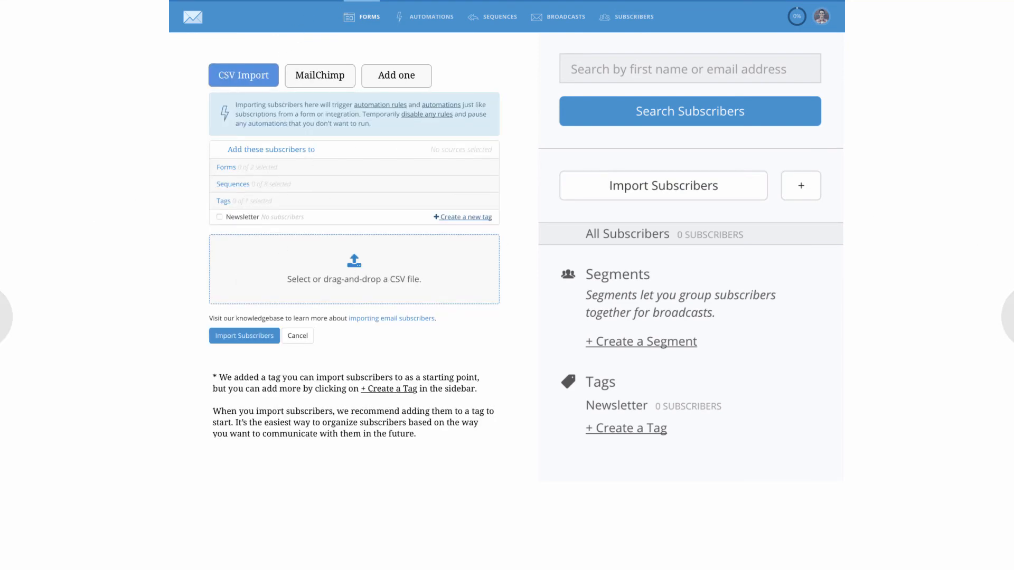
left_click(395, 75)
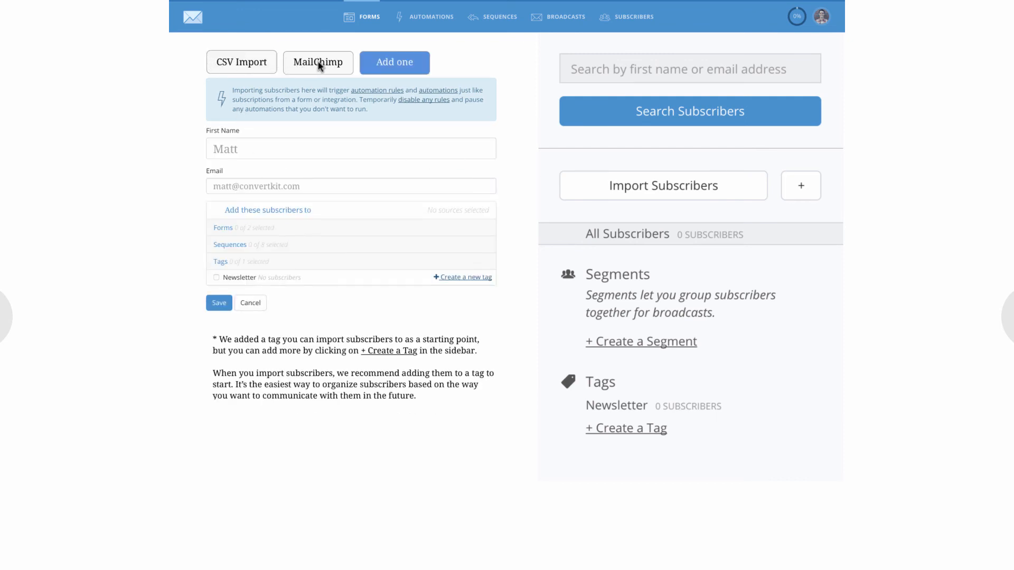
mouse_move(312, 74)
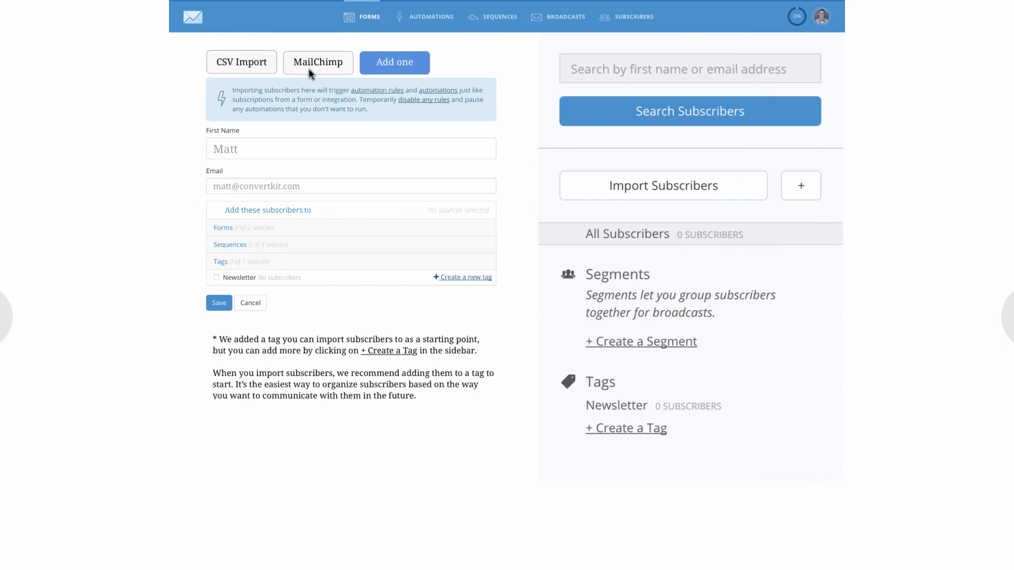
mouse_move(322, 67)
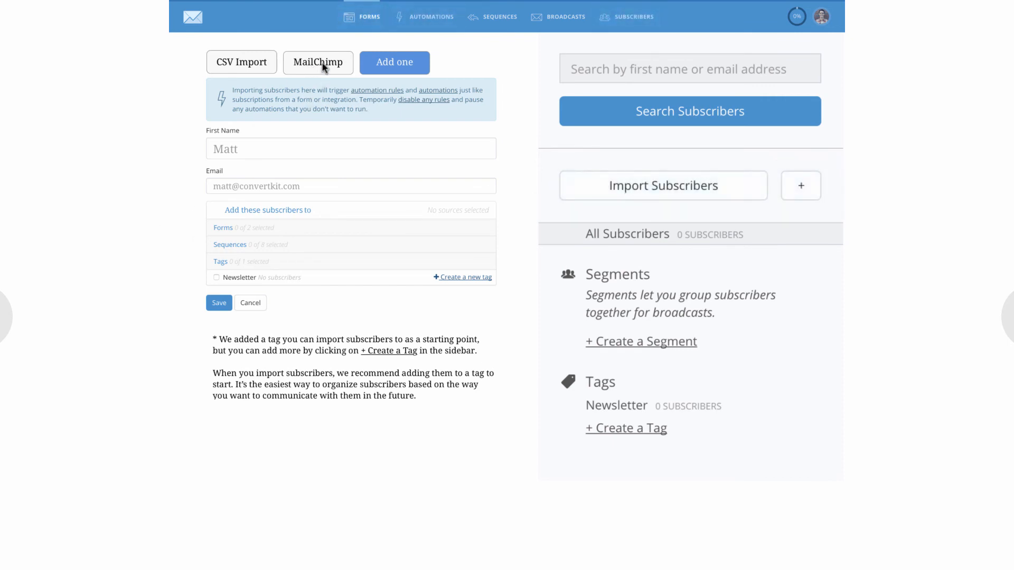
mouse_move(405, 51)
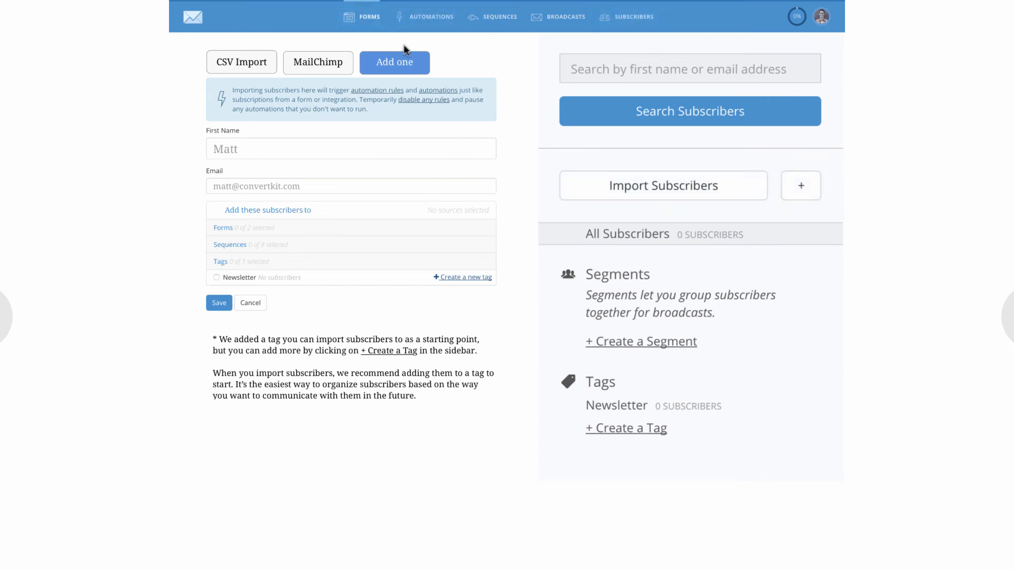
mouse_move(477, 284)
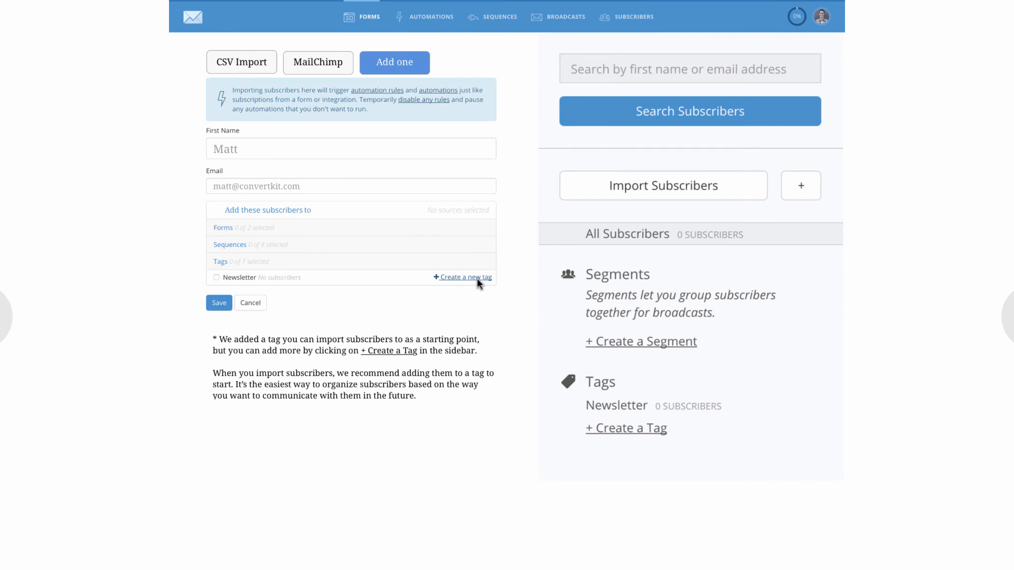
left_click(424, 17)
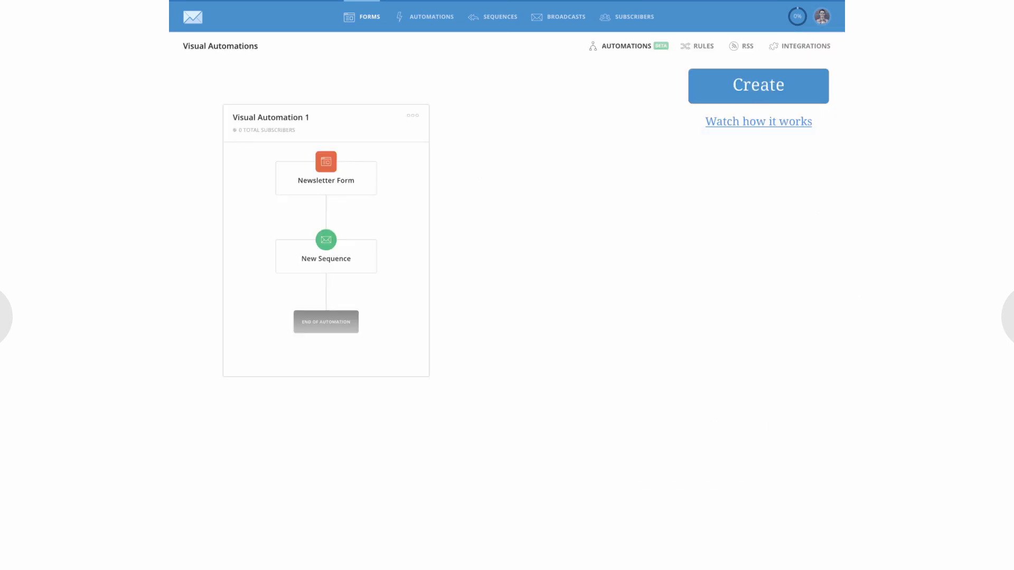
mouse_move(751, 126)
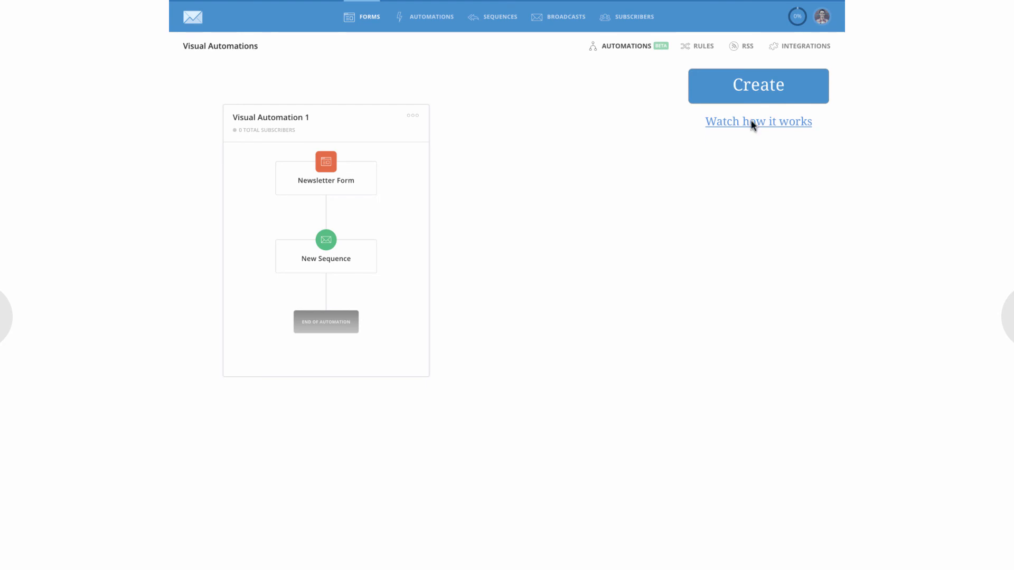
Step: Visit the New Sequence email and Newsletter Form screens, then return to the automations overview
left_click(758, 121)
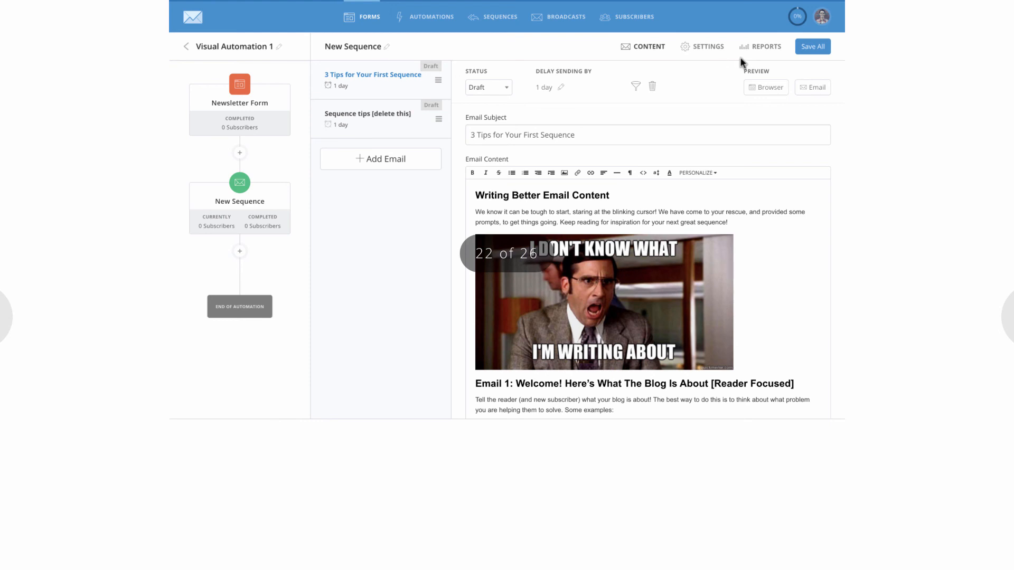
left_click(186, 46)
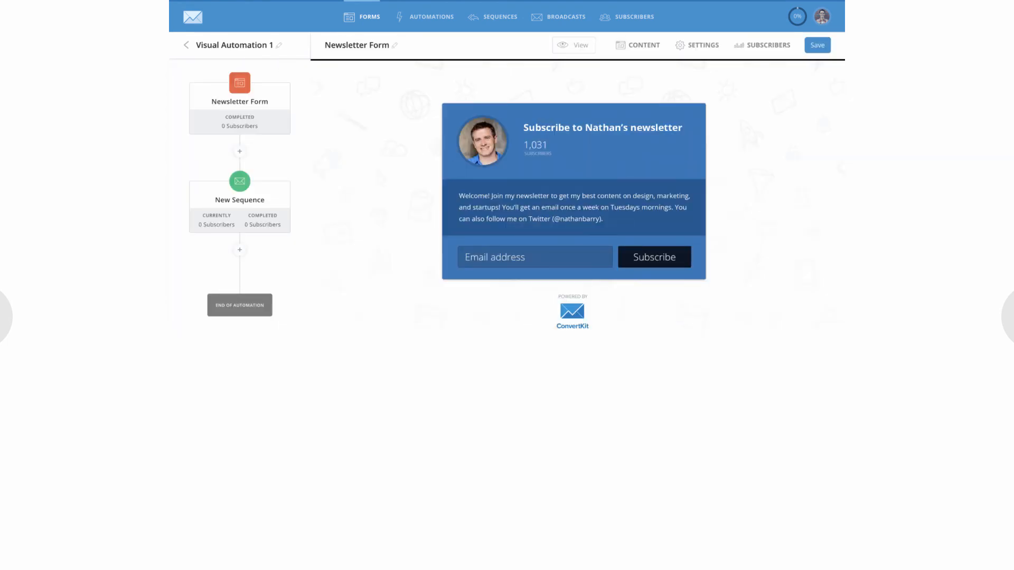
left_click(186, 45)
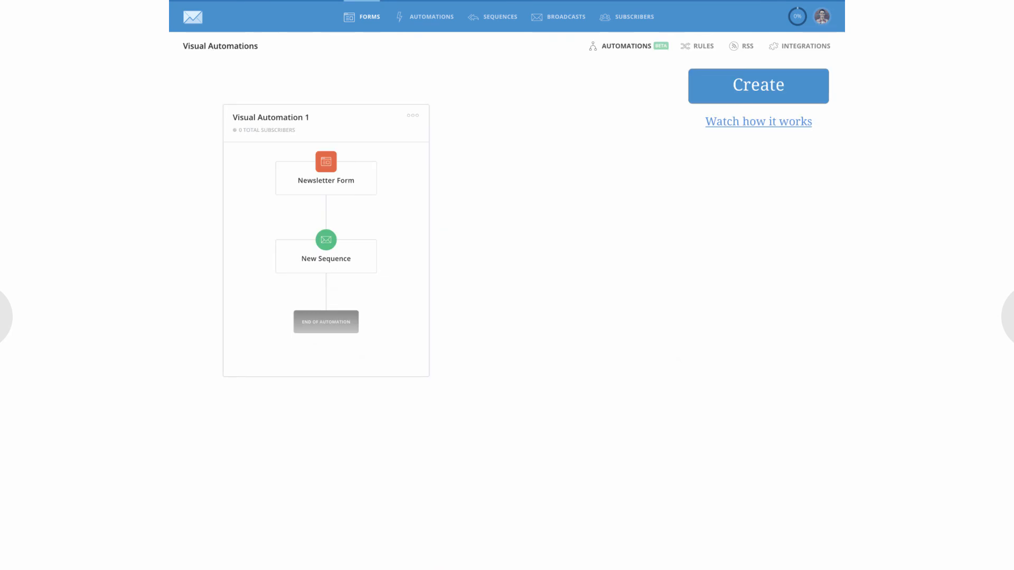
Step: Open Visual Automation 1, its Newsletter Form step, then the standalone subscription form
left_click(326, 256)
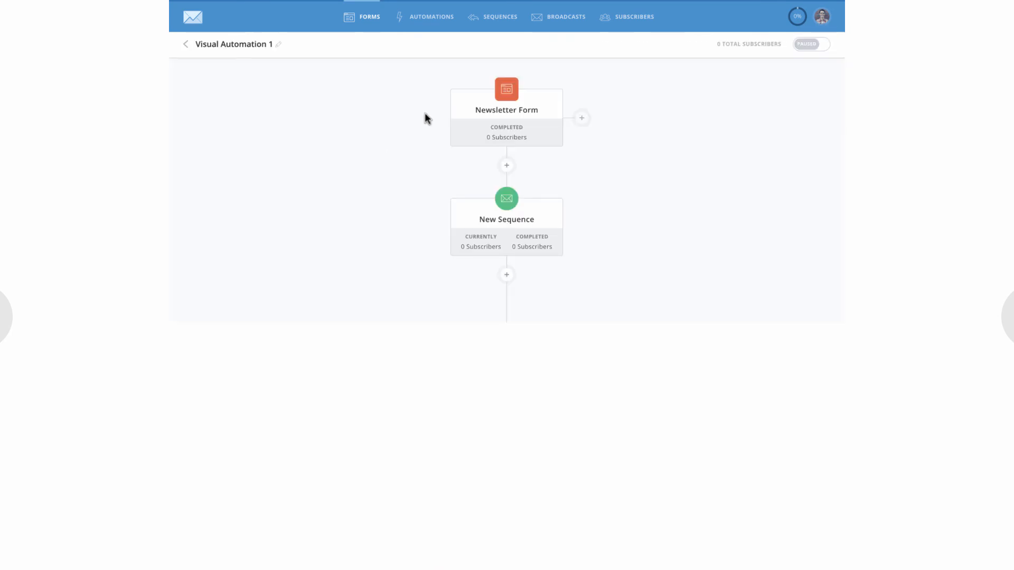
mouse_move(391, 174)
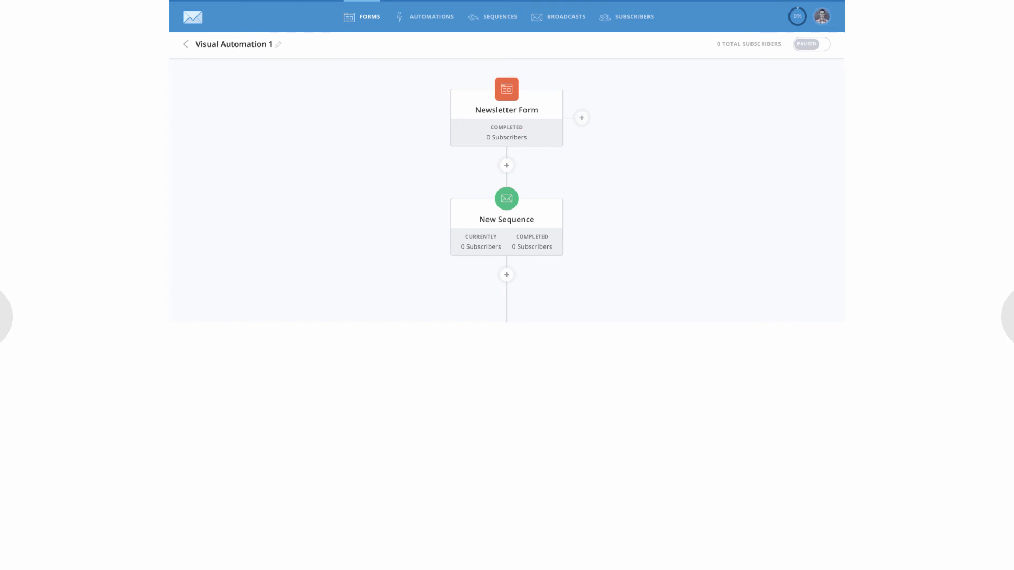
left_click(506, 104)
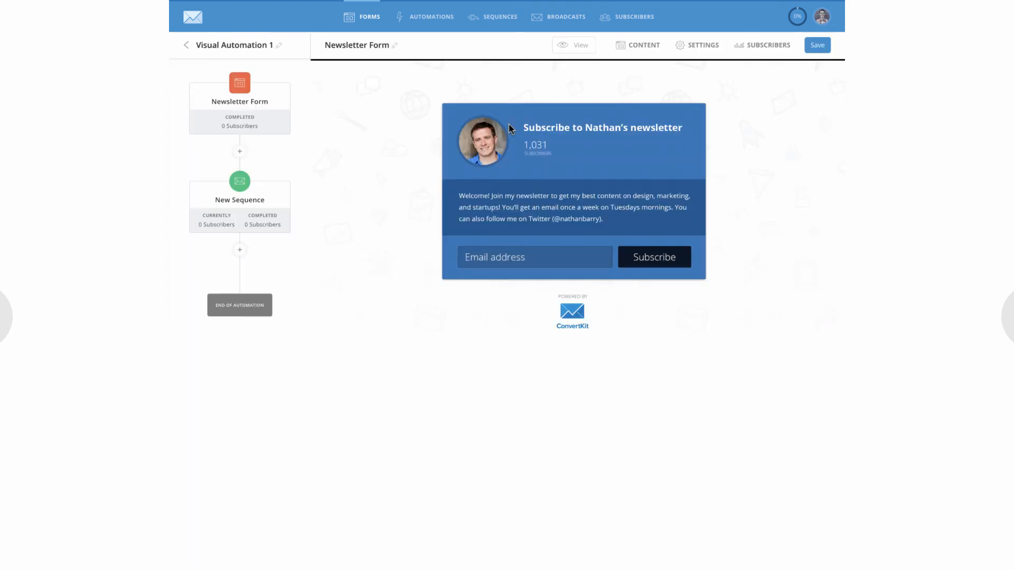
mouse_move(510, 128)
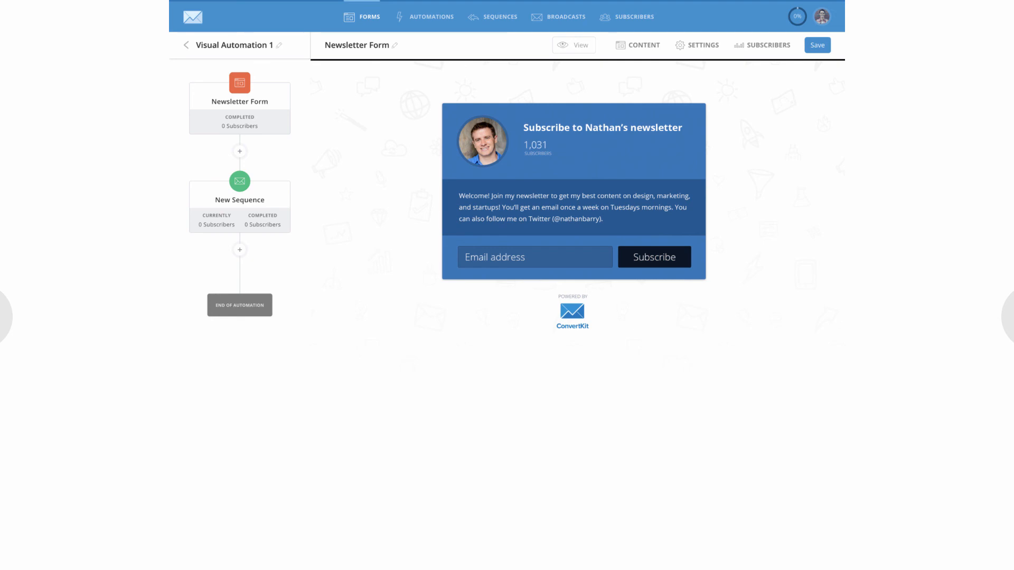
mouse_move(561, 246)
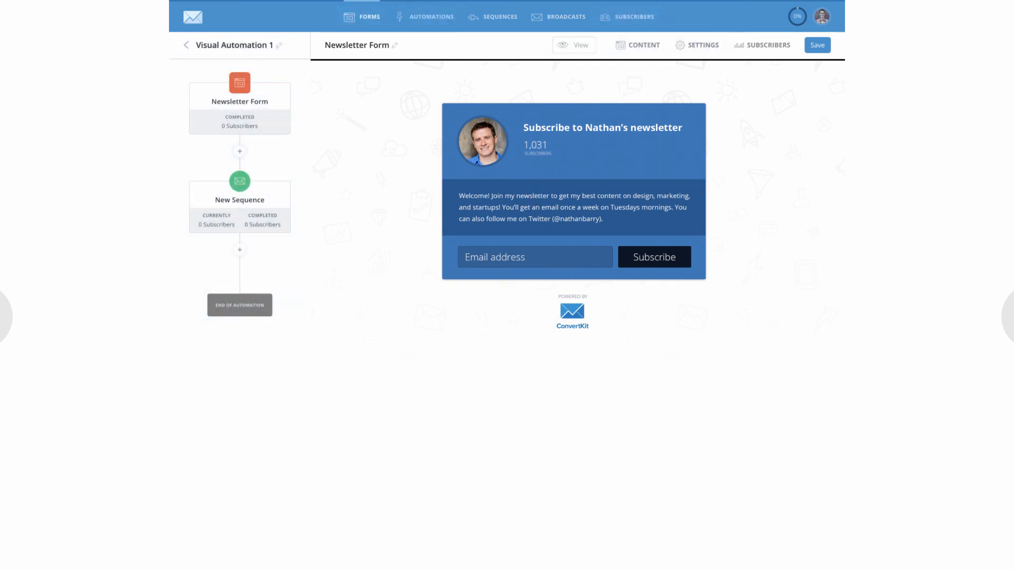
left_click(572, 45)
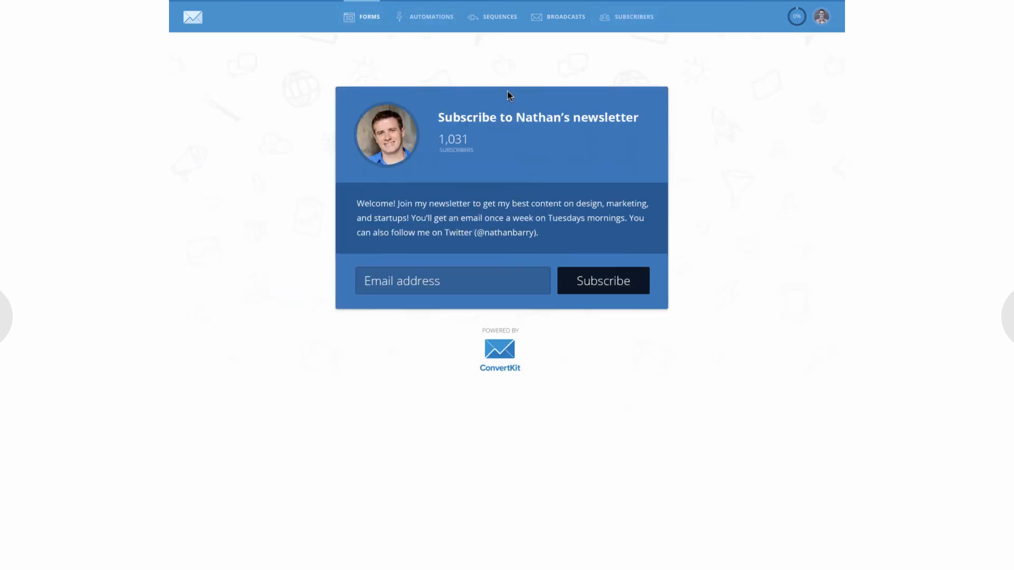
mouse_move(490, 74)
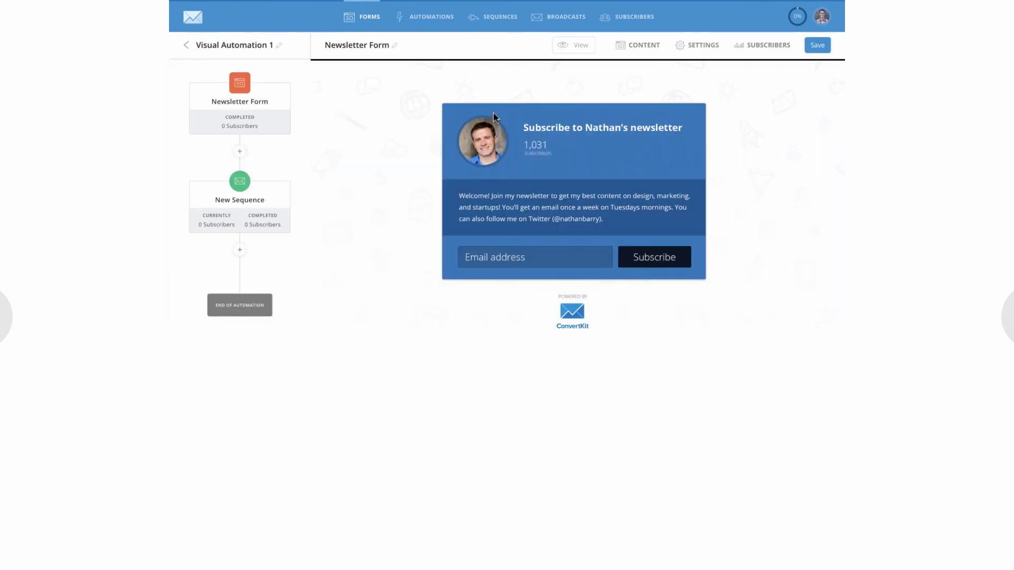
mouse_move(562, 144)
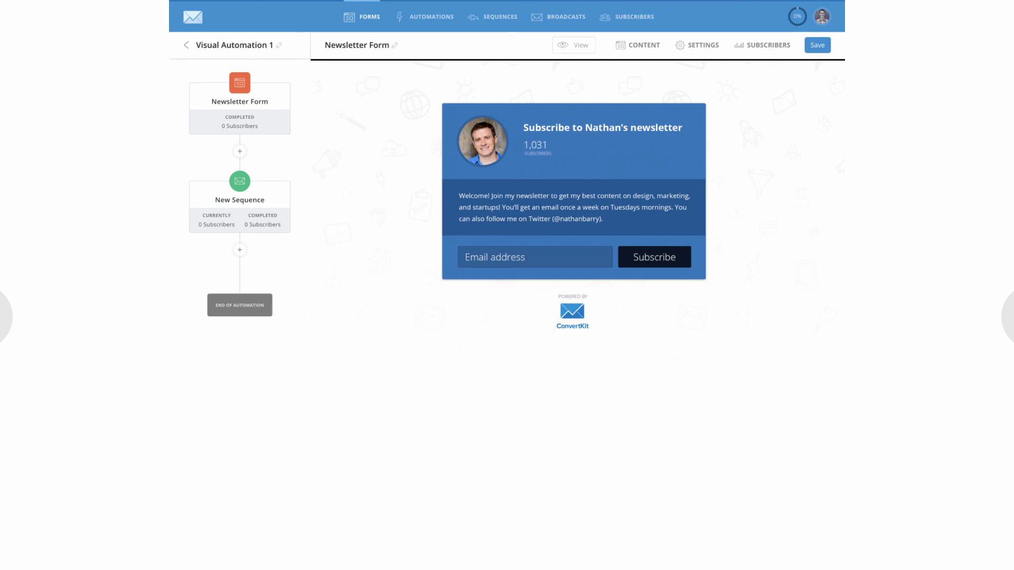
mouse_move(552, 55)
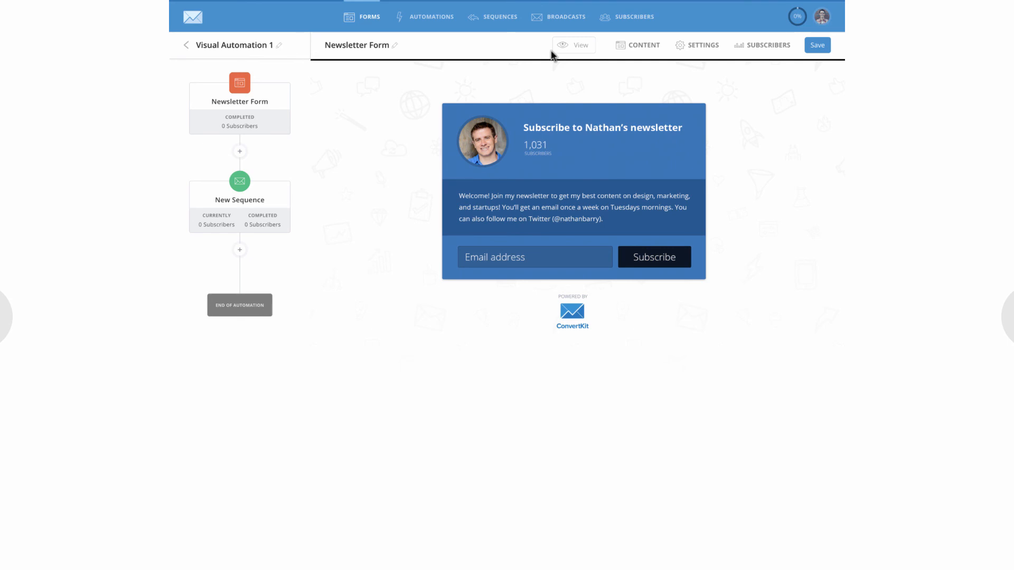
mouse_move(552, 55)
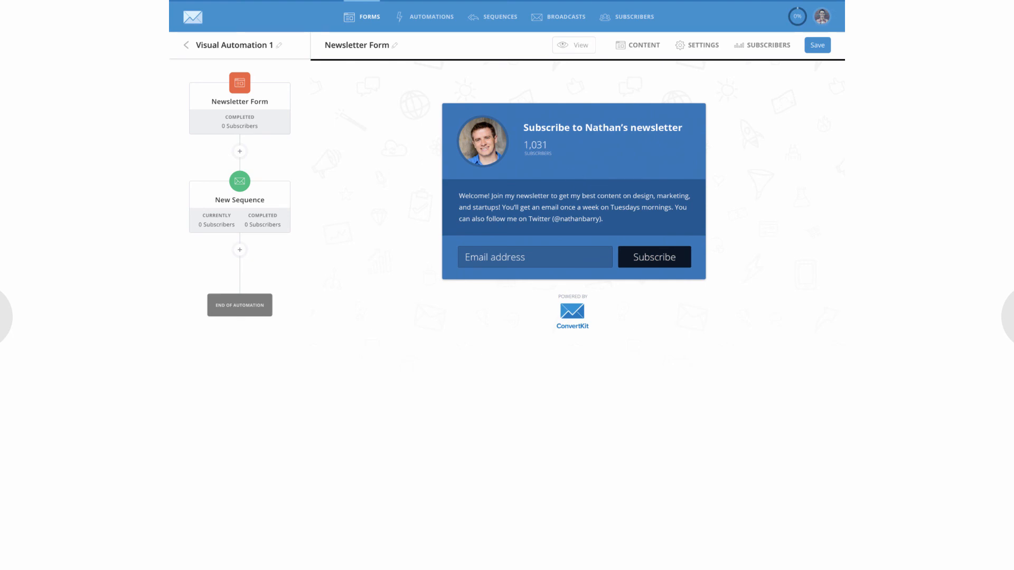
Step: Follow the sidebar New Sequence hotspot to the '3 Tips for Your First Sequence' draft
left_click(239, 187)
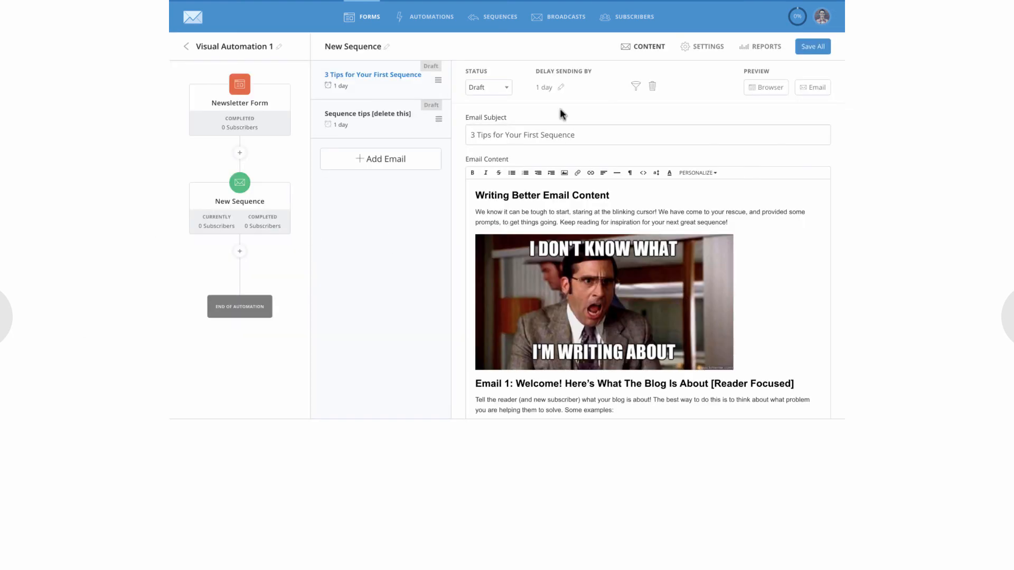
mouse_move(553, 154)
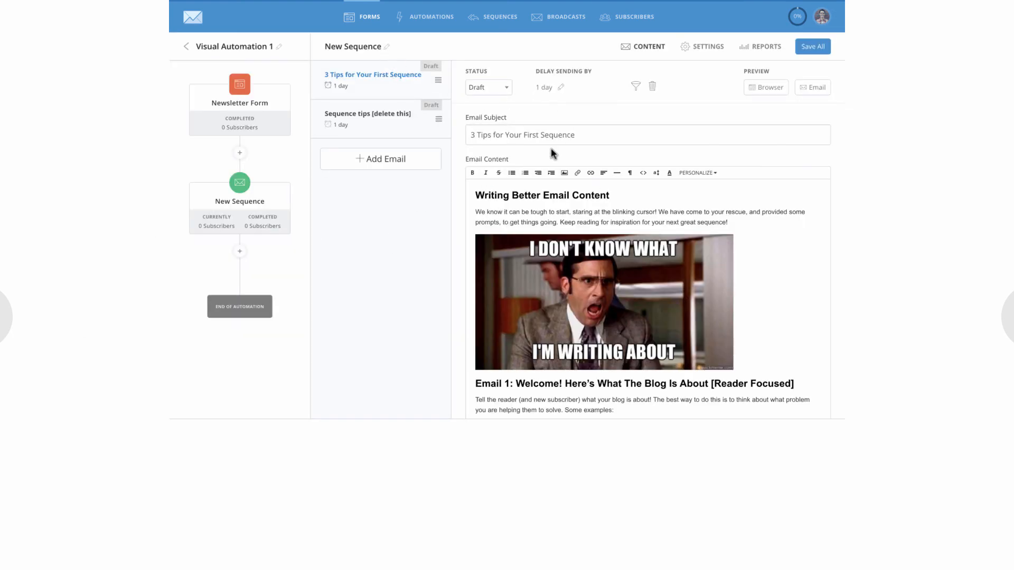
mouse_move(544, 152)
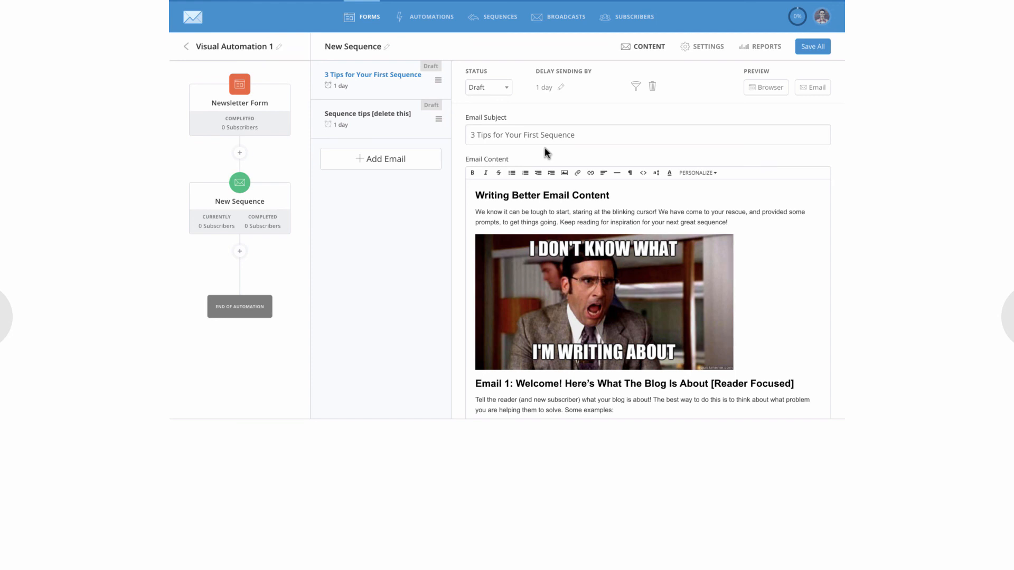
mouse_move(517, 163)
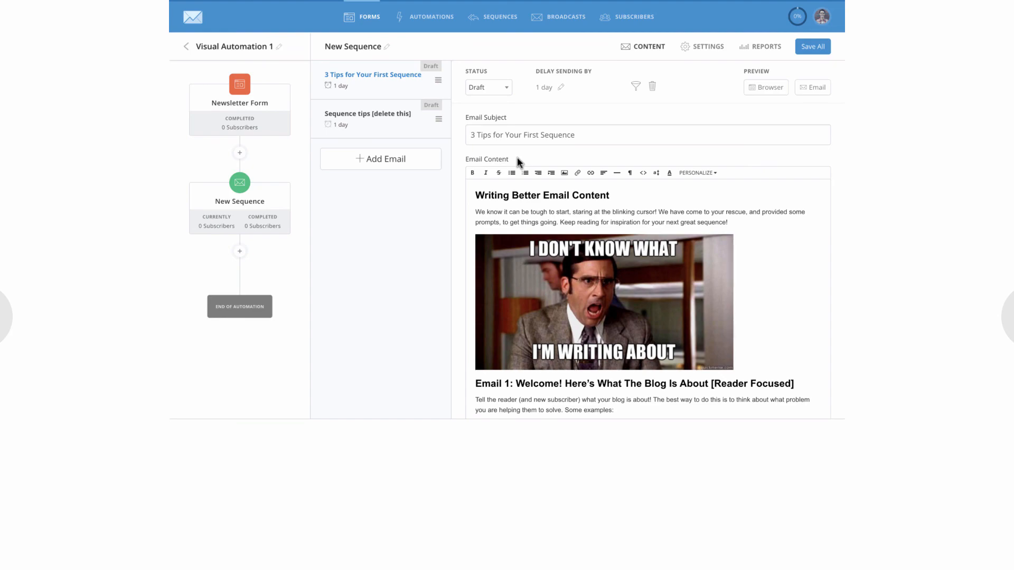